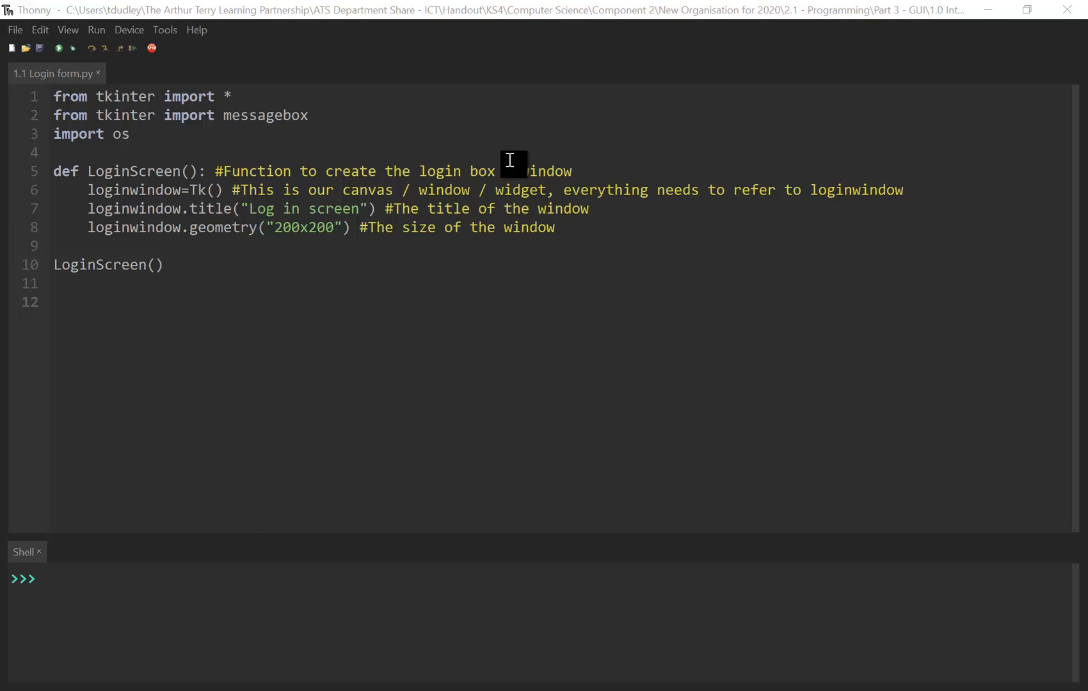
{"action": "mouse_move", "coordinate": [59, 48]}
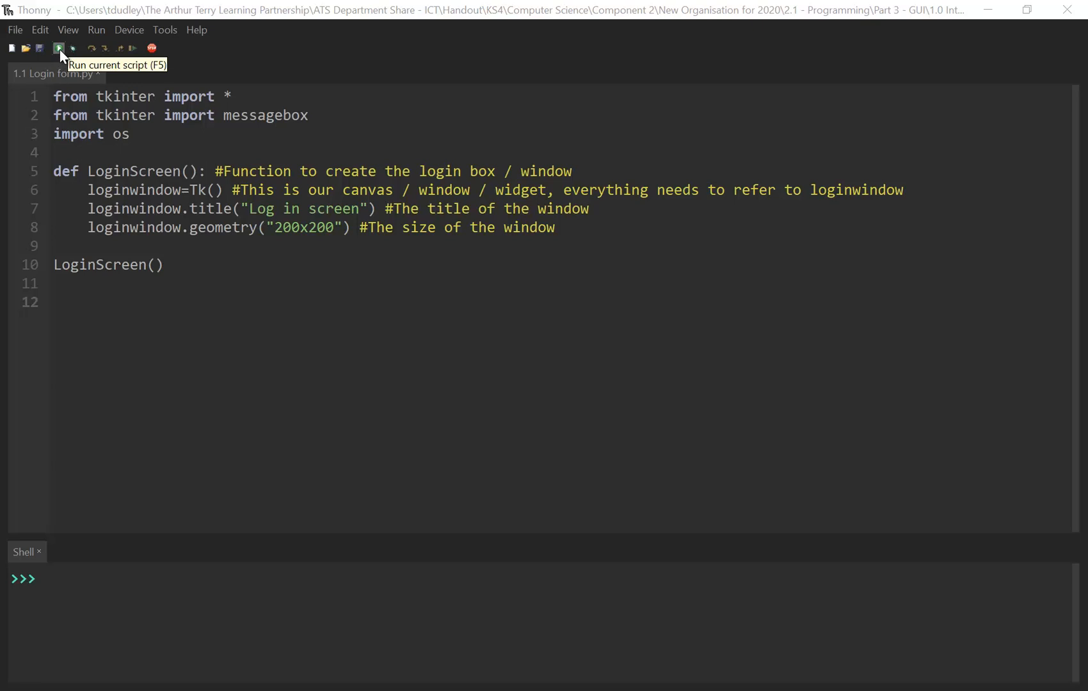
- Run the login form script that sets the window title and size
{"action": "left_click", "coordinate": [58, 48]}
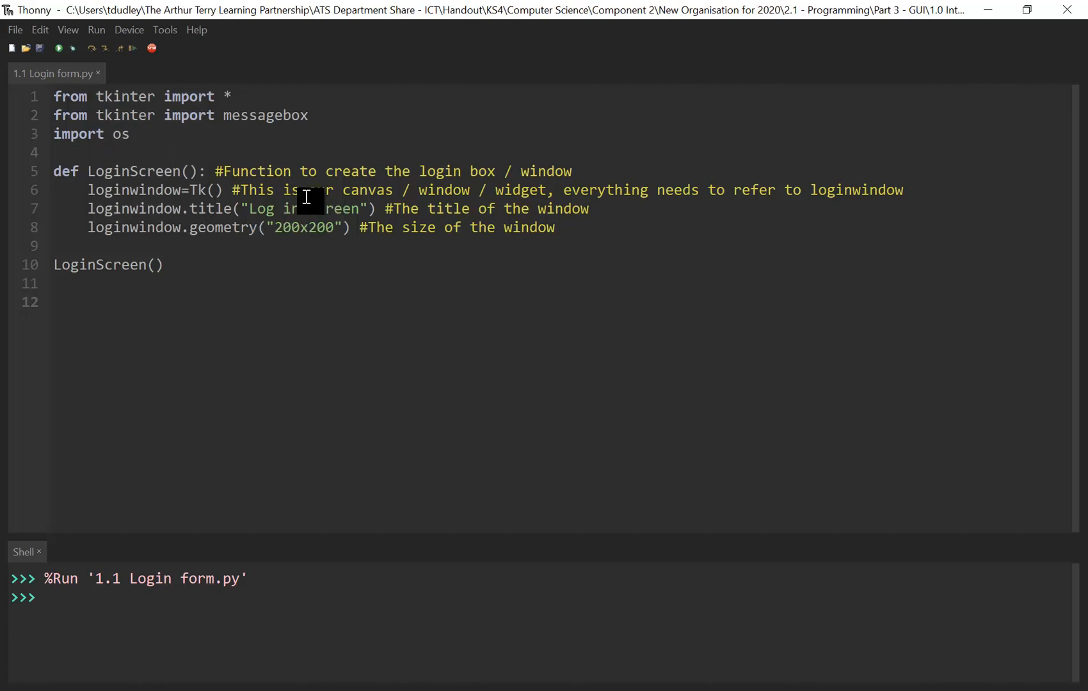
{"action": "mouse_move", "coordinate": [524, 228]}
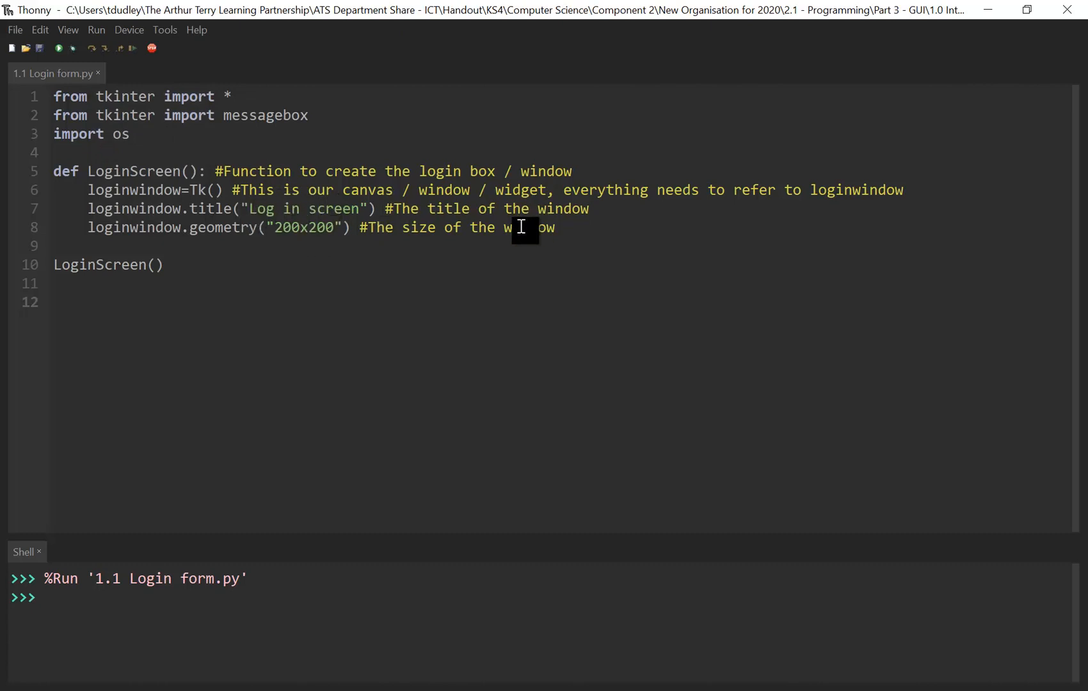
{"action": "mouse_move", "coordinate": [590, 222]}
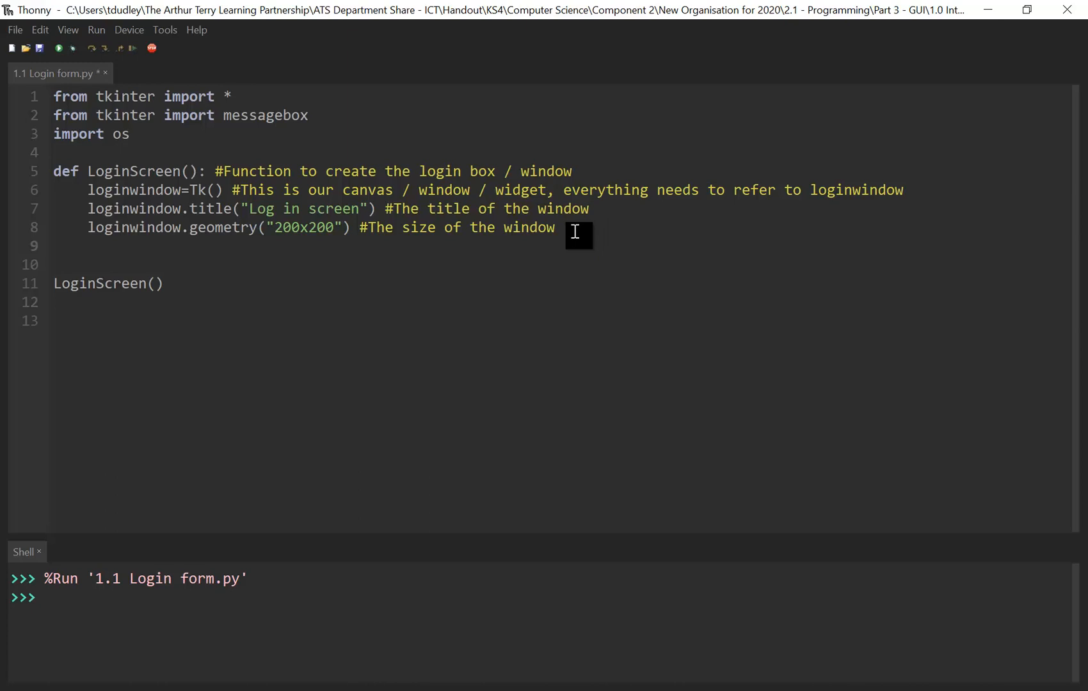
- Add another blank line before LoginScreen() and put the cursor on indented empty line 10
{"action": "key", "text": "enter"}
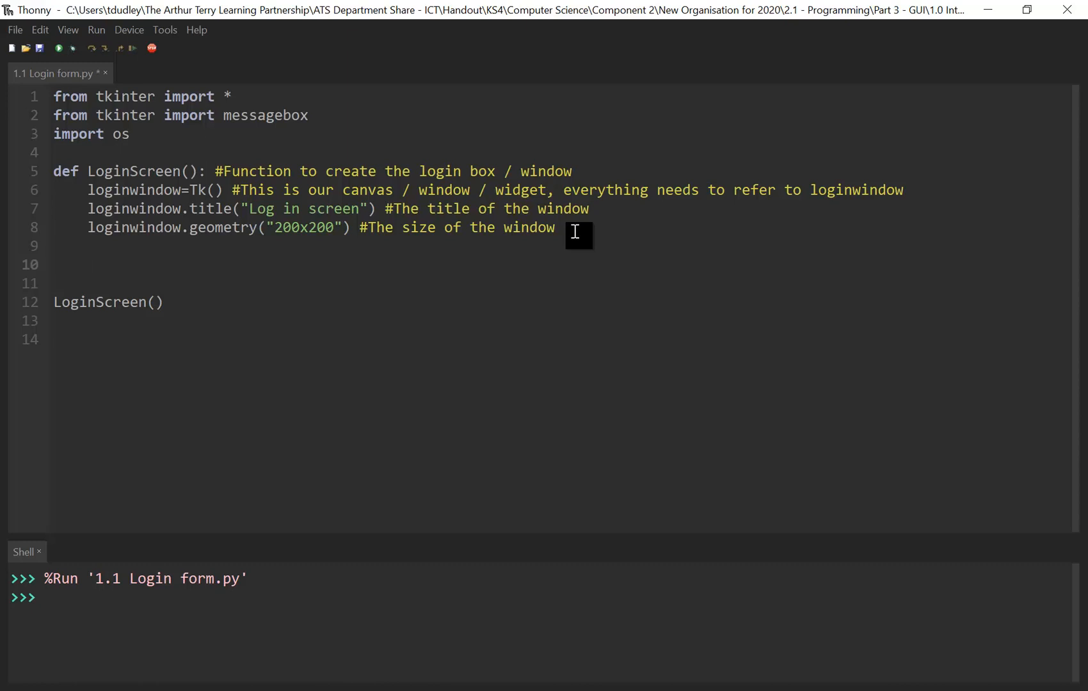
{"action": "left_click", "coordinate": [87, 264]}
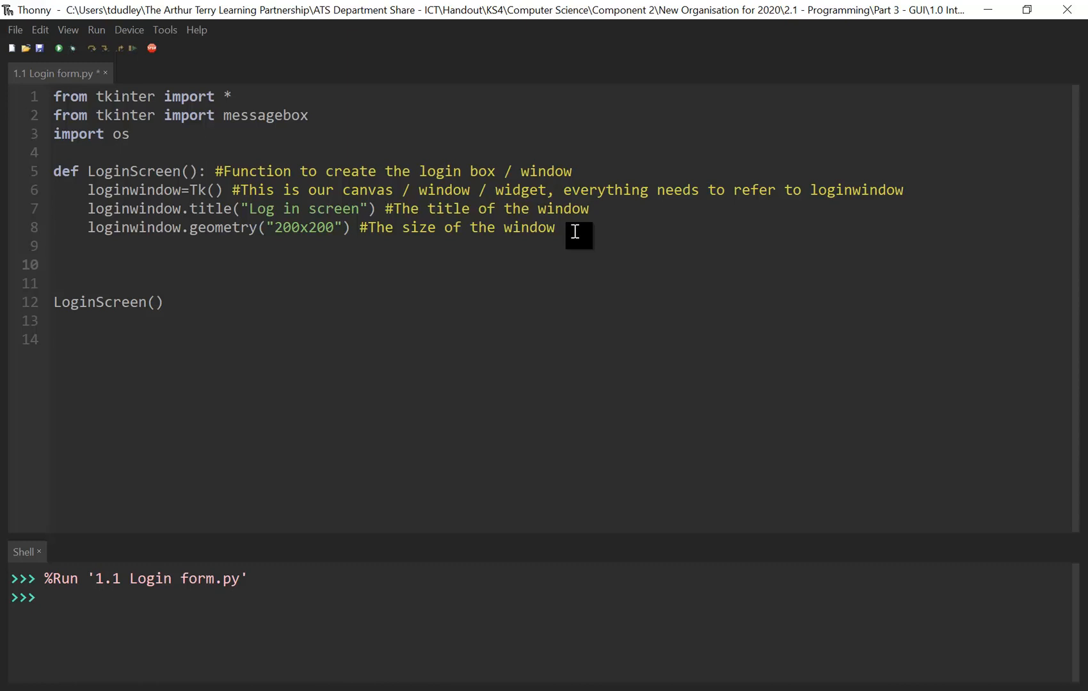
{"action": "left_click", "coordinate": [87, 264]}
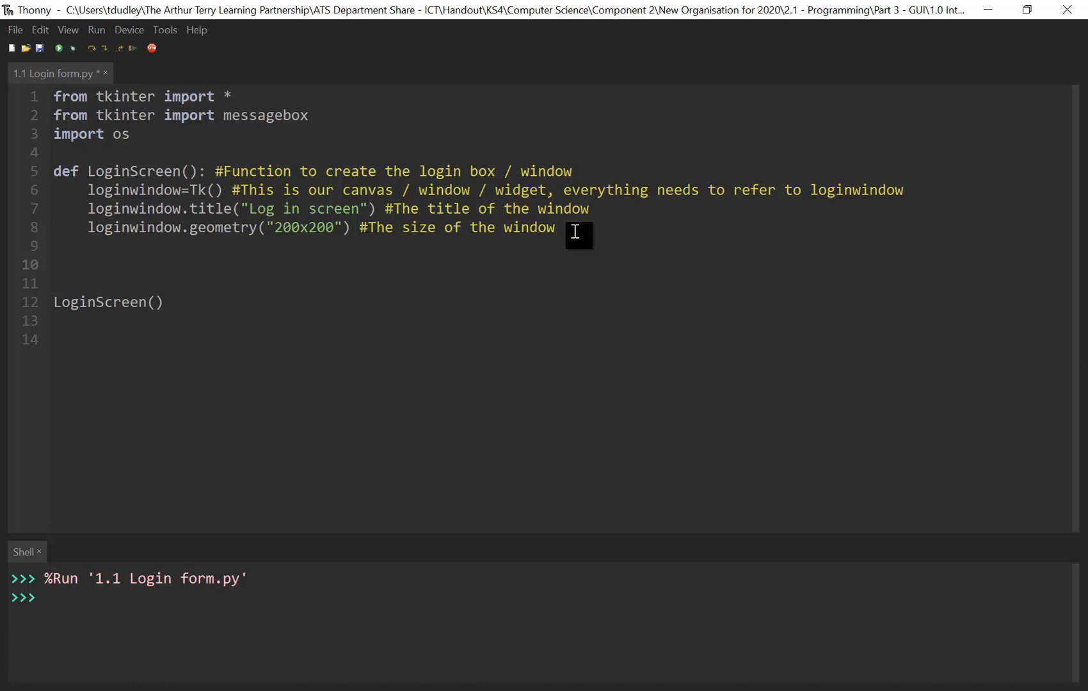
{"action": "left_click", "coordinate": [88, 265]}
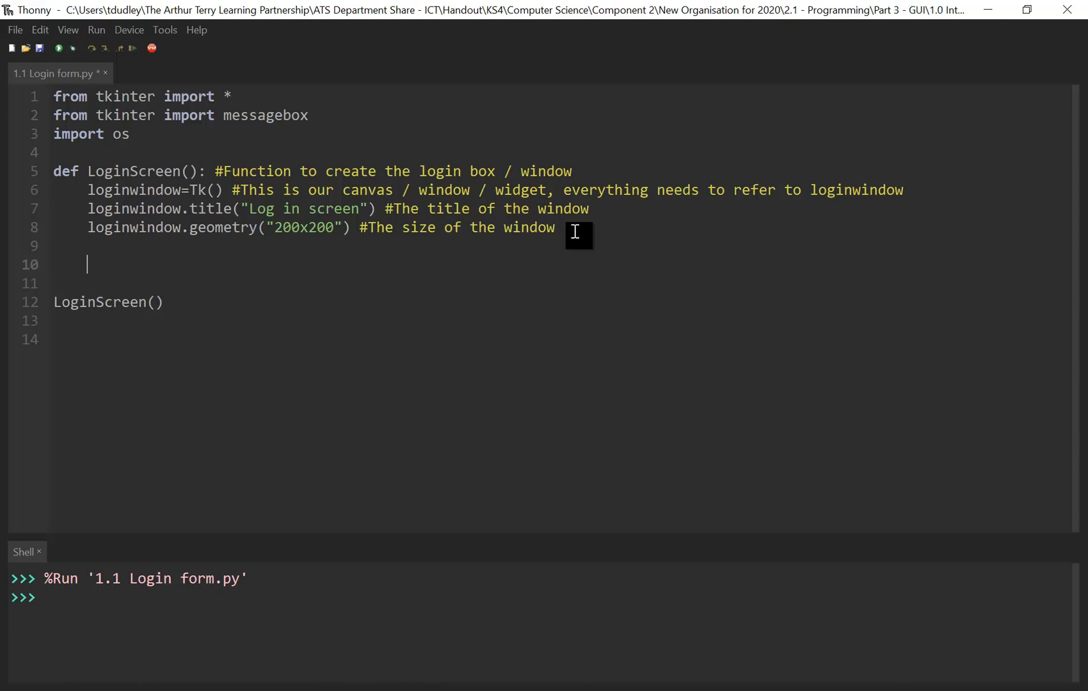
- Write labelUserName=Label(loginwindow, text="Username") on line 10
{"action": "type", "text": "l"}
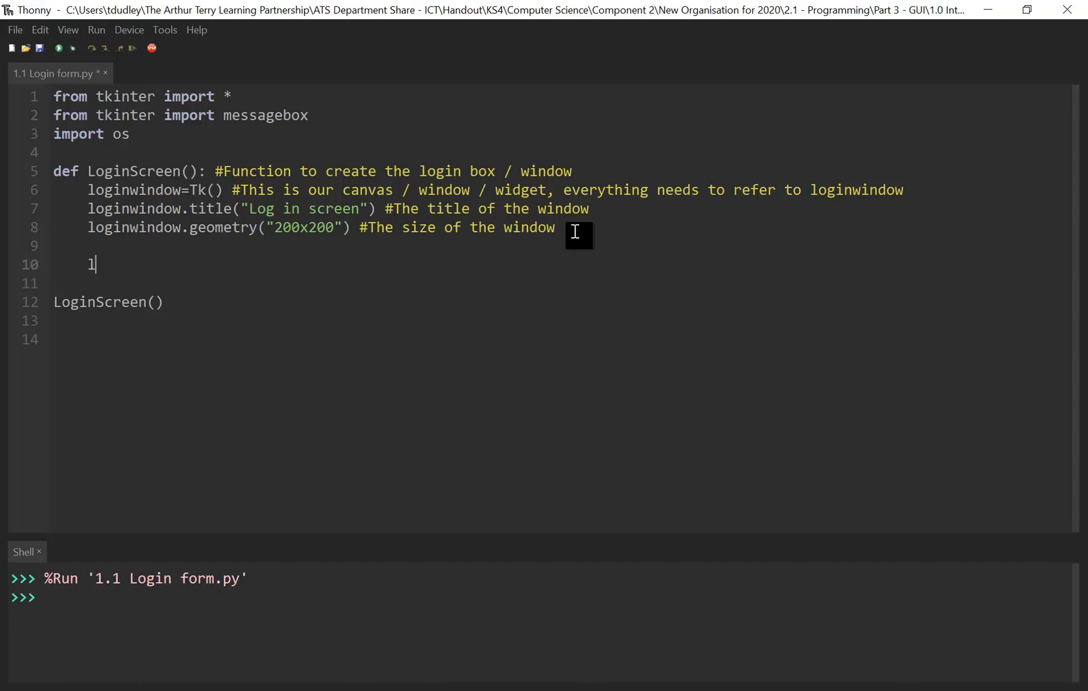
{"action": "type", "text": "abel"}
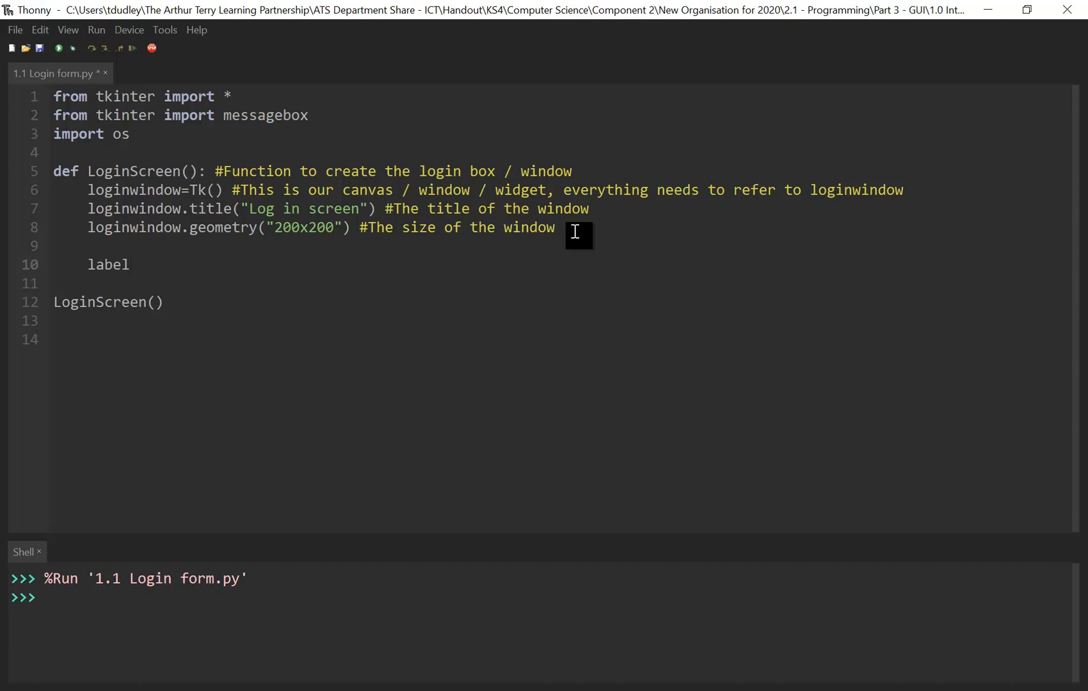
{"action": "type", "text": "UserName"}
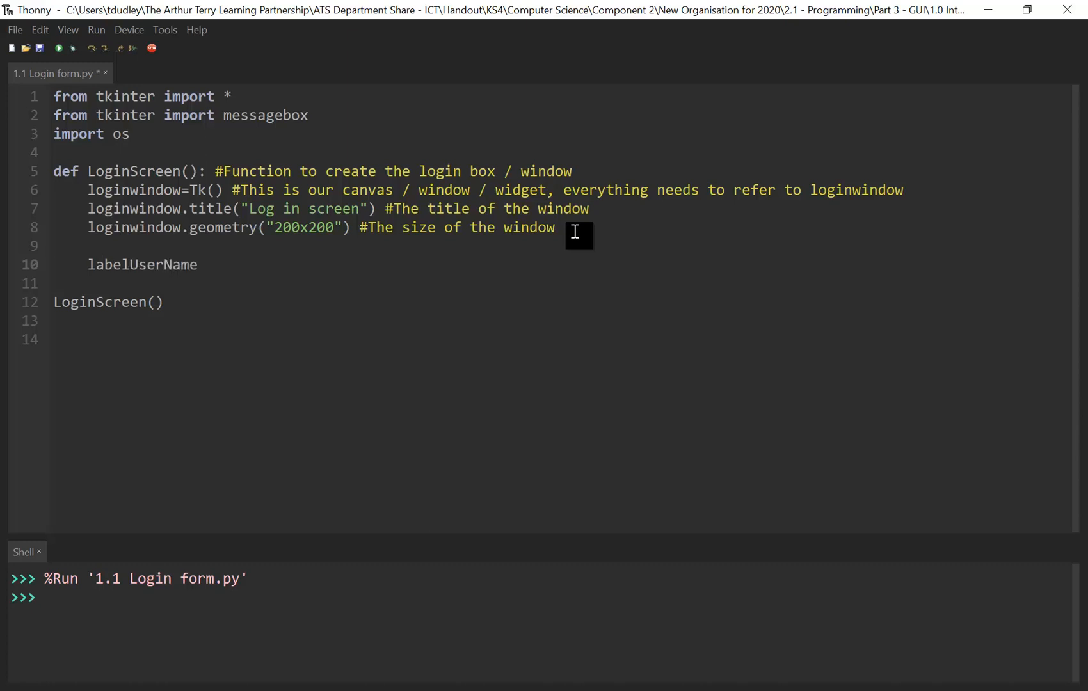
{"action": "left_click", "coordinate": [198, 264]}
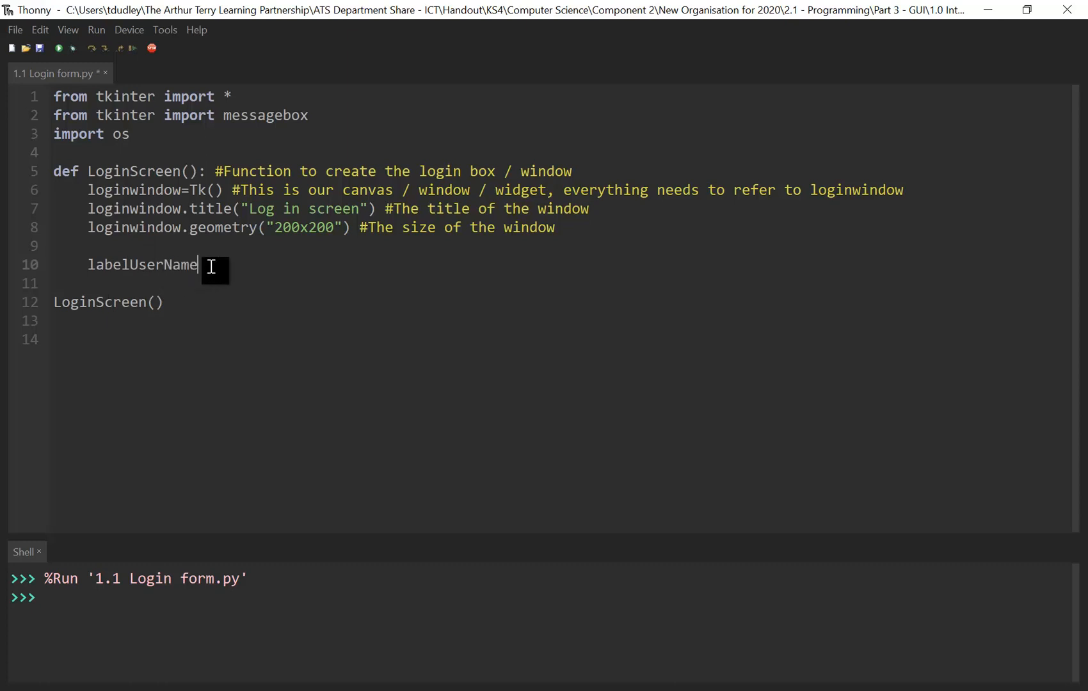
{"action": "type", "text": "=Label"}
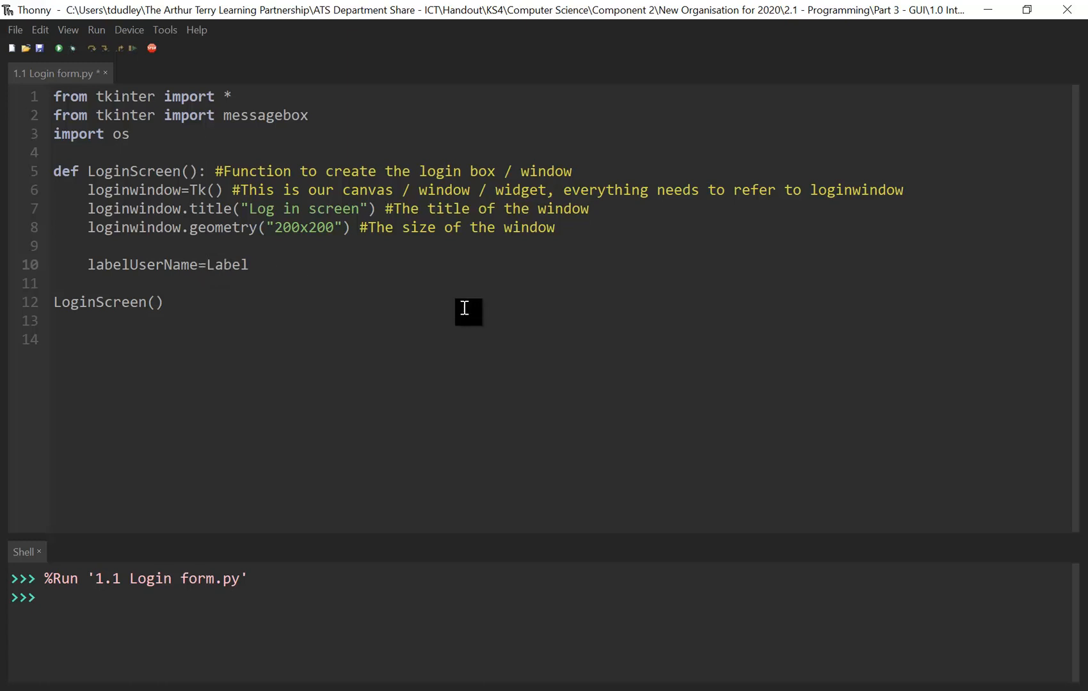
{"action": "left_click", "coordinate": [248, 265]}
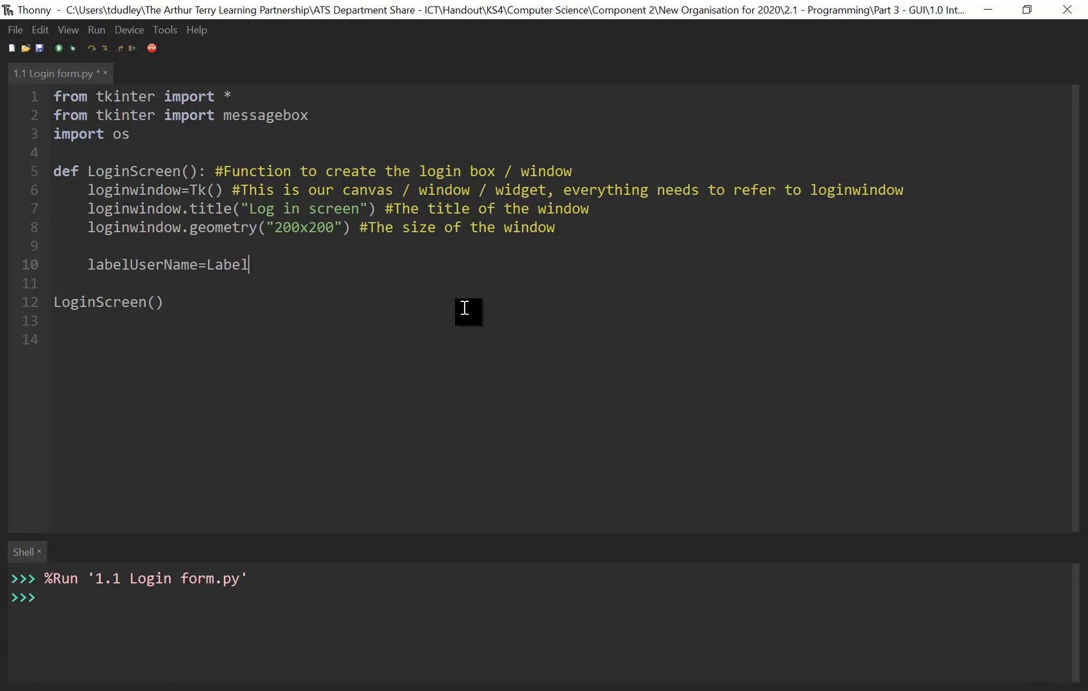
{"action": "type", "text": "("}
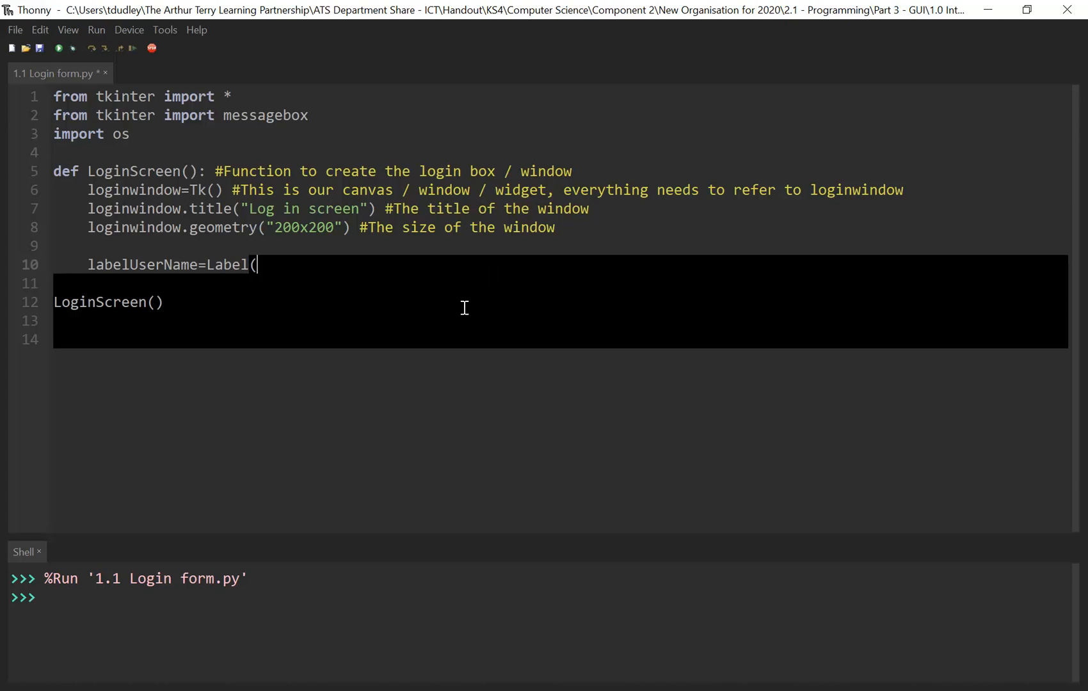
{"action": "type", "text": "login"}
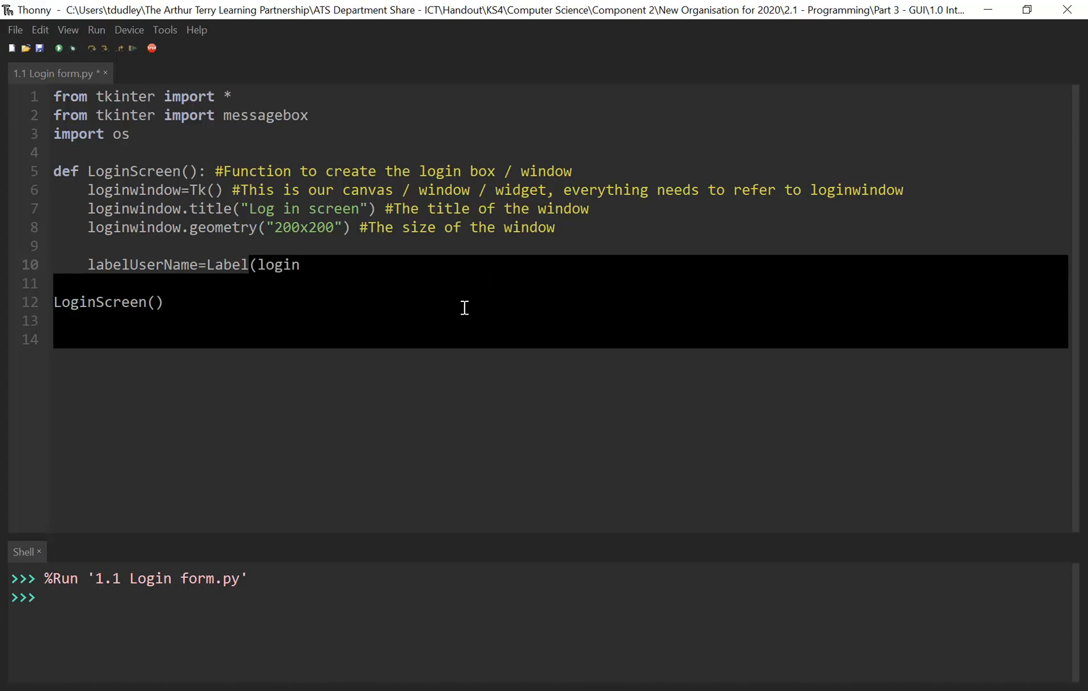
{"action": "type", "text": "window"}
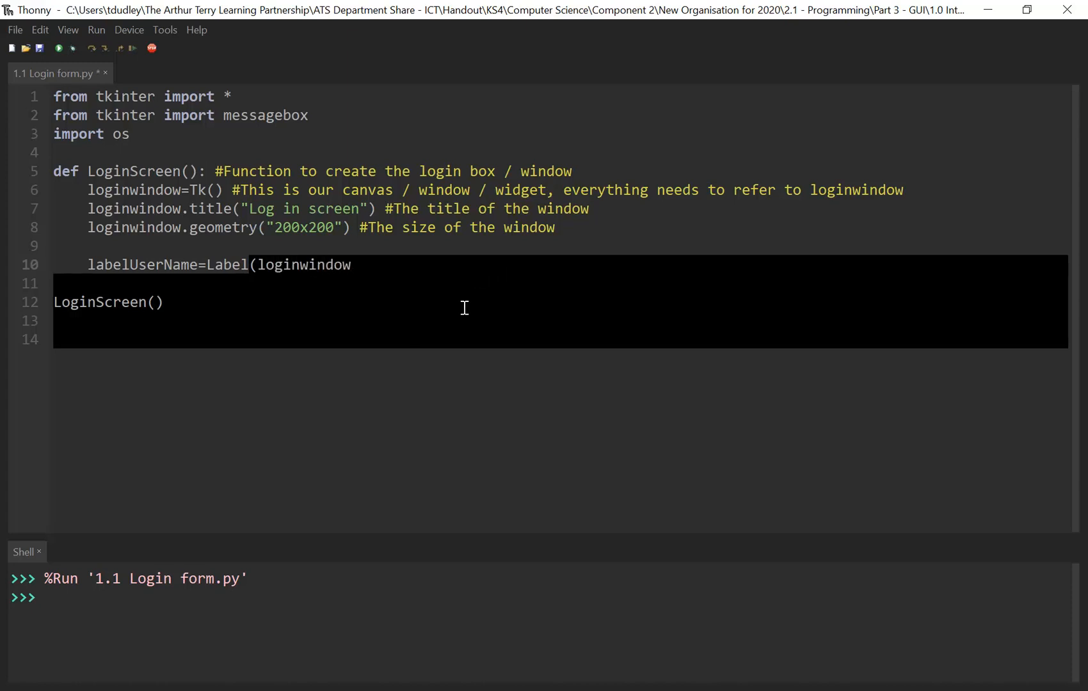
{"action": "left_click", "coordinate": [351, 265]}
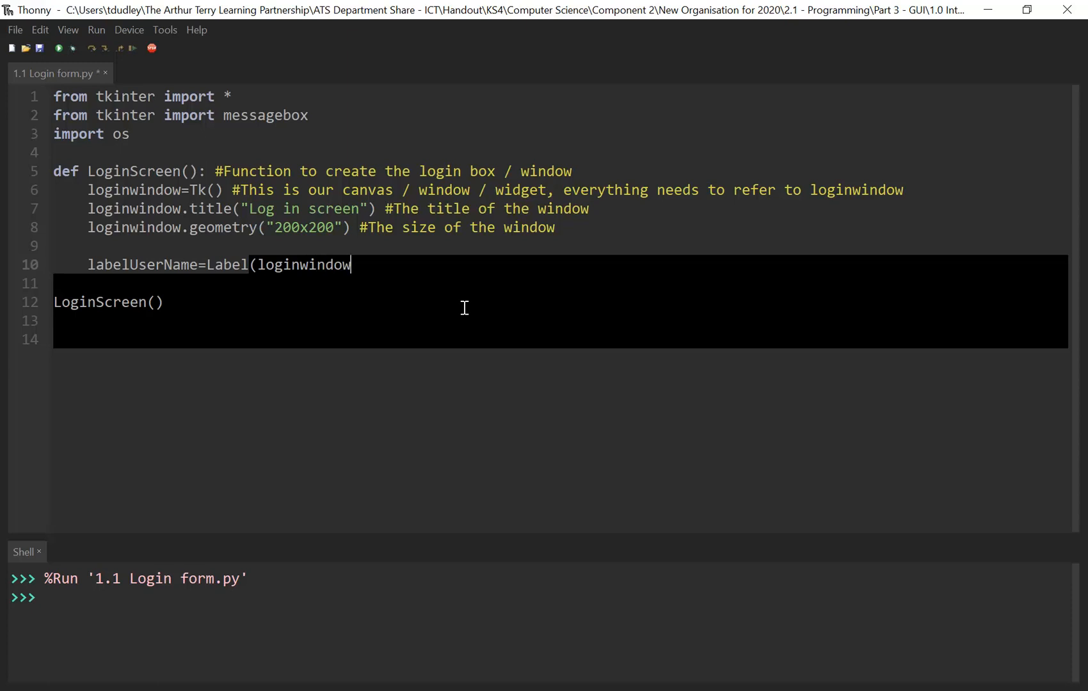
{"action": "type", "text": ", text"}
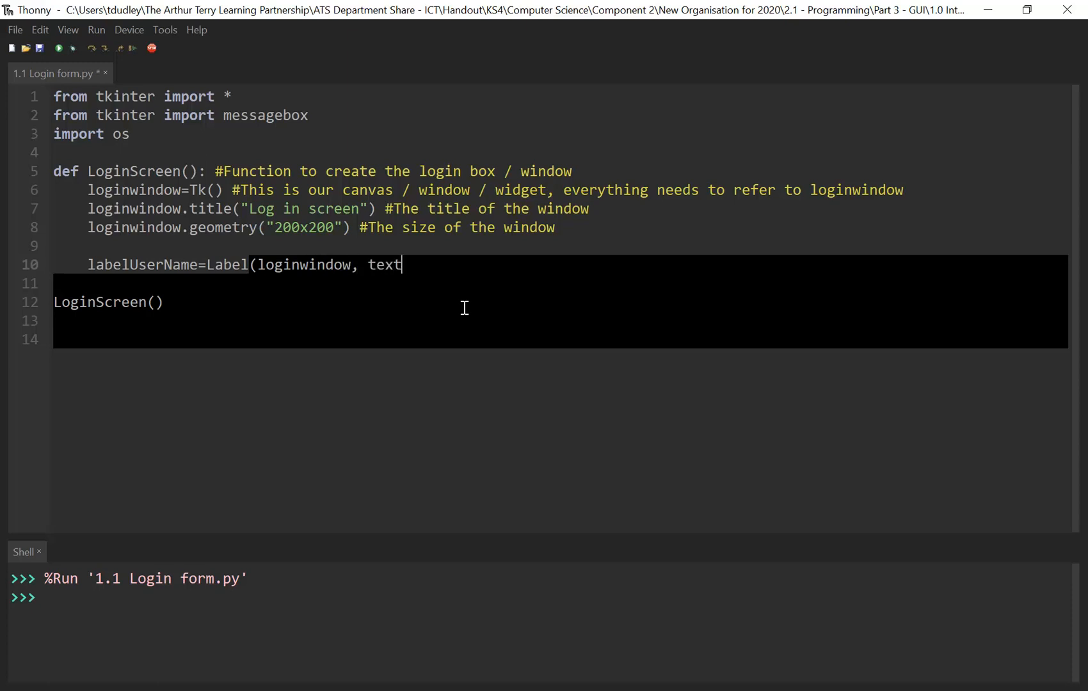
{"action": "type", "text": "=\""}
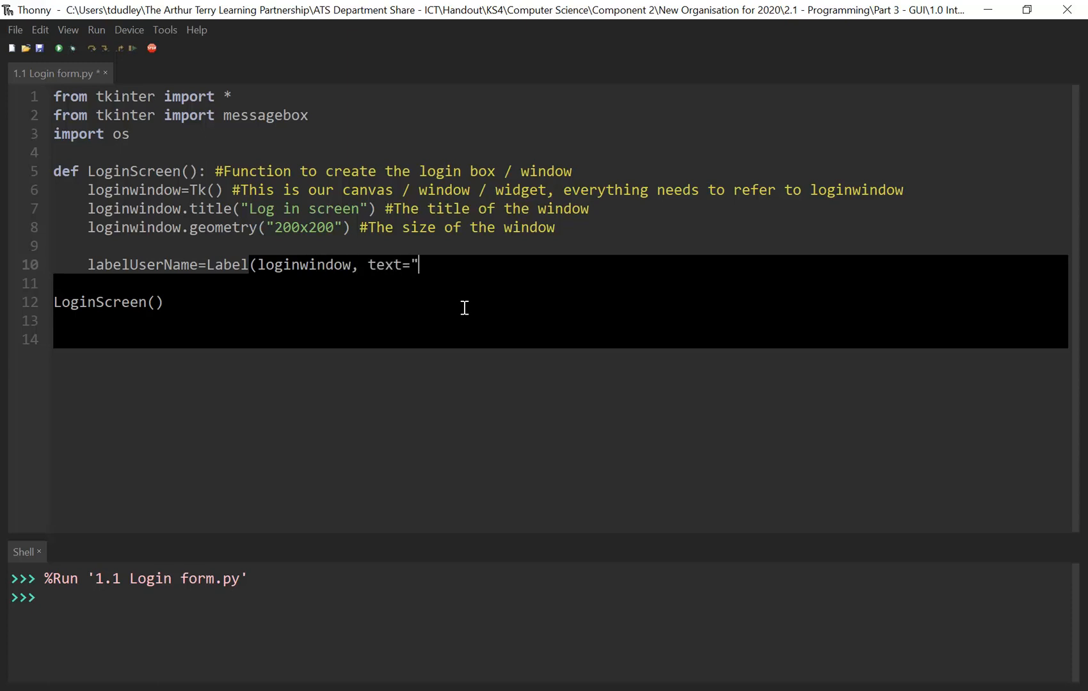
{"action": "type", "text": "User"}
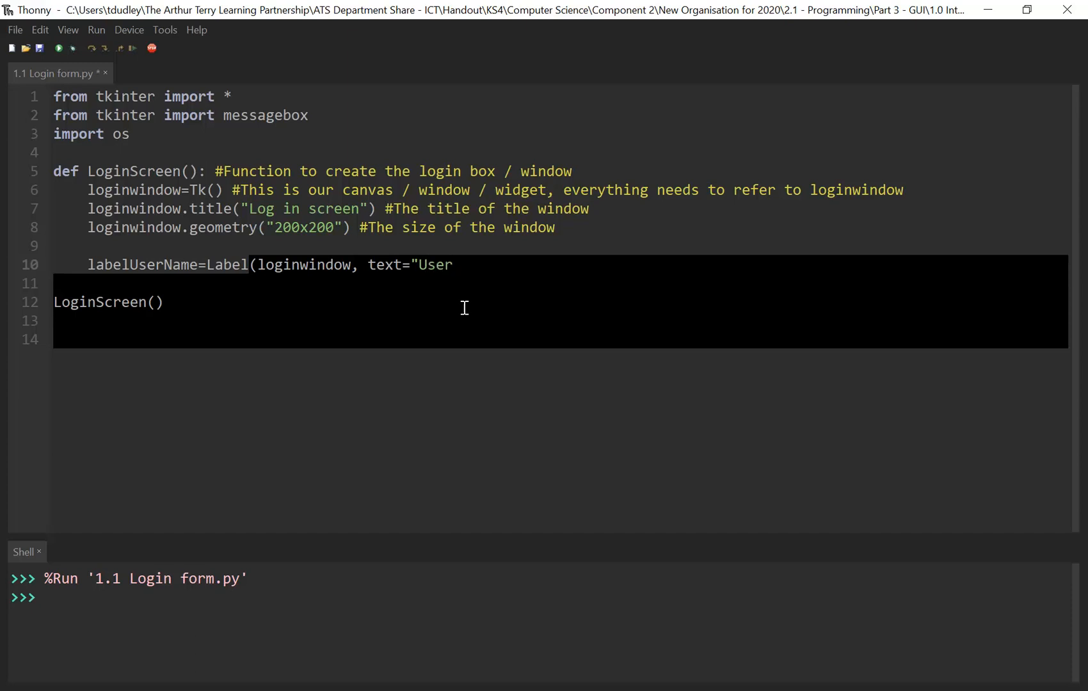
{"action": "type", "text": "name\")"}
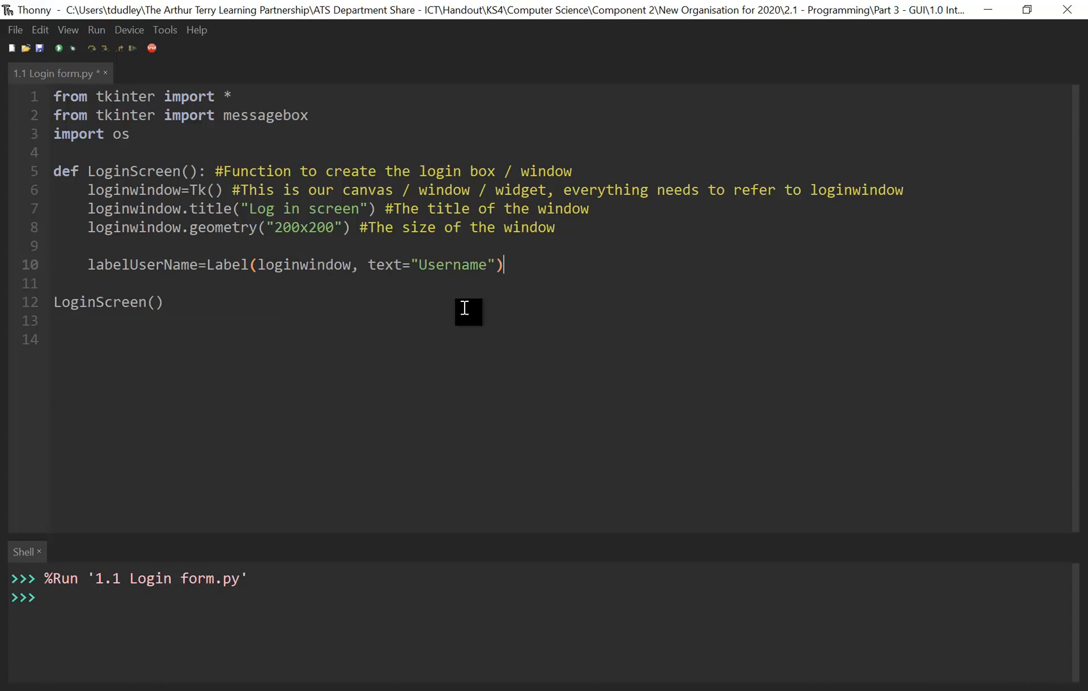
- Comment the label line as creating a label titled username
{"action": "type", "text": "#"}
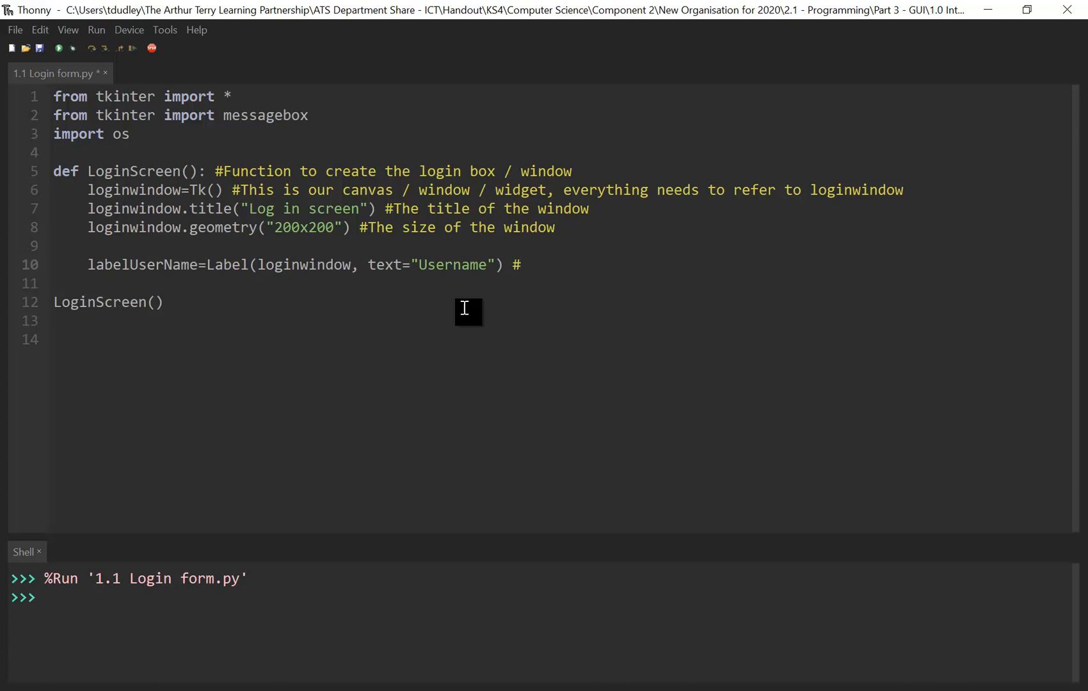
{"action": "type", "text": "Cre"}
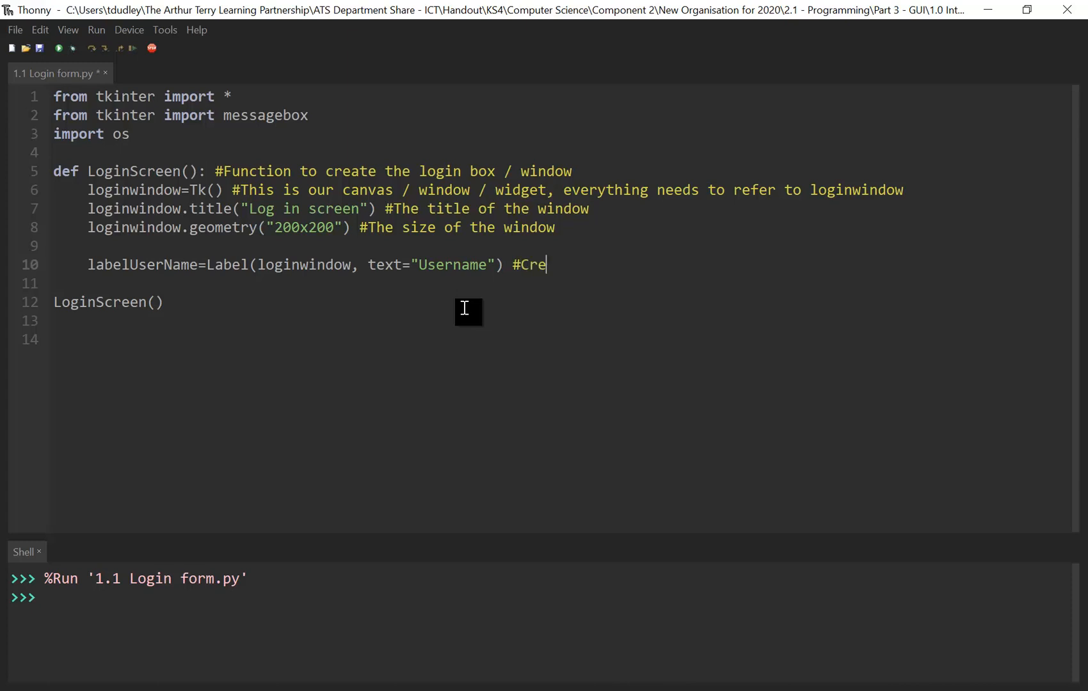
{"action": "type", "text": "ates a l"}
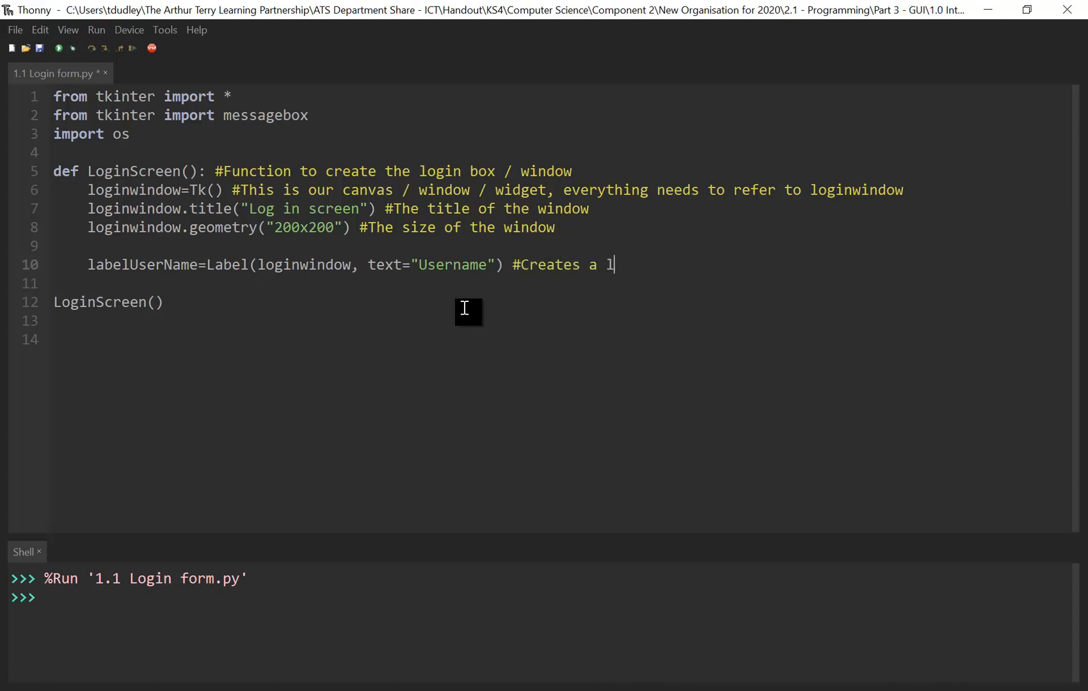
{"action": "type", "text": "abel with the"}
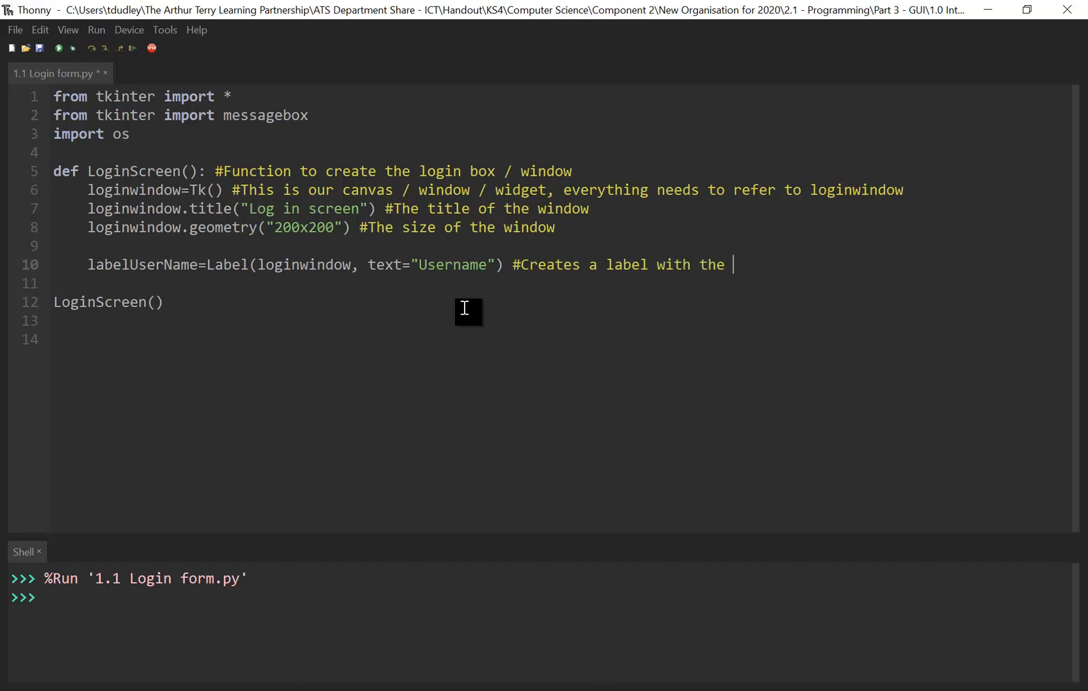
{"action": "type", "text": "title username"}
{"action": "type", "text": "#These are t"}
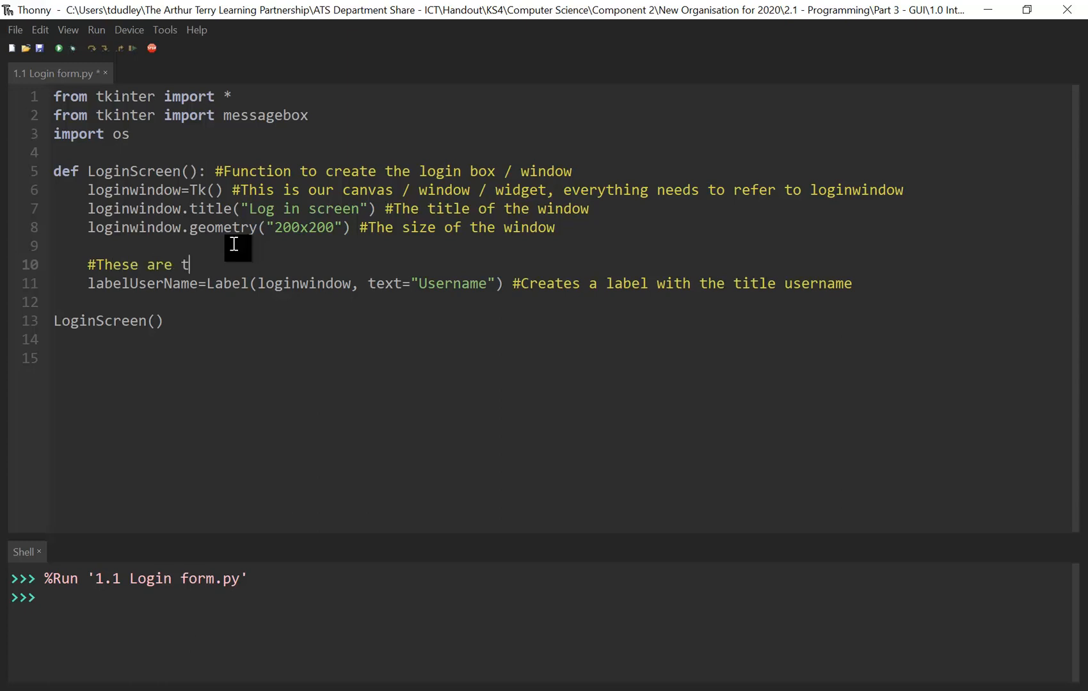
- Finish the comment '#These are the form elements - labels, boxes etc'
{"action": "type", "text": "he form"}
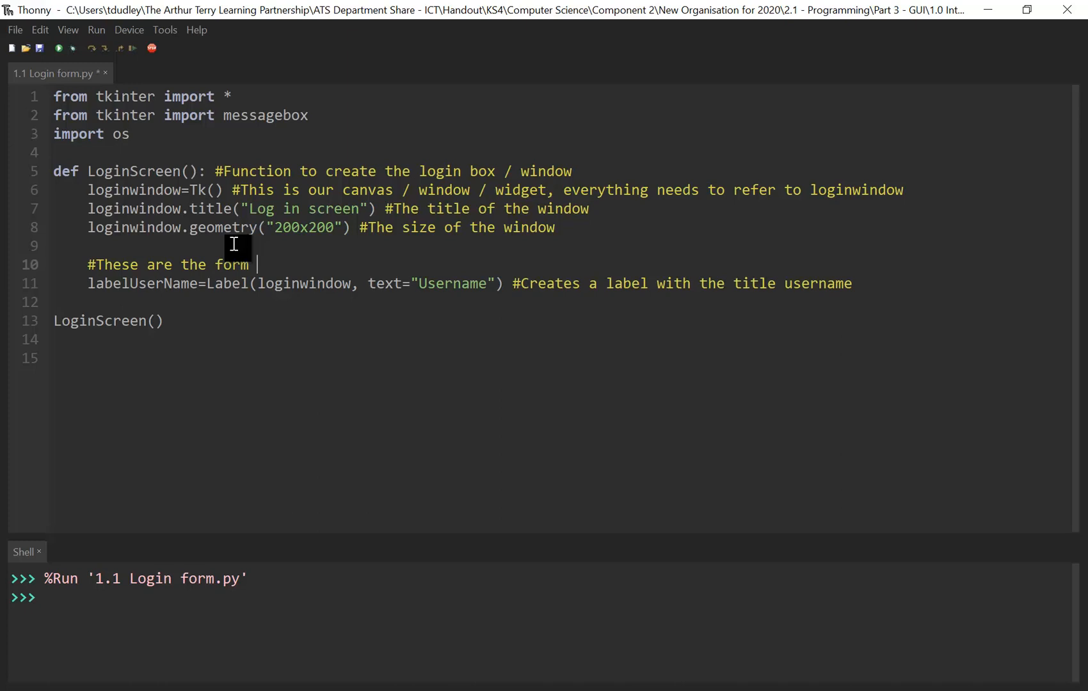
{"action": "type", "text": "elements - labels,"}
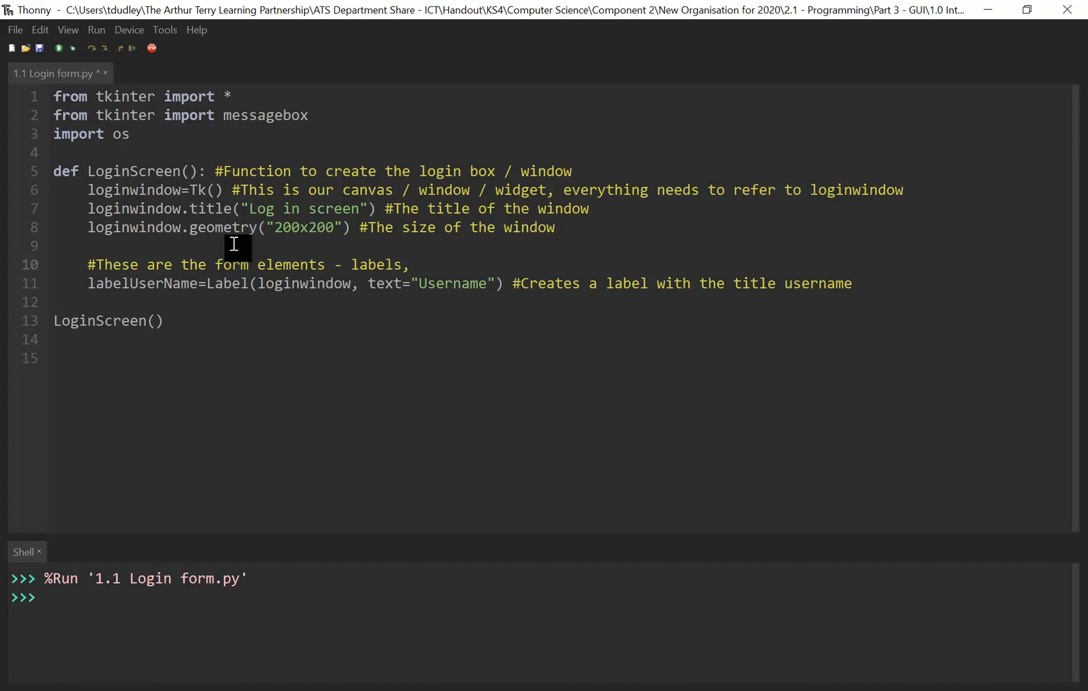
{"action": "type", "text": "boxes etc"}
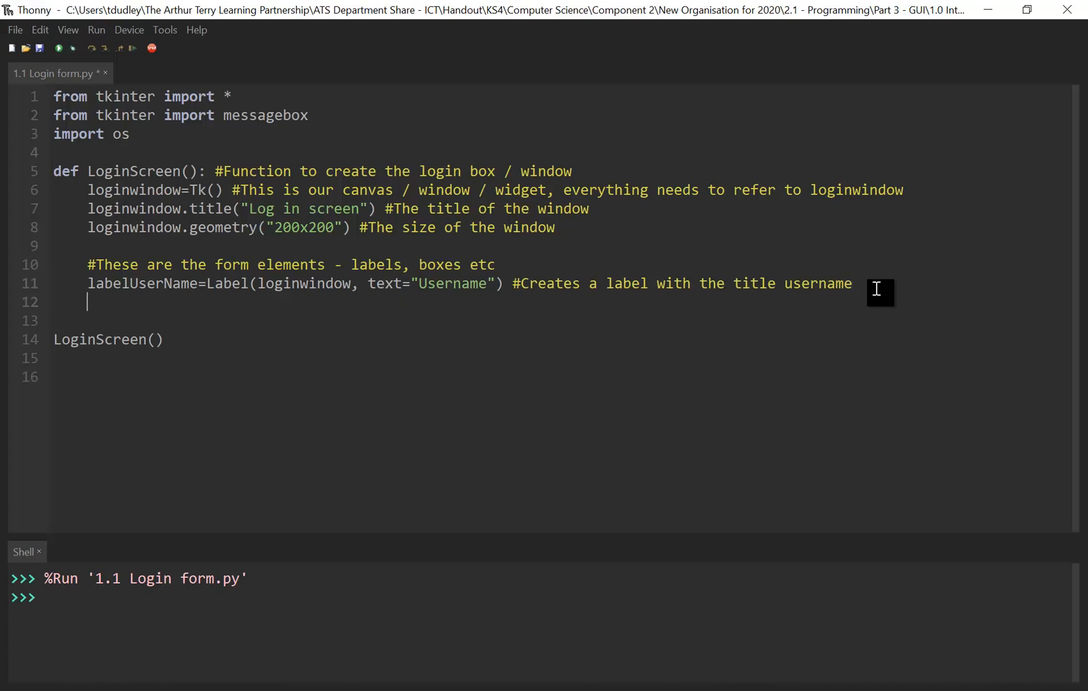
- Create the username entry box with username=Entry(loginwindow)
{"action": "type", "text": "useran"}
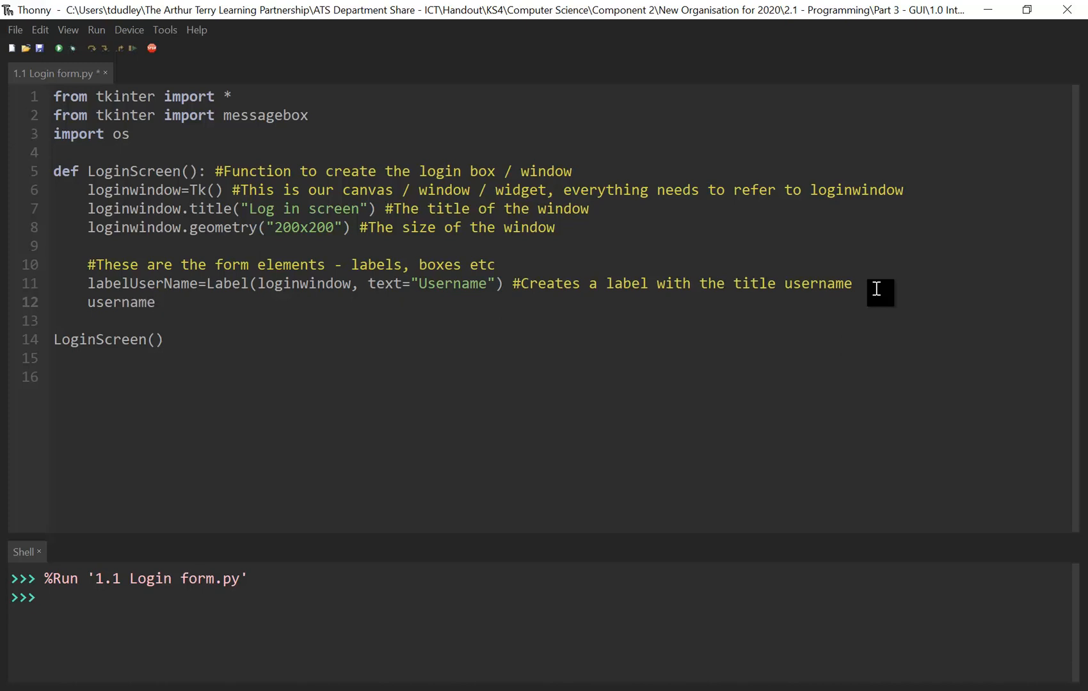
{"action": "type", "text": "="}
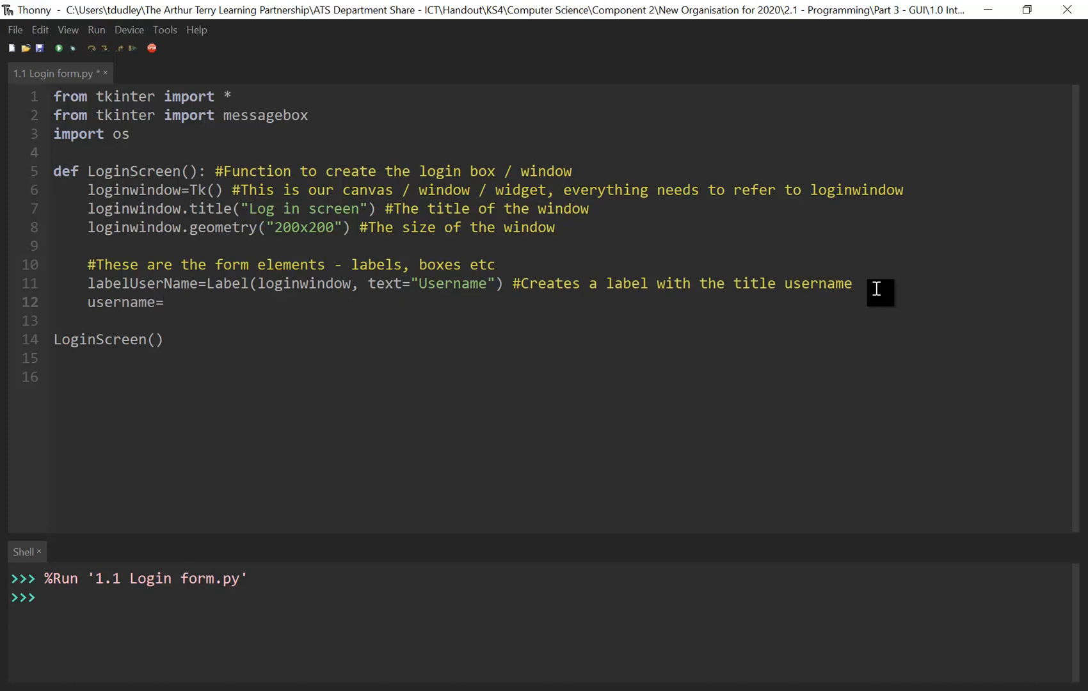
{"action": "type", "text": "E"}
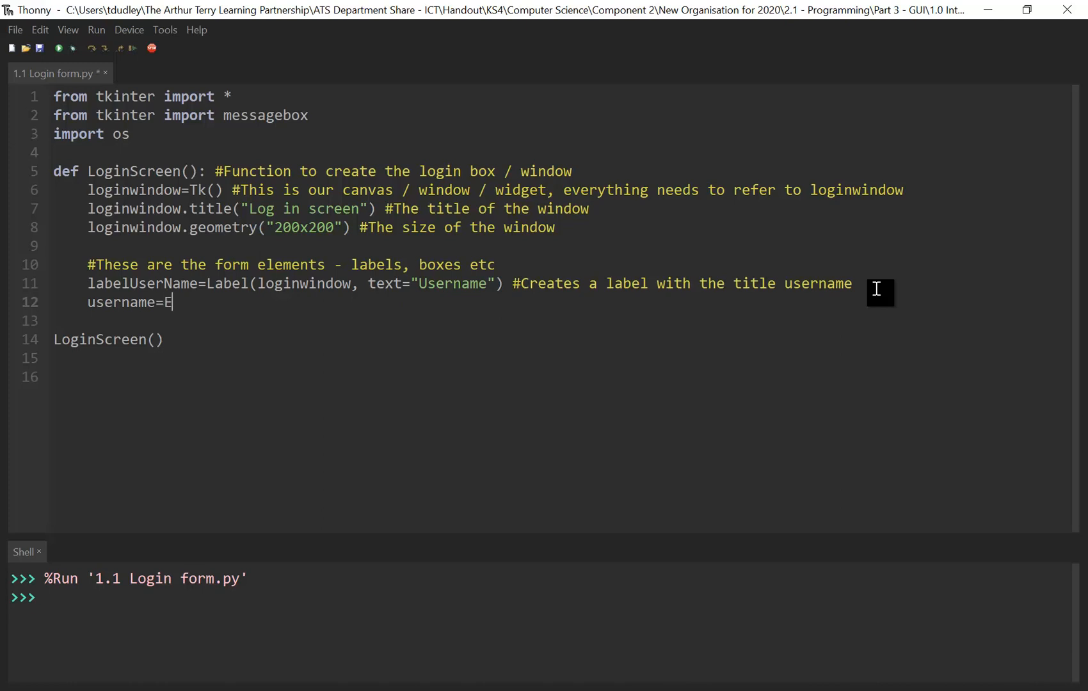
{"action": "type", "text": "ntry"}
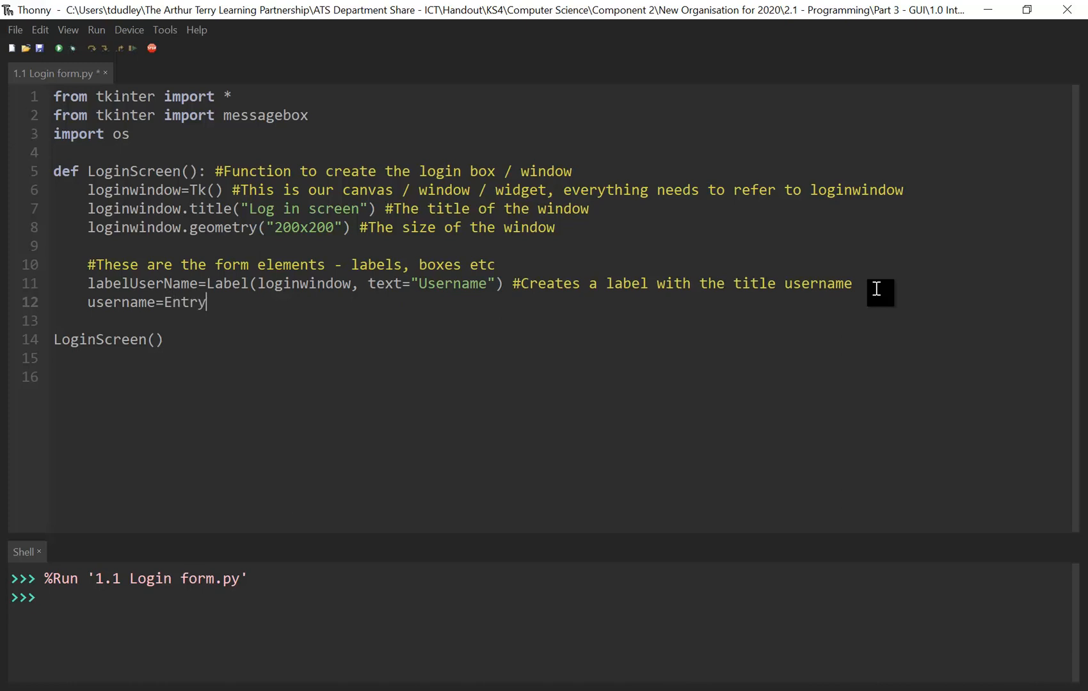
{"action": "type", "text": "("}
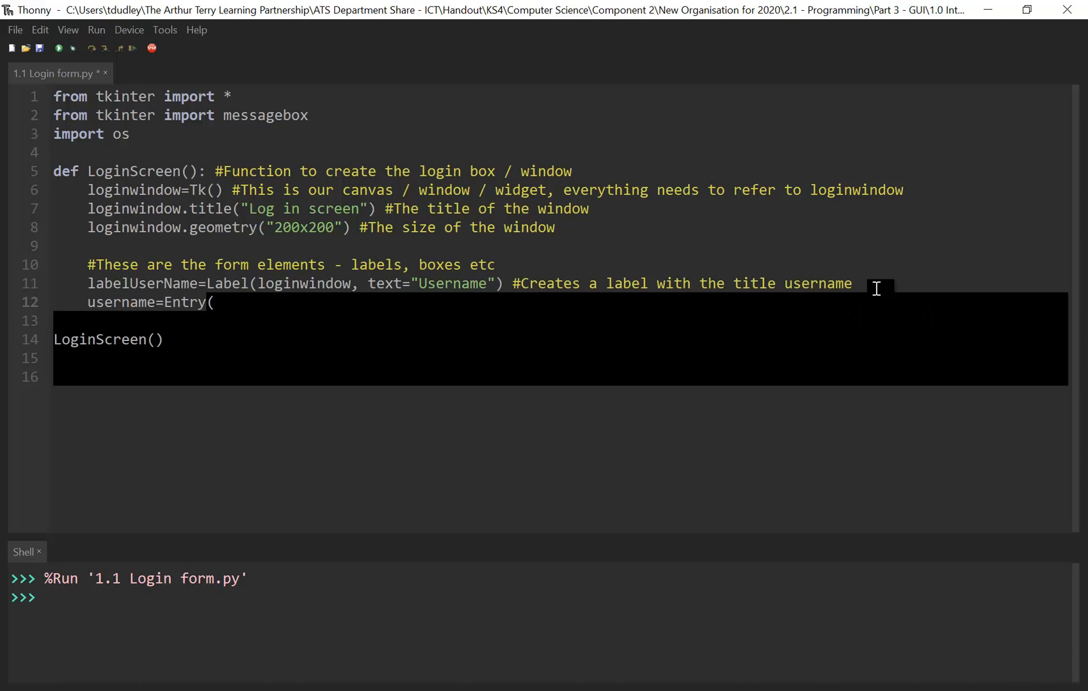
{"action": "type", "text": "login"}
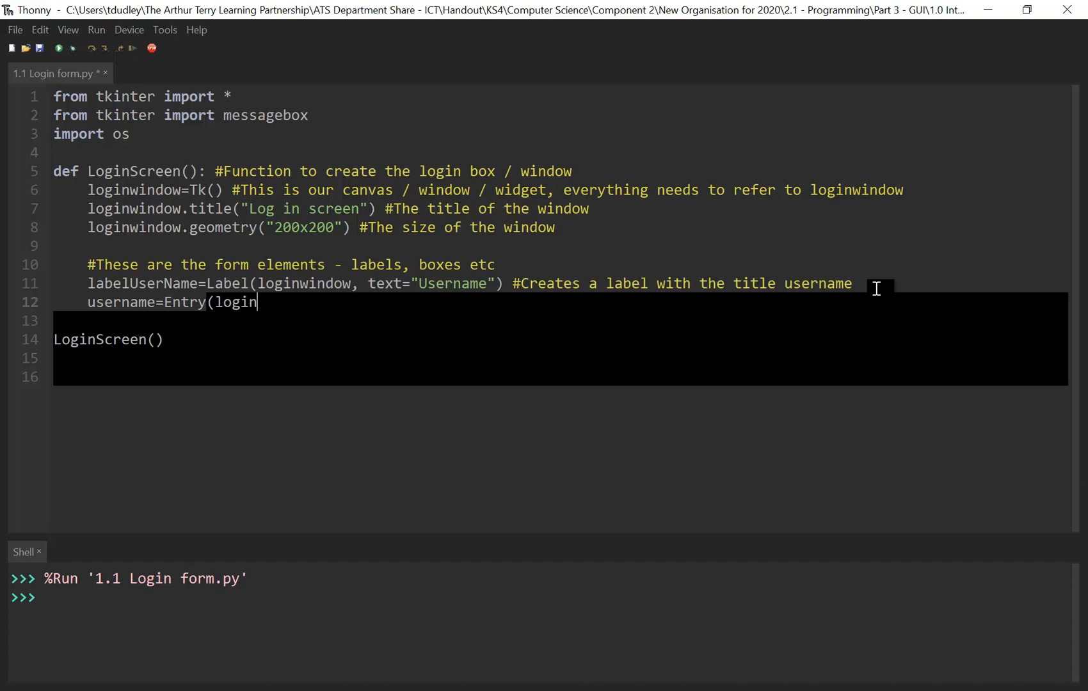
{"action": "type", "text": "window"}
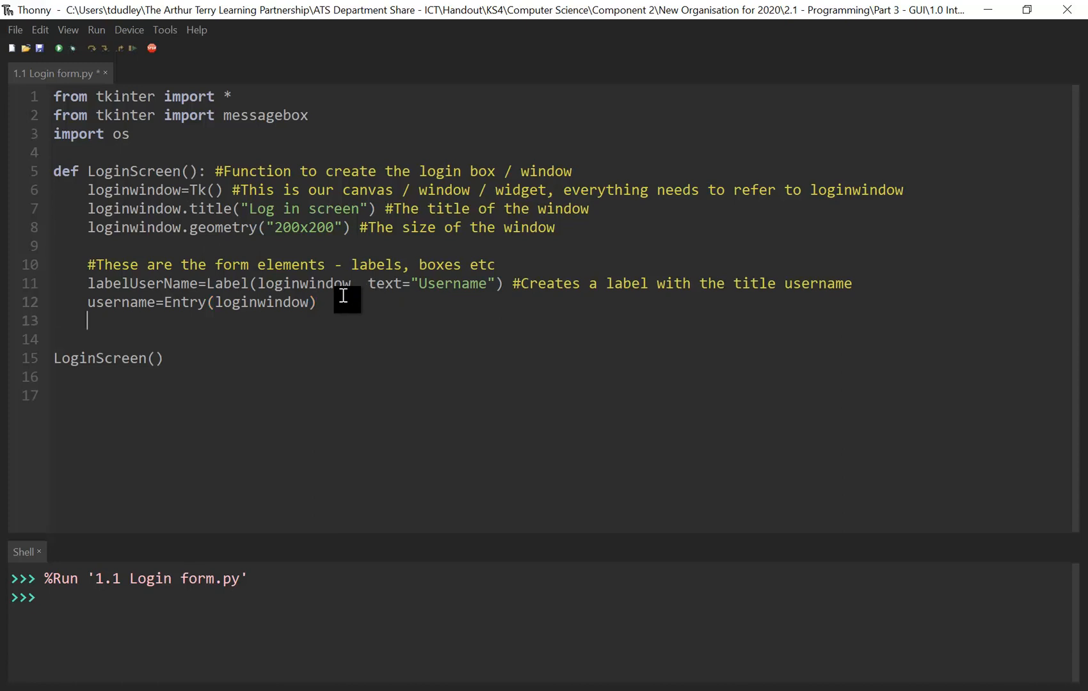
- Add labelPassword=Label(loginwindow, text="Password") with comment '#Creates a label with the title password'
{"action": "type", "text": "label"}
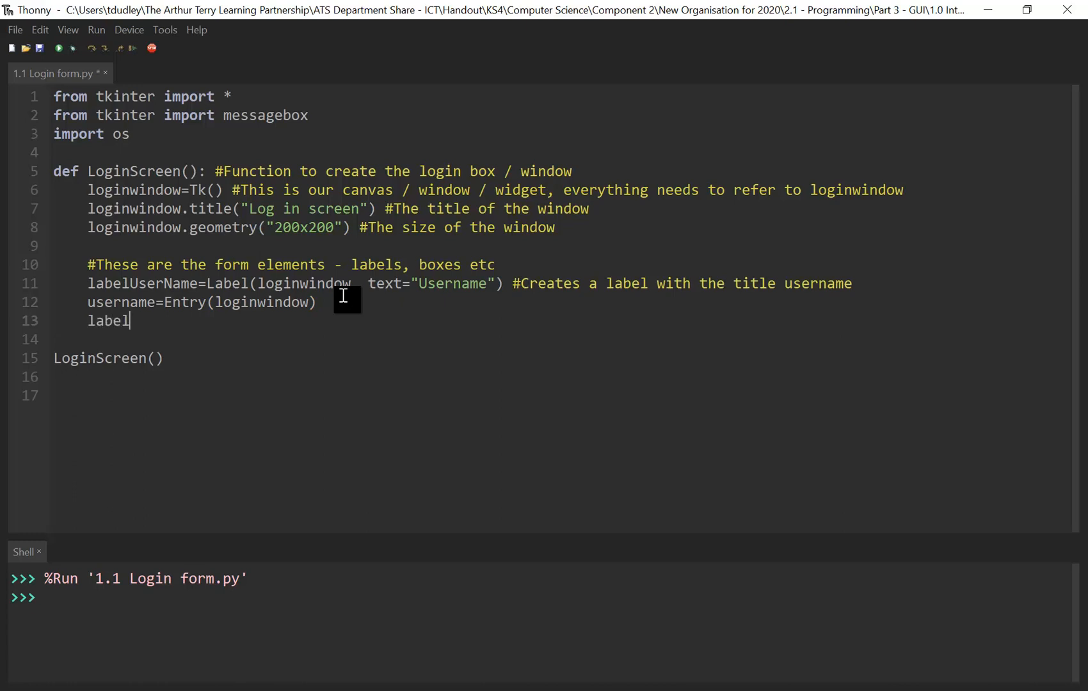
{"action": "type", "text": "P"}
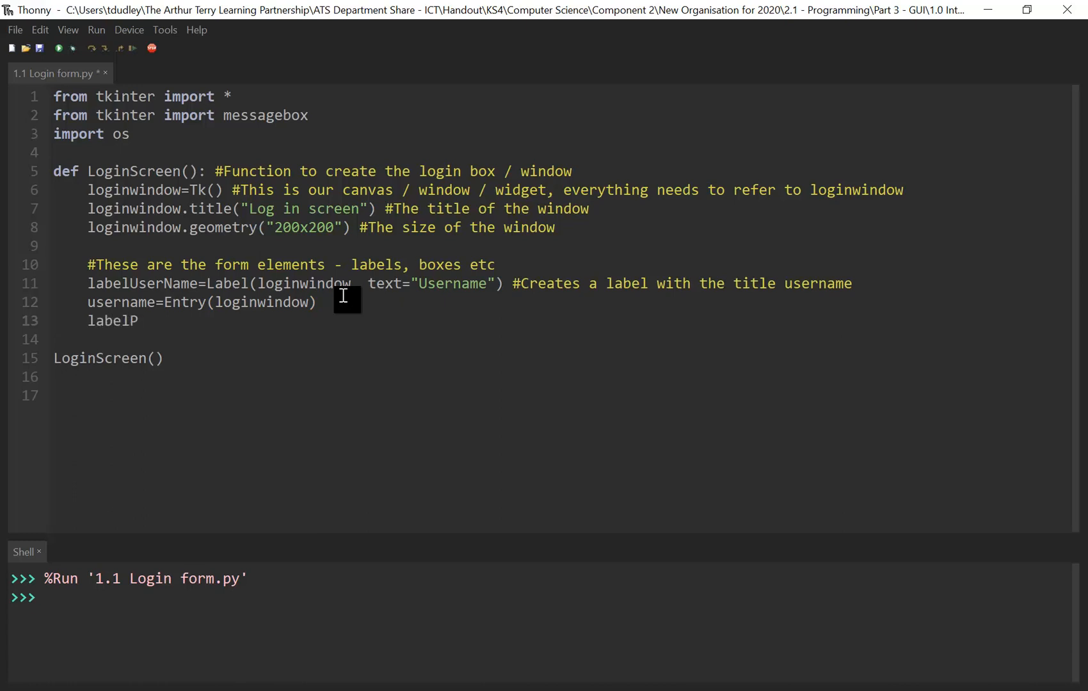
{"action": "type", "text": "assword"}
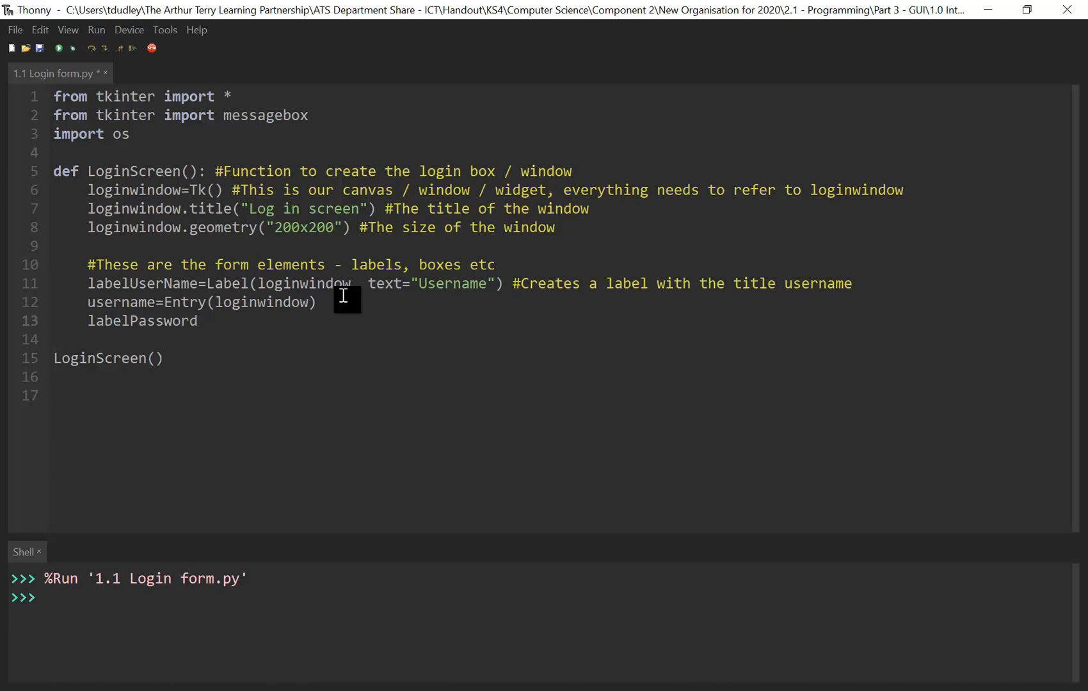
{"action": "type", "text": "=Label"}
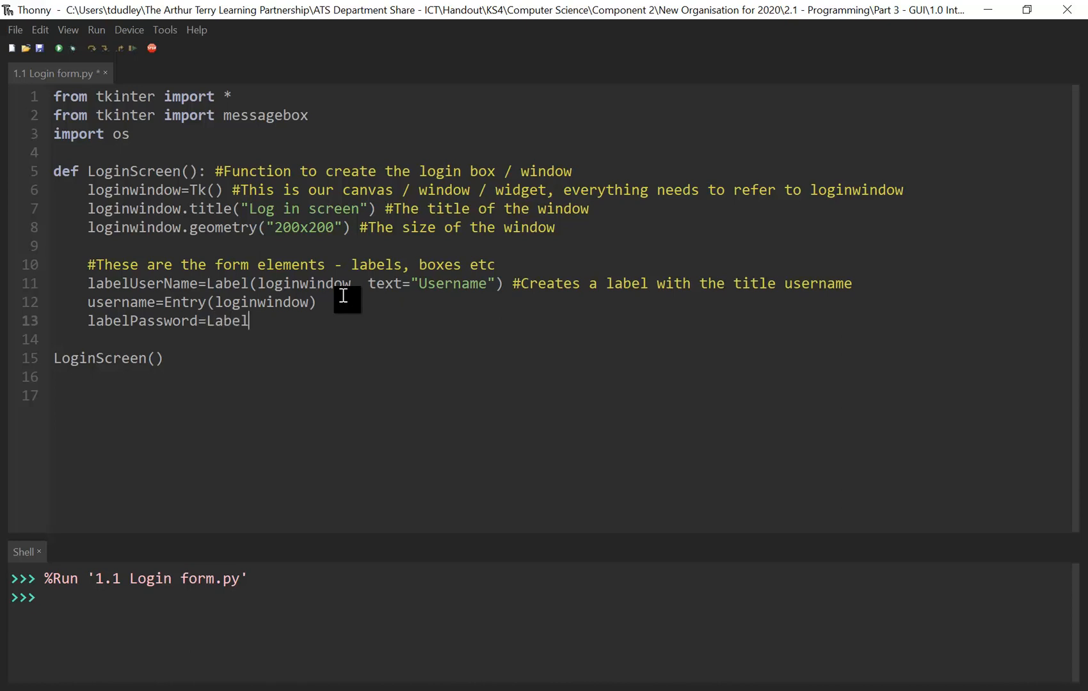
{"action": "type", "text": "(log"}
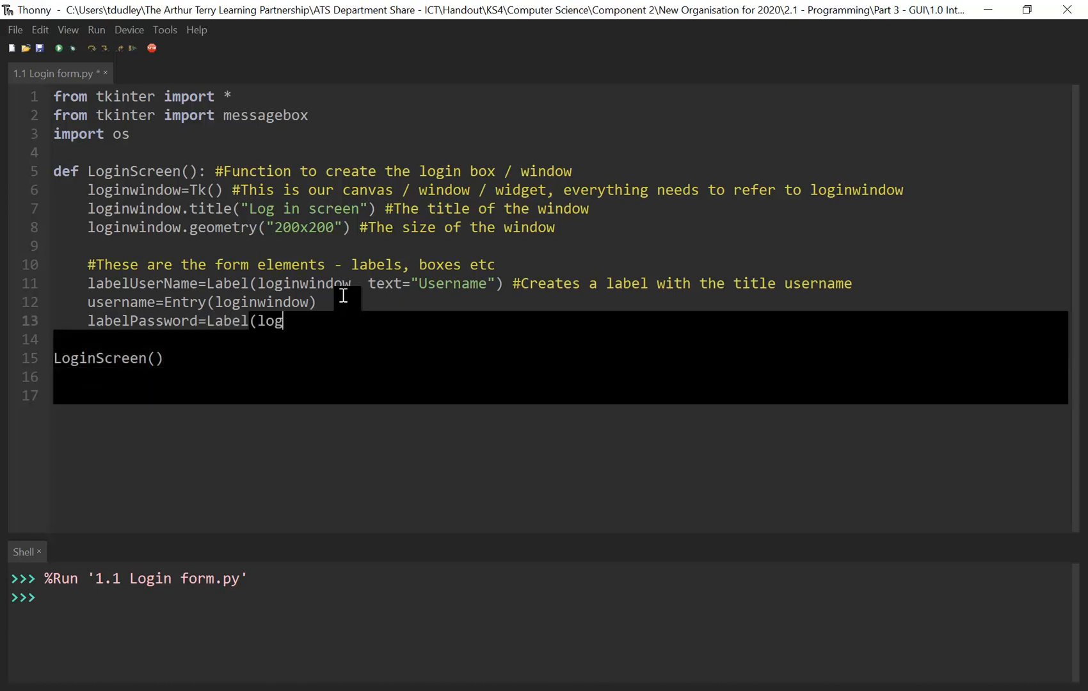
{"action": "type", "text": "inwo"}
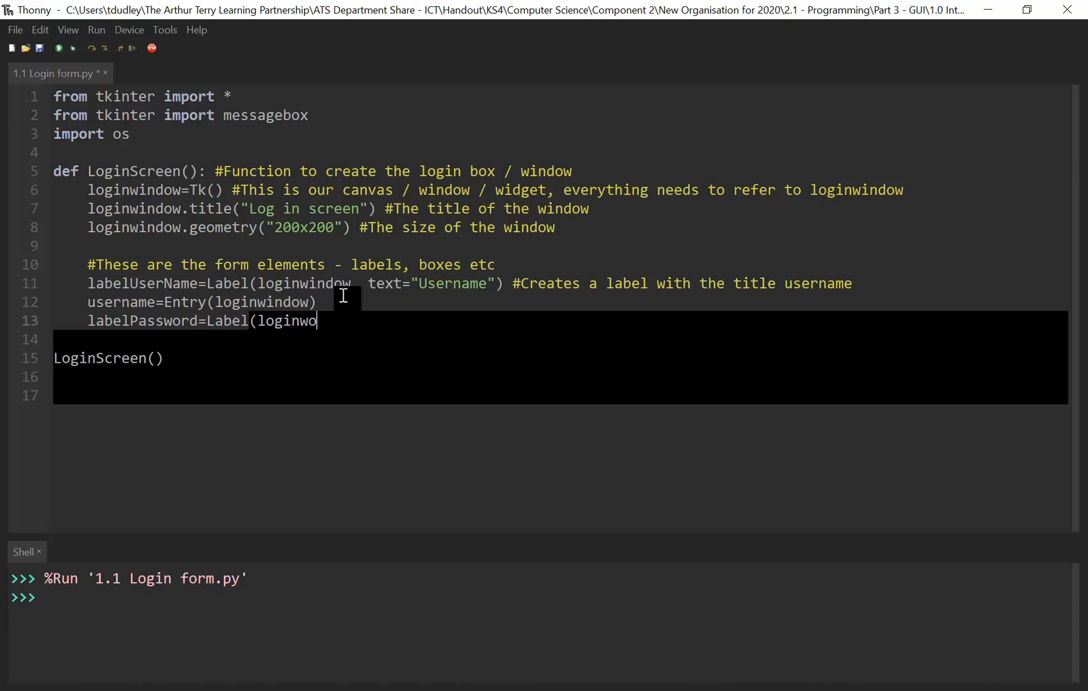
{"action": "type", "text": "indow"}
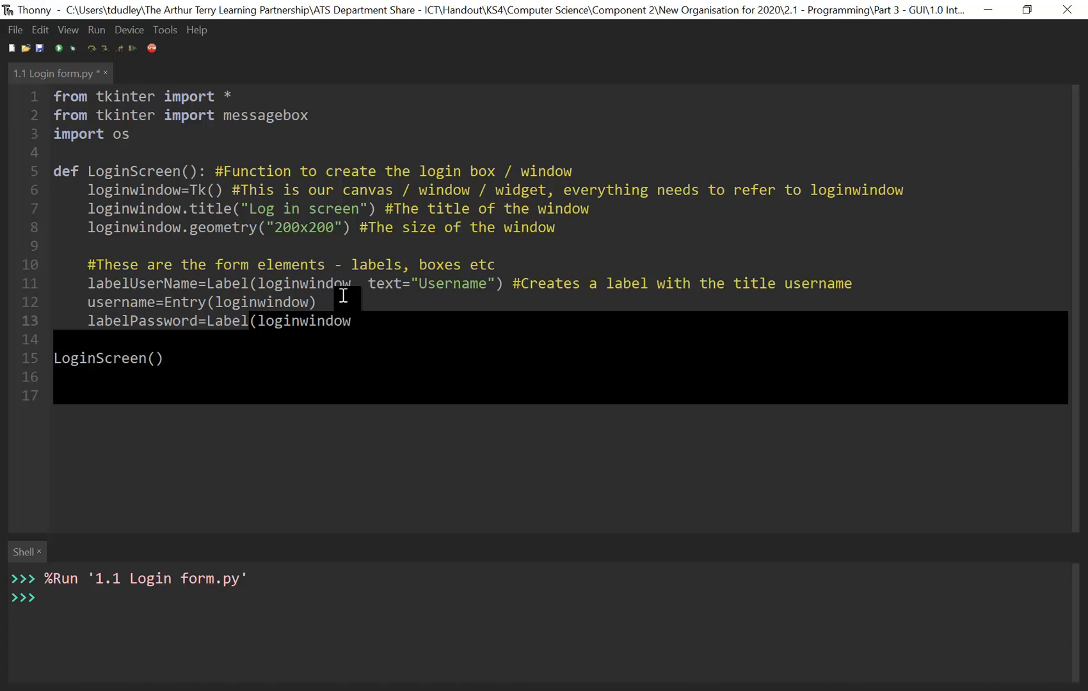
{"action": "type", "text": ", text"}
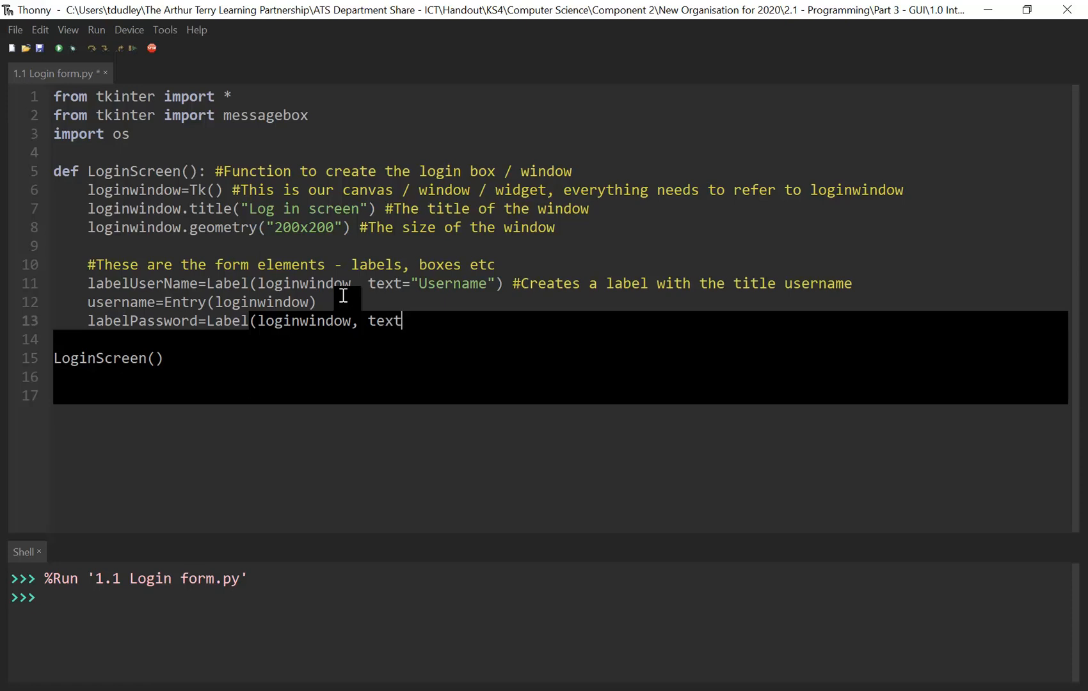
{"action": "type", "text": "\""}
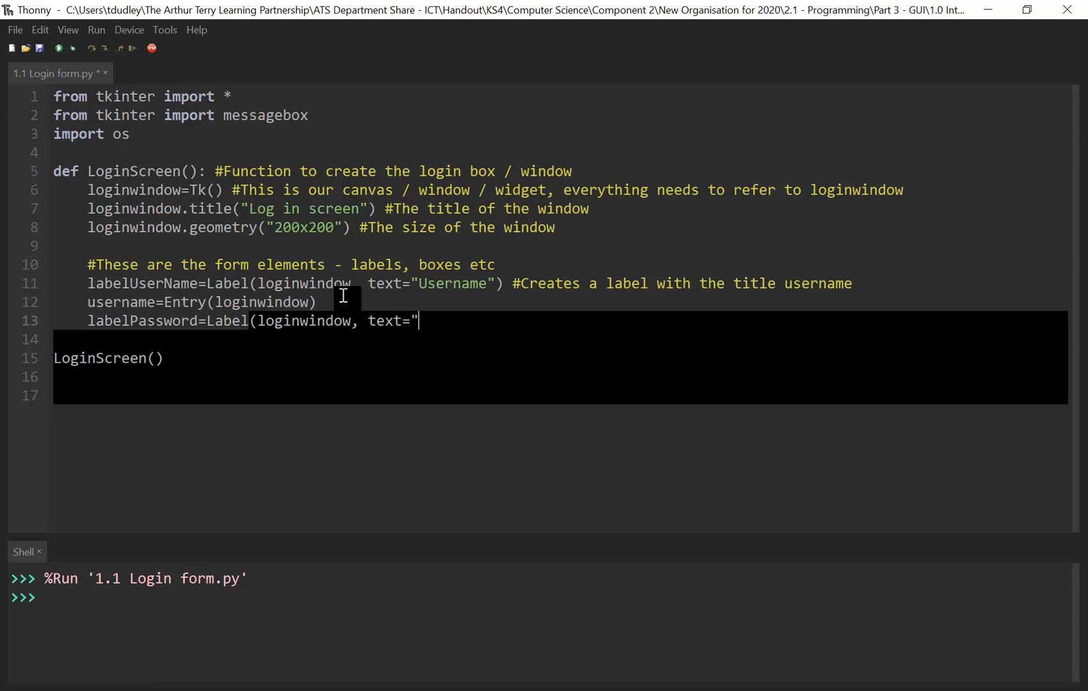
{"action": "type", "text": "Password"}
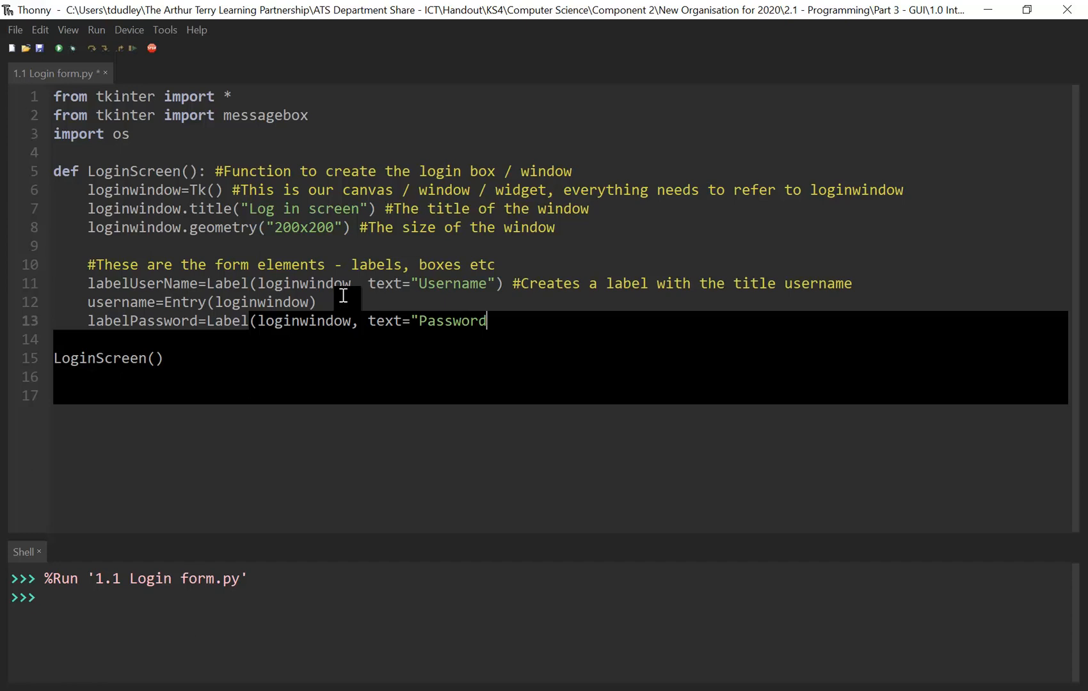
{"action": "type", "text": "\")"}
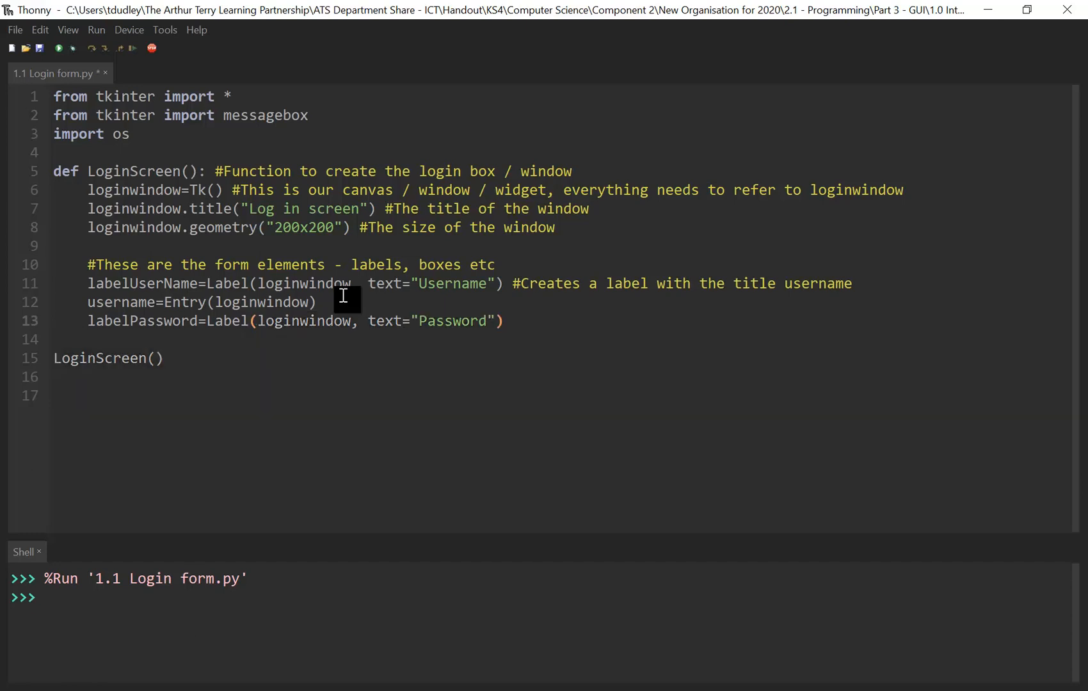
{"action": "type", "text": "#Creates a label"}
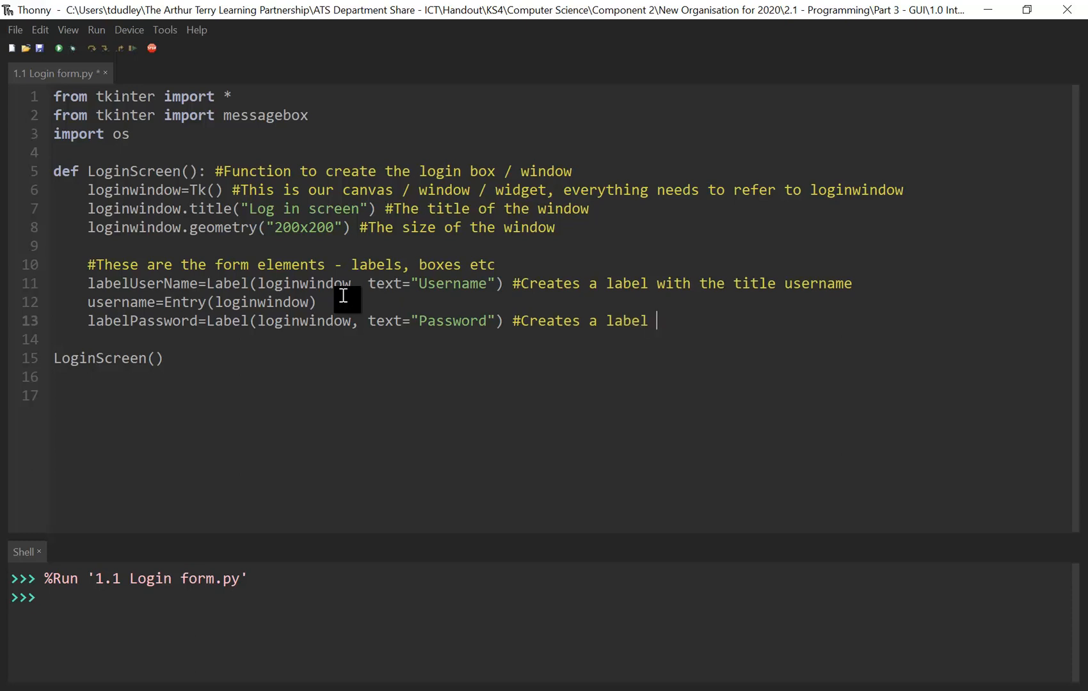
{"action": "type", "text": "with the title"}
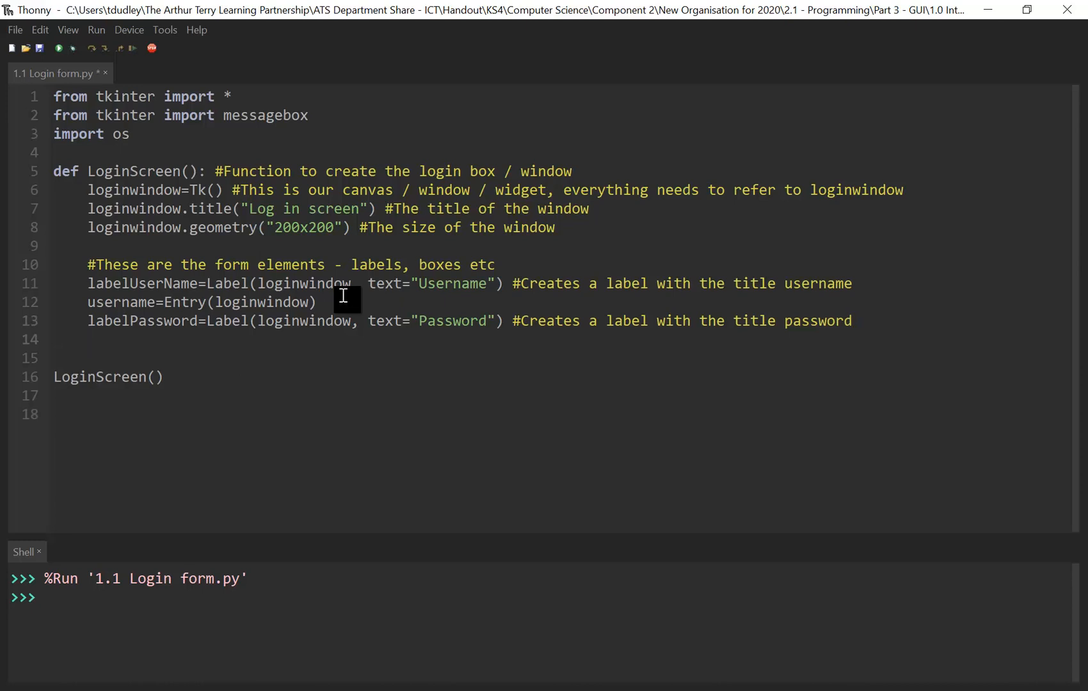
- Complete line 14 as password=Entry(loginwindow) to create the password box
{"action": "type", "text": "pa"}
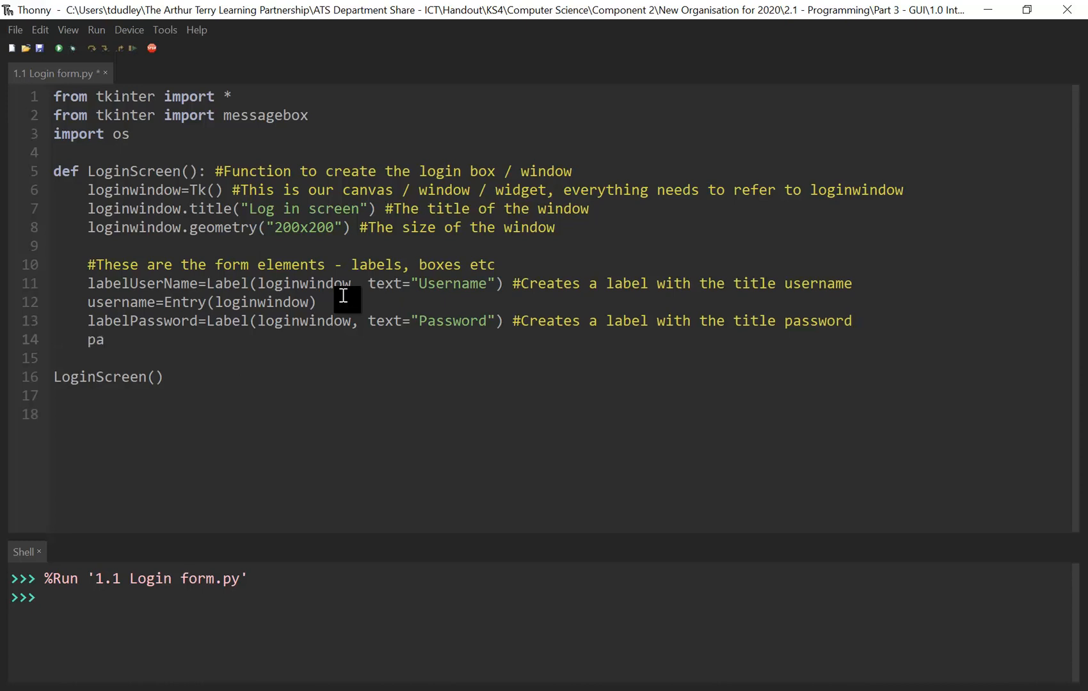
{"action": "type", "text": "ssword"}
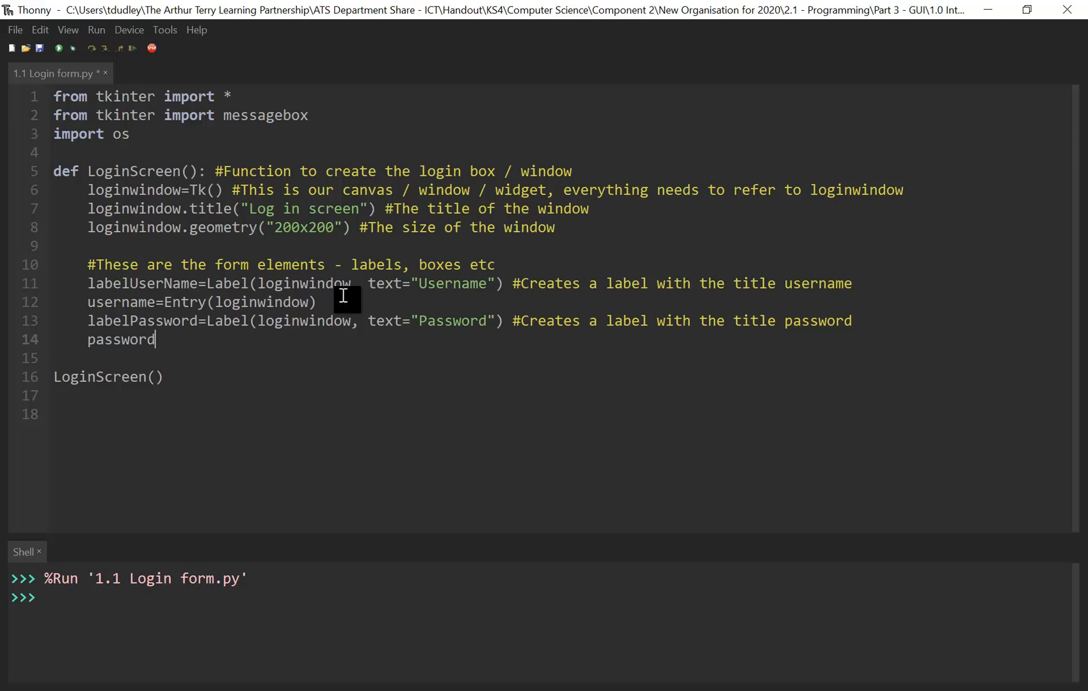
{"action": "type", "text": "=Entry"}
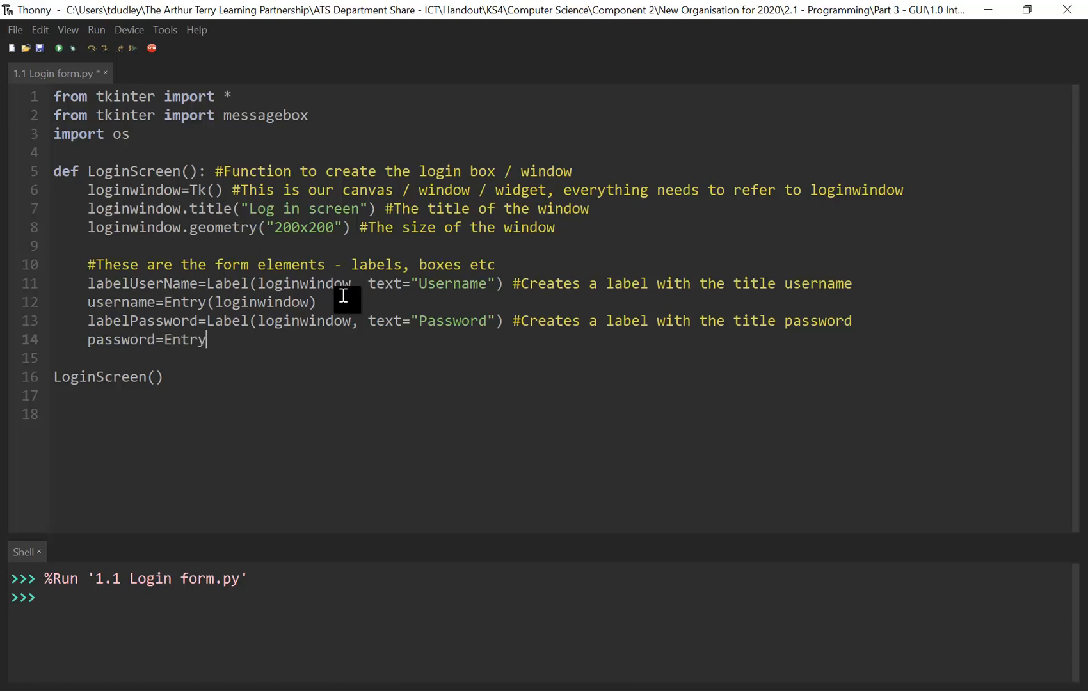
{"action": "type", "text": "("}
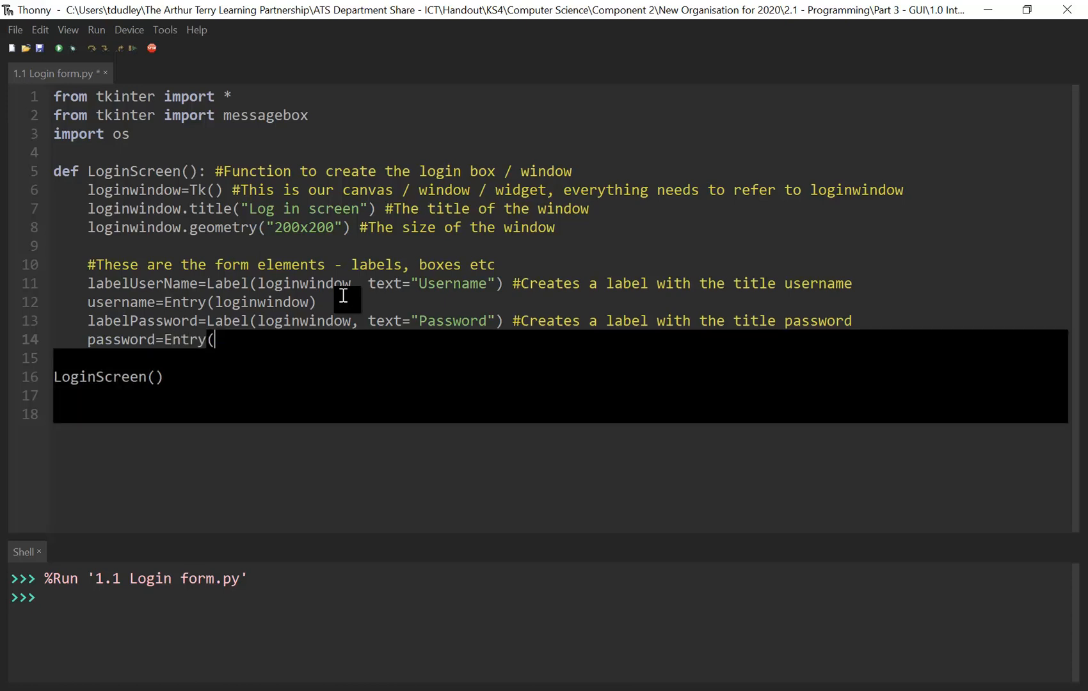
{"action": "type", "text": "lo"}
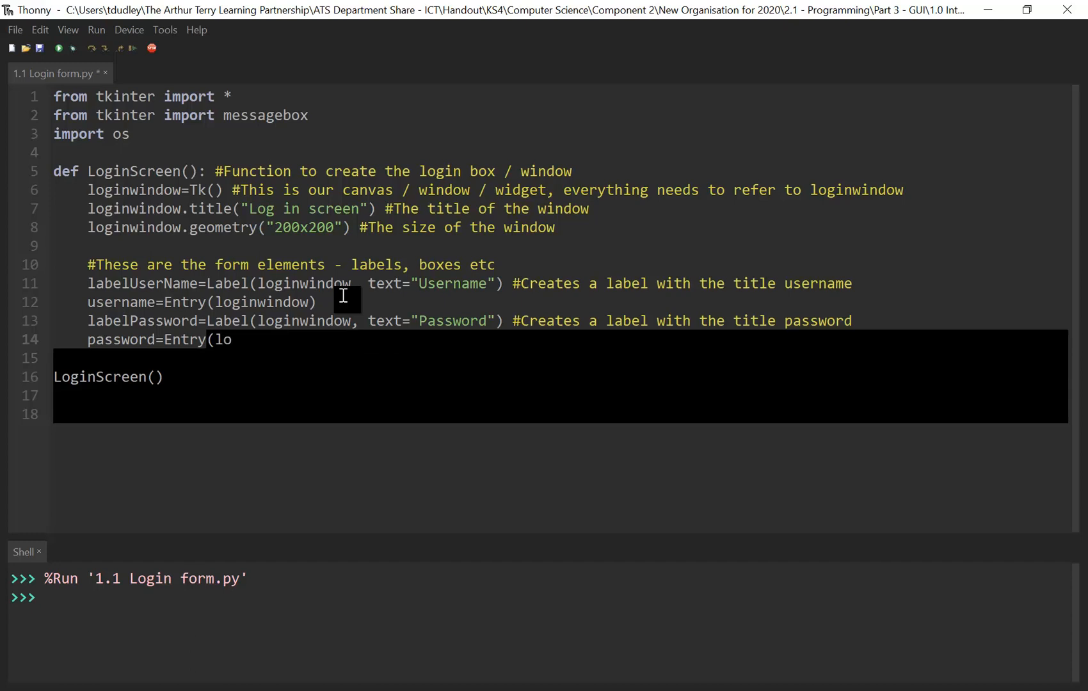
{"action": "type", "text": "ginwind"}
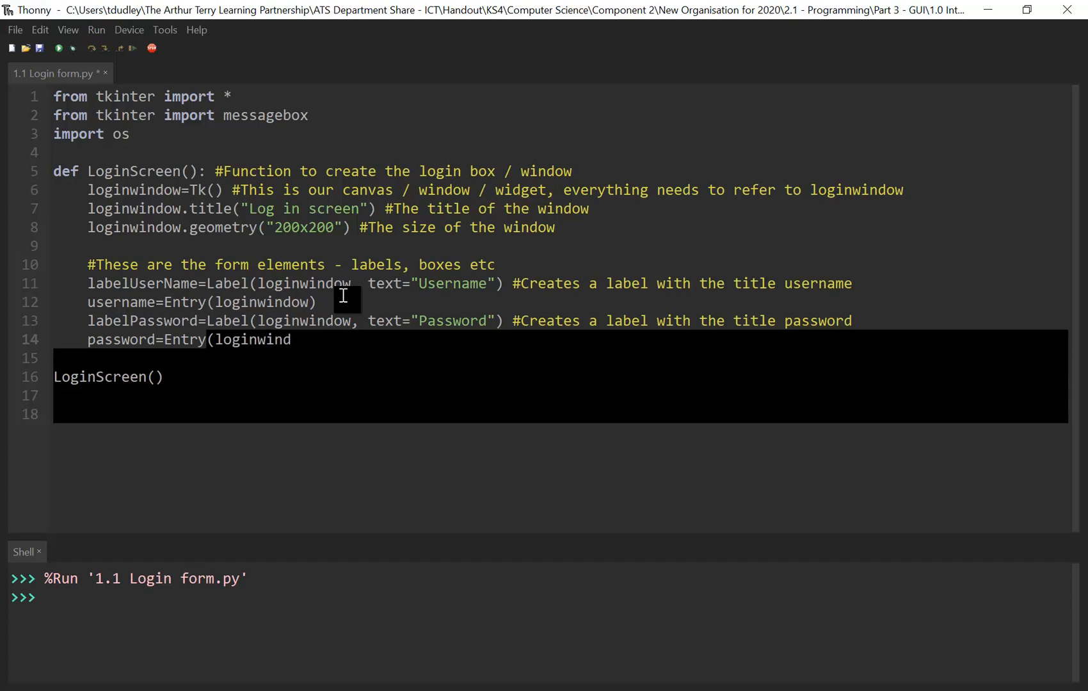
{"action": "type", "text": "ow)"}
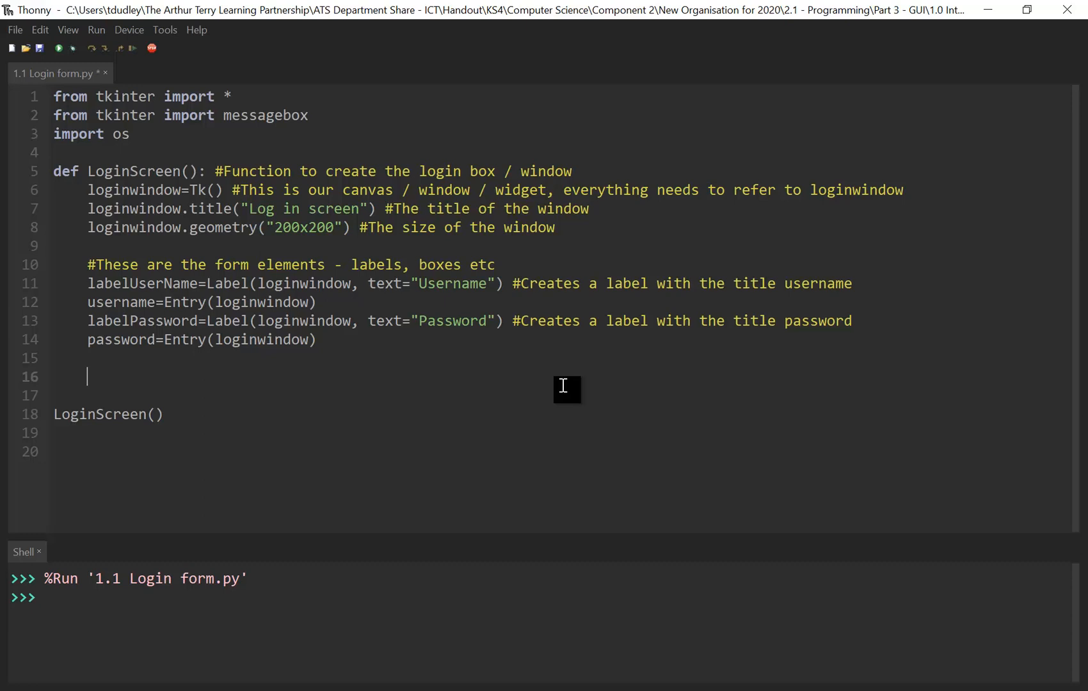
- Type the comment '#These are how the elements will be laid out'
{"action": "type", "text": "#"}
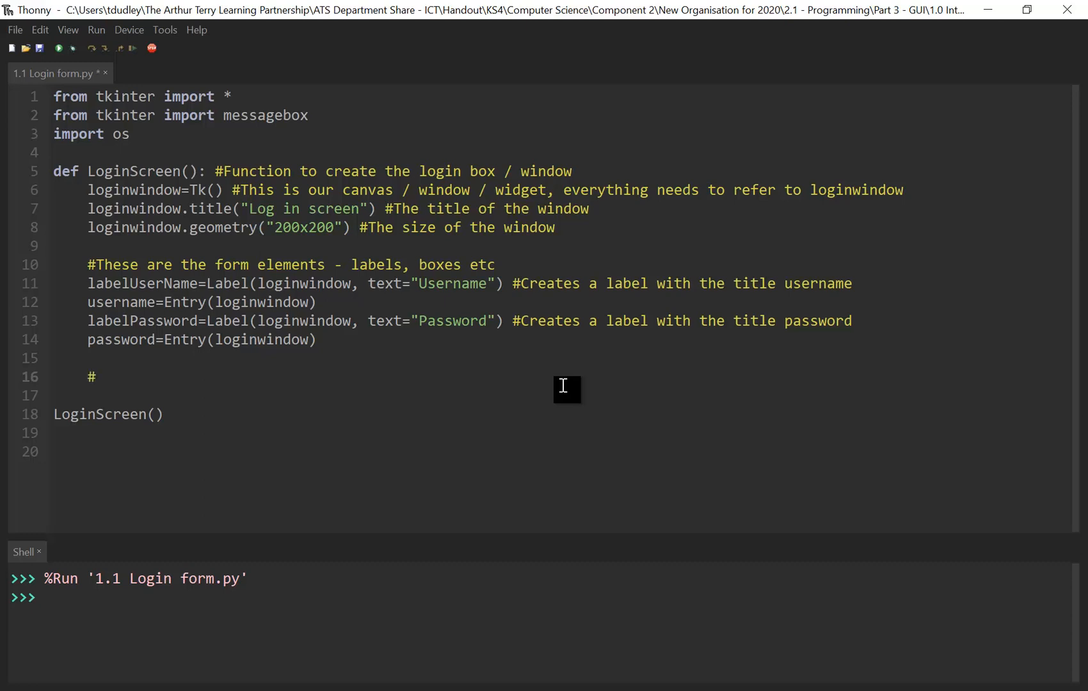
{"action": "type", "text": "These a"}
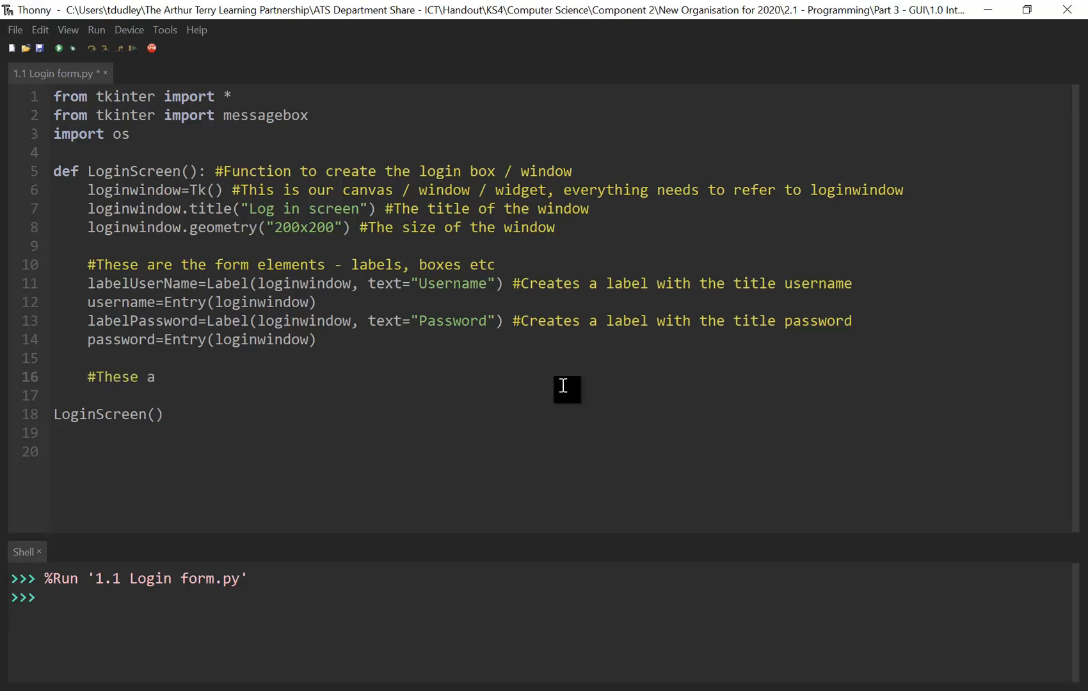
{"action": "type", "text": "re"}
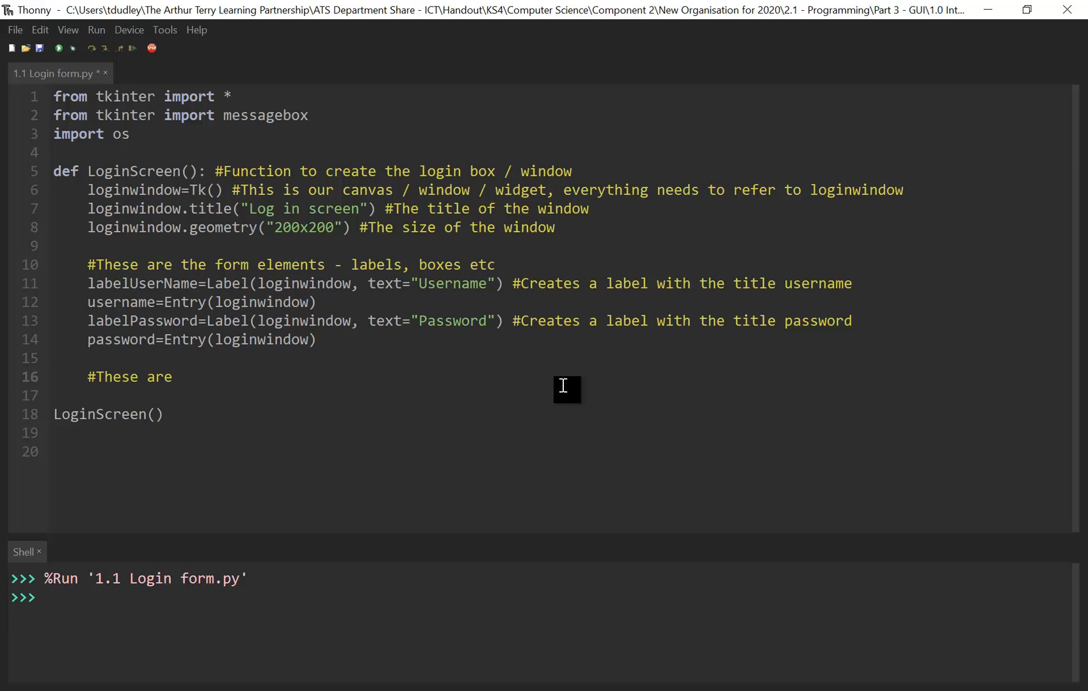
{"action": "type", "text": "how the elements will"}
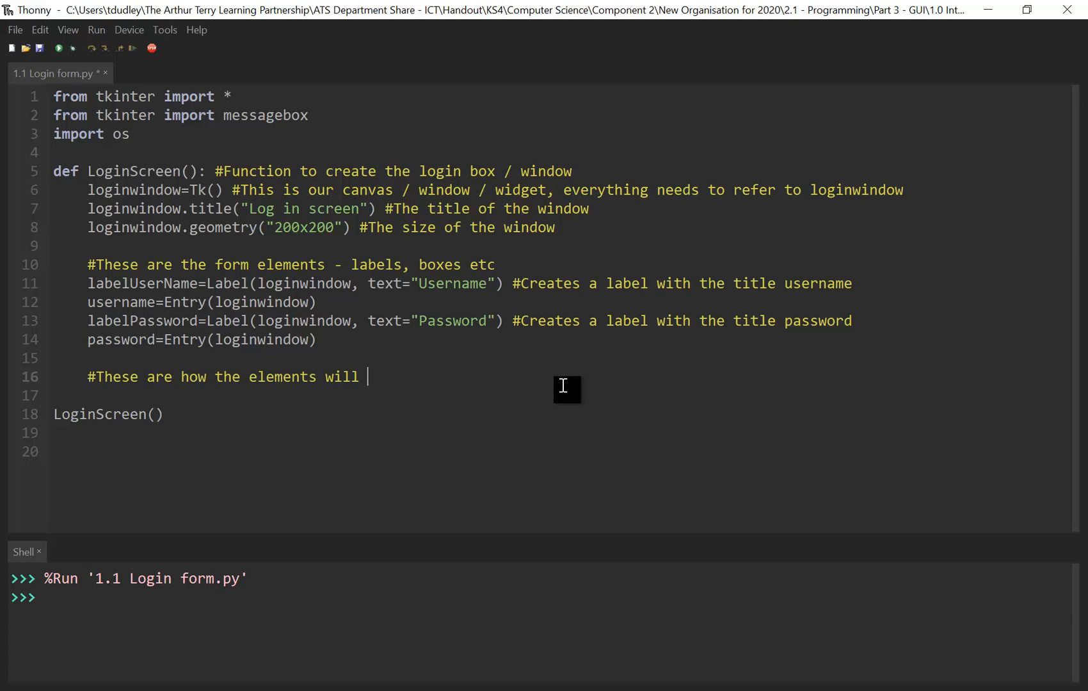
{"action": "type", "text": "be laid o"}
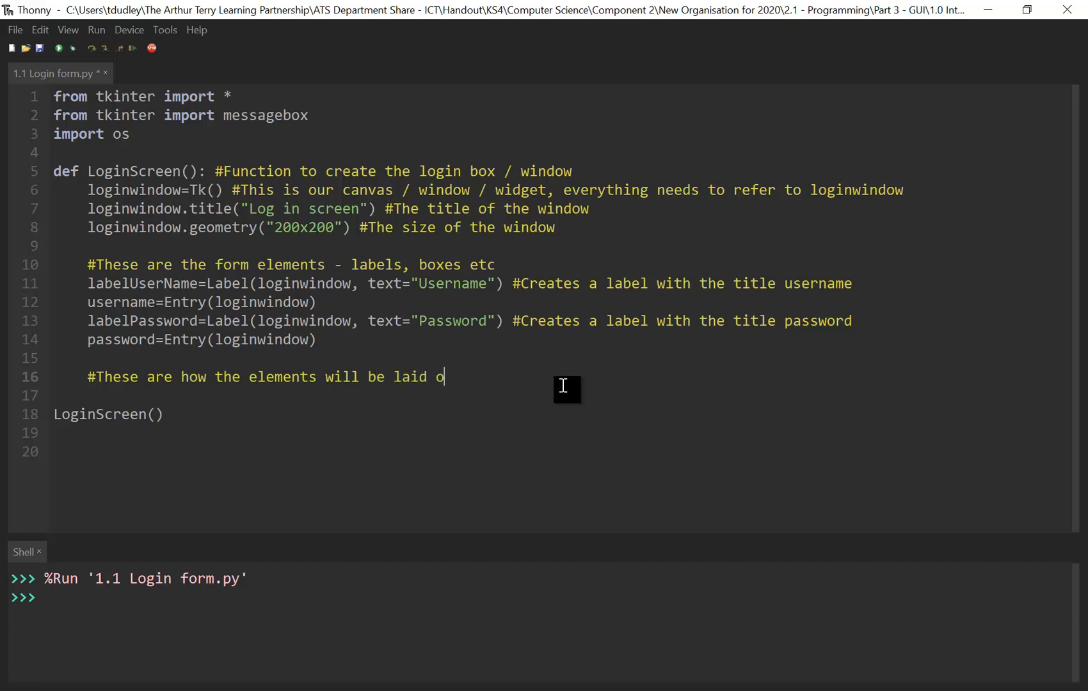
{"action": "type", "text": "ut"}
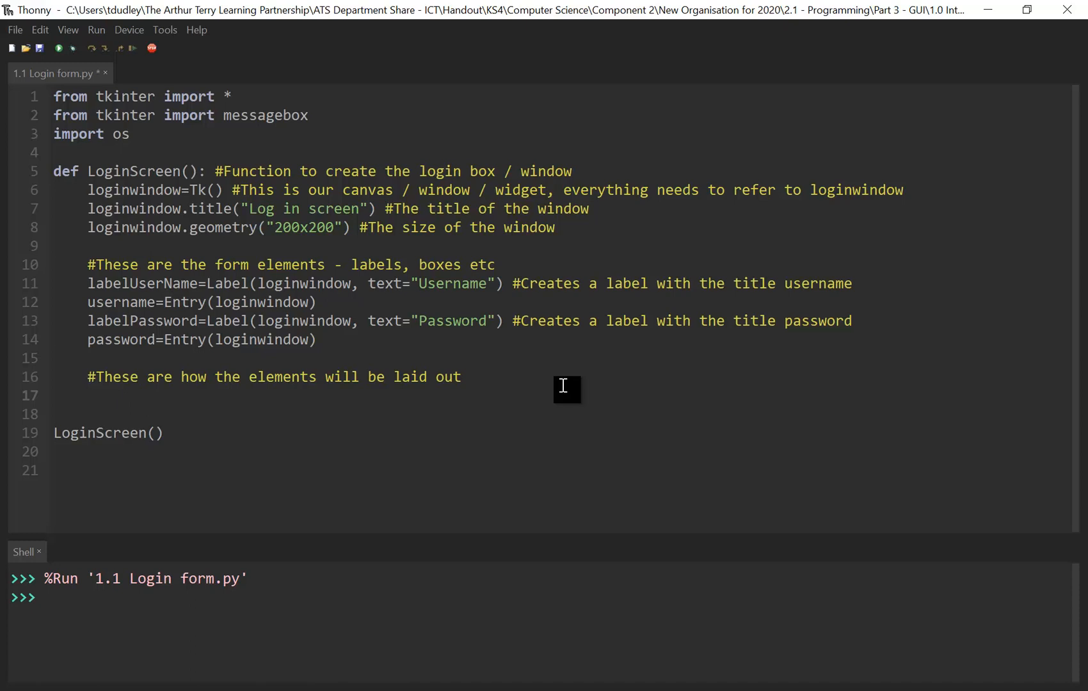
- Add labelUserName.pack(), username.pack(), labelPassword.pack() and password.pack() on separate lines
{"action": "type", "text": "label"}
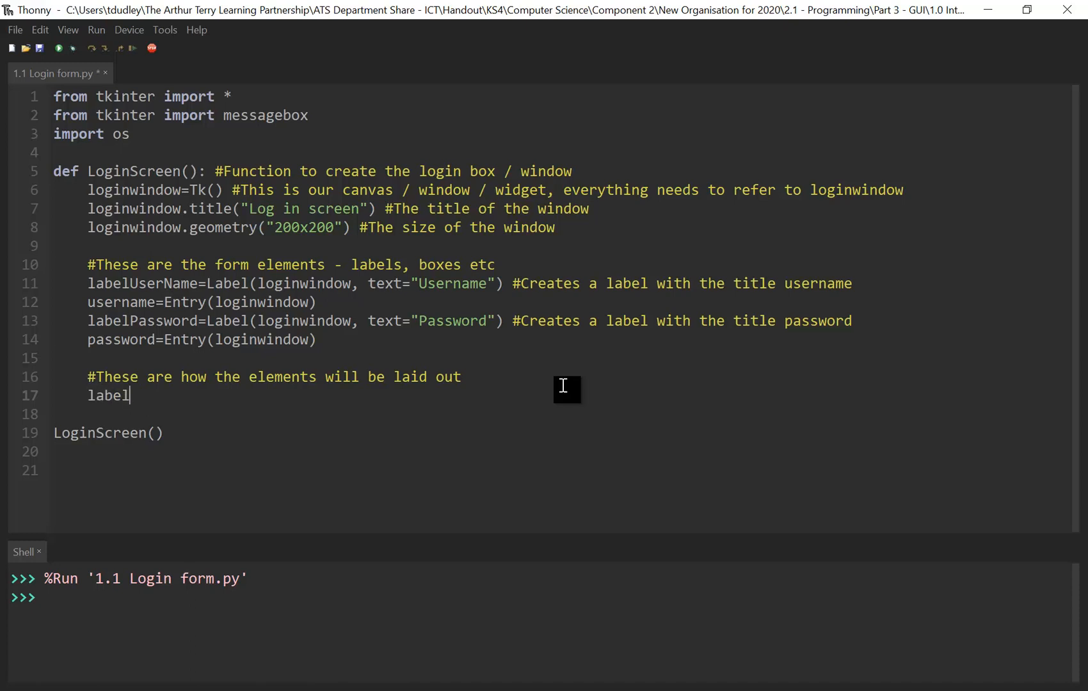
{"action": "type", "text": "User"}
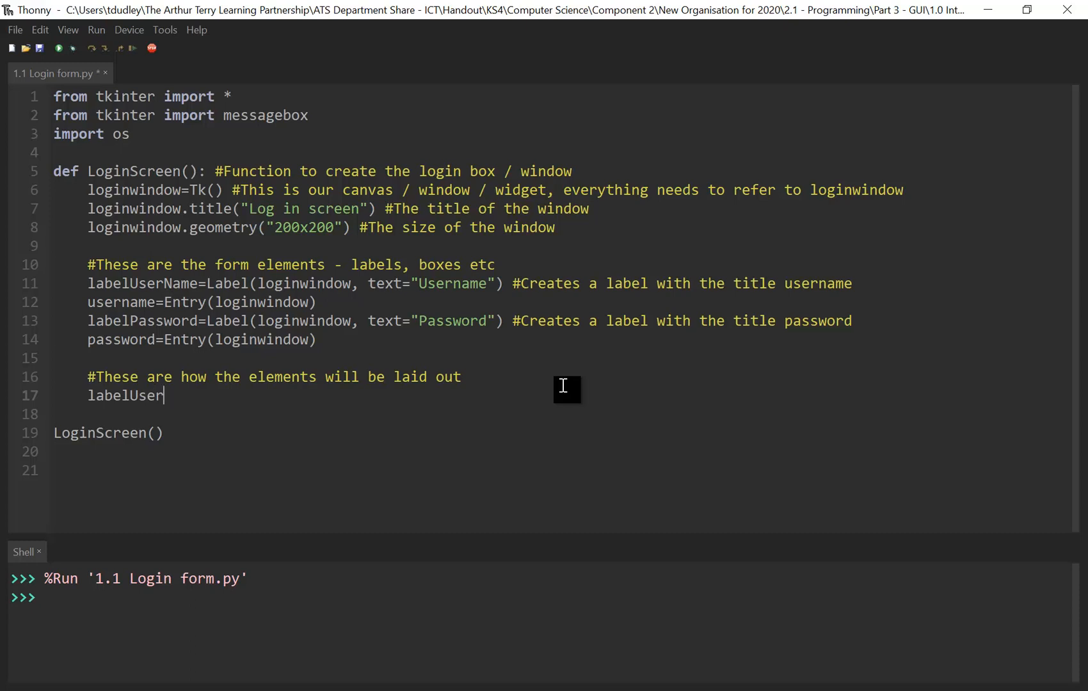
{"action": "type", "text": "Name"}
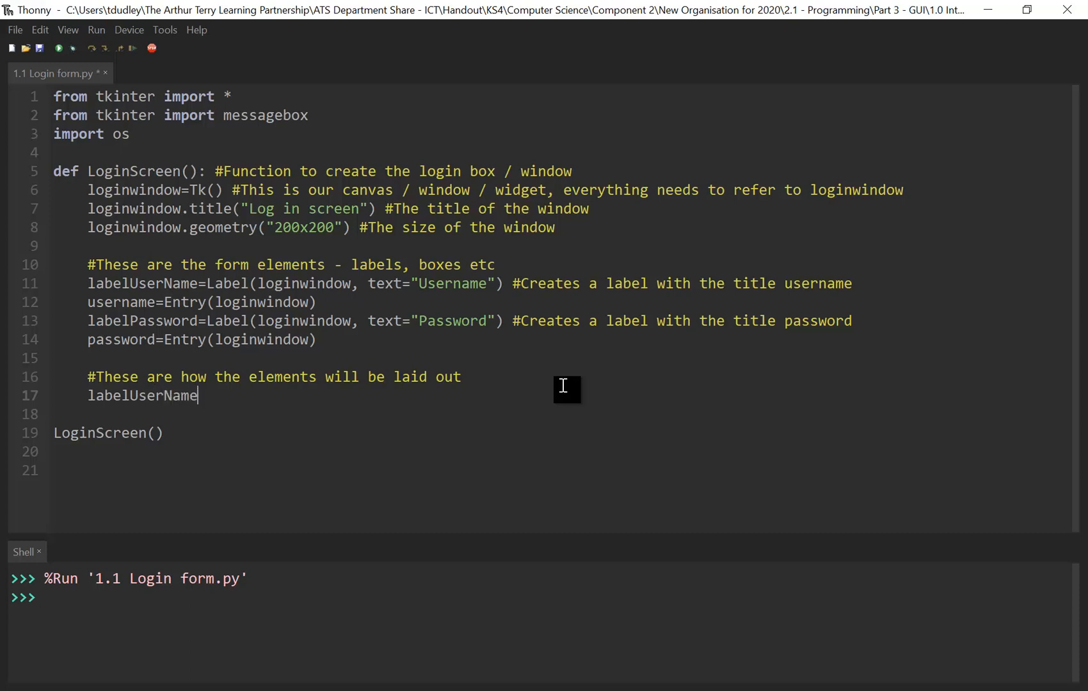
{"action": "type", "text": ".pack"}
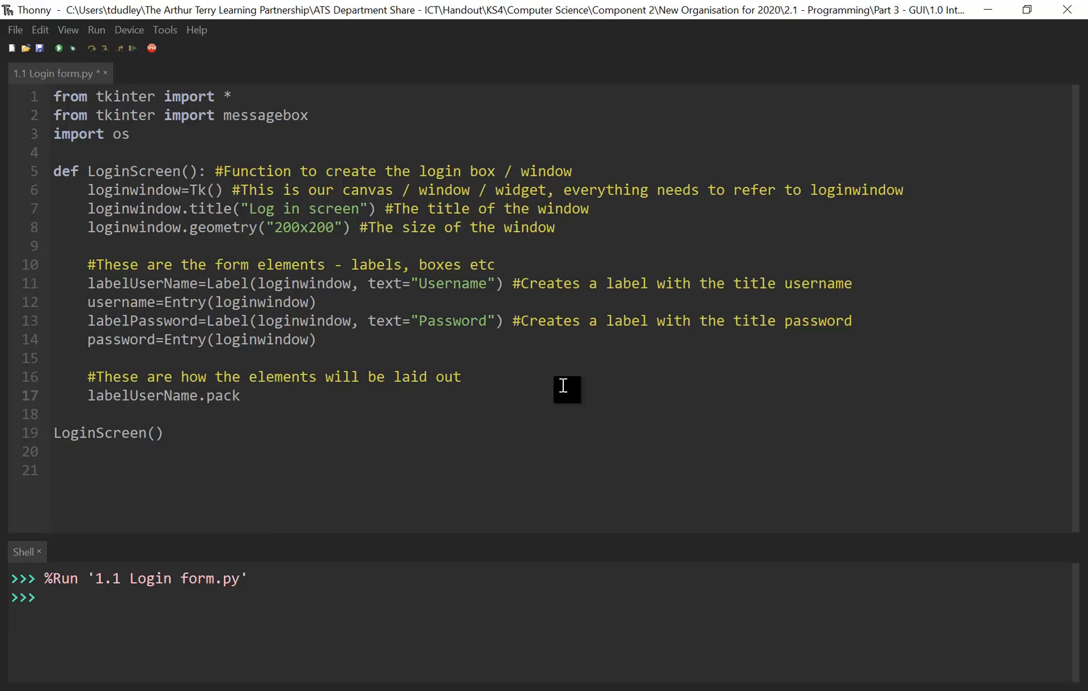
{"action": "type", "text": "()"}
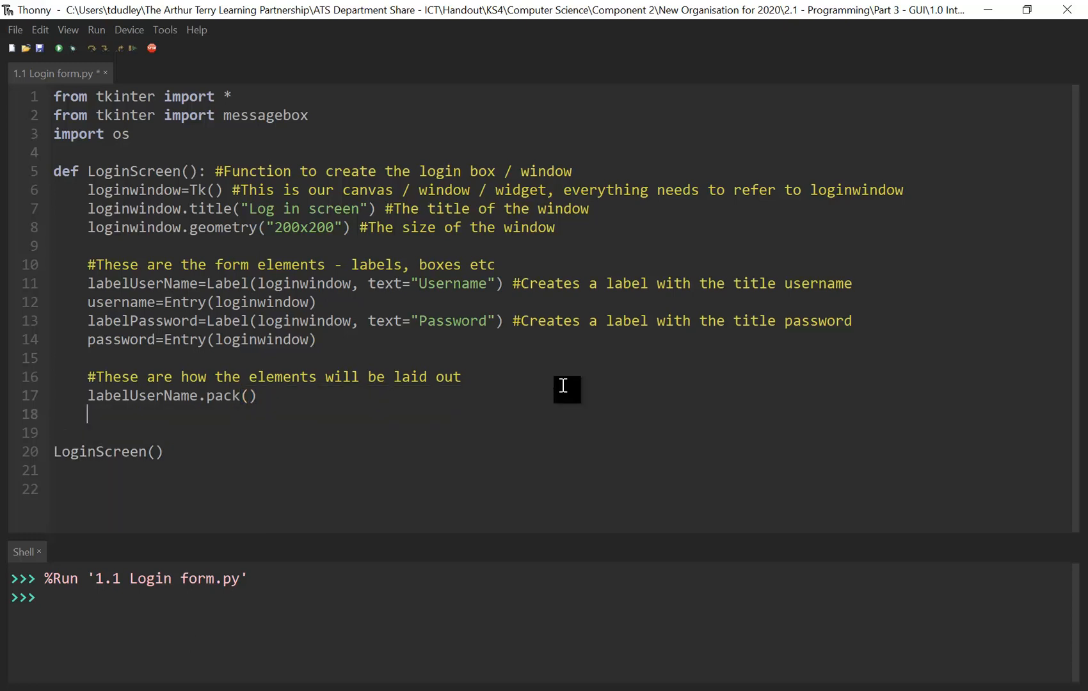
{"action": "type", "text": "username"}
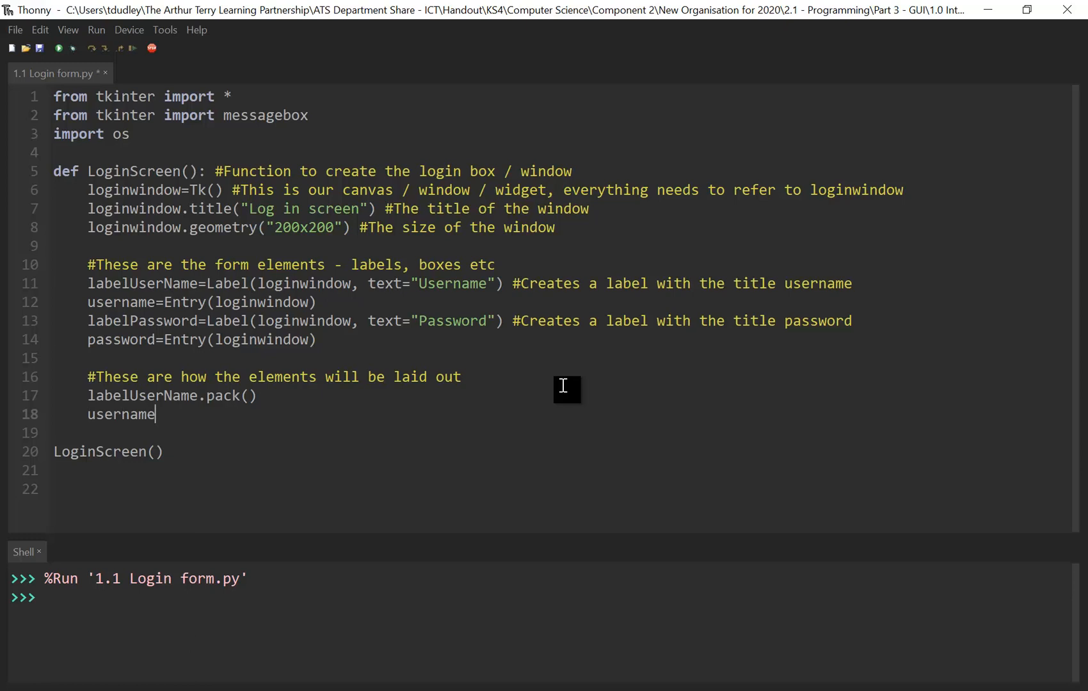
{"action": "type", "text": ".pack("}
{"action": "left_click", "coordinate": [563, 432]}
{"action": "type", "text": "l"}
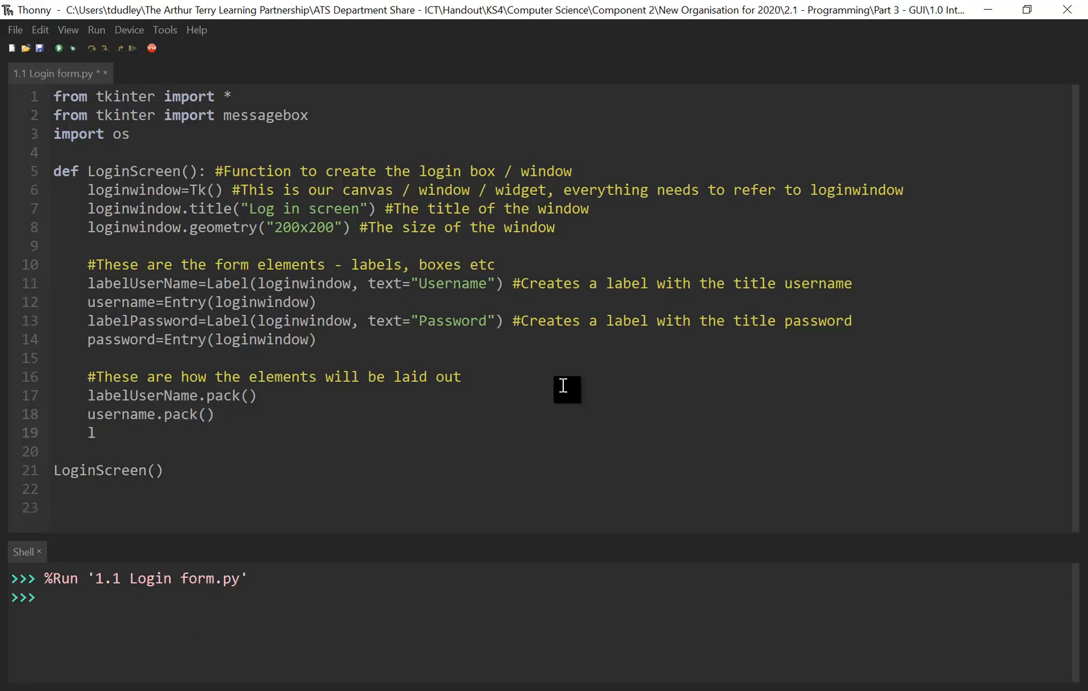
{"action": "type", "text": "abelPassword"}
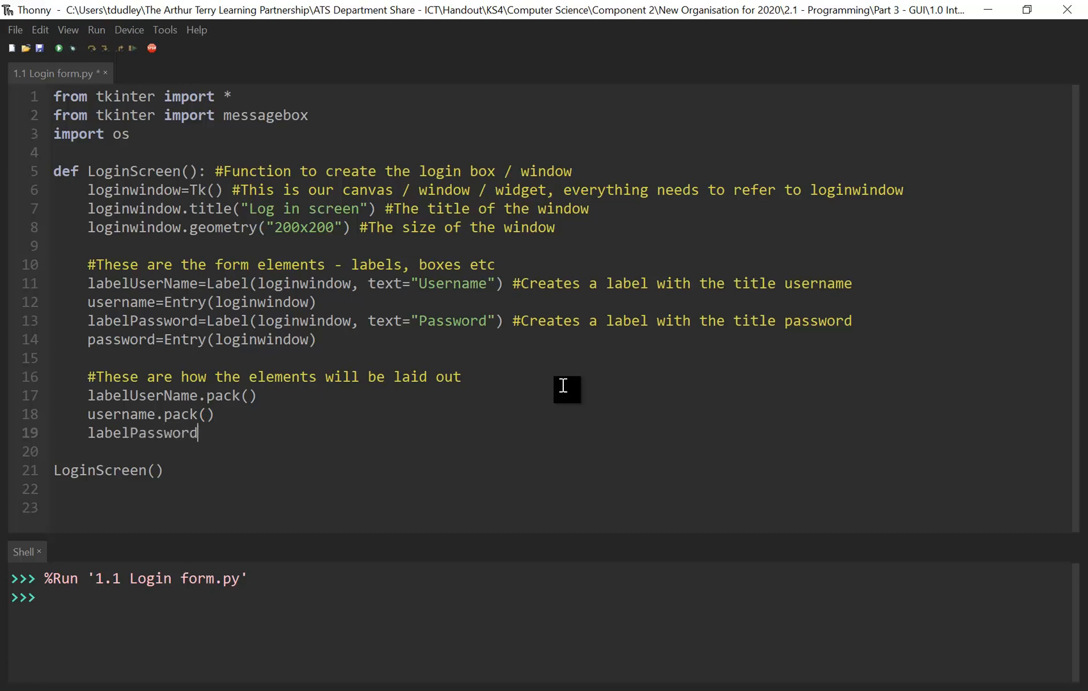
{"action": "type", "text": ".pack("}
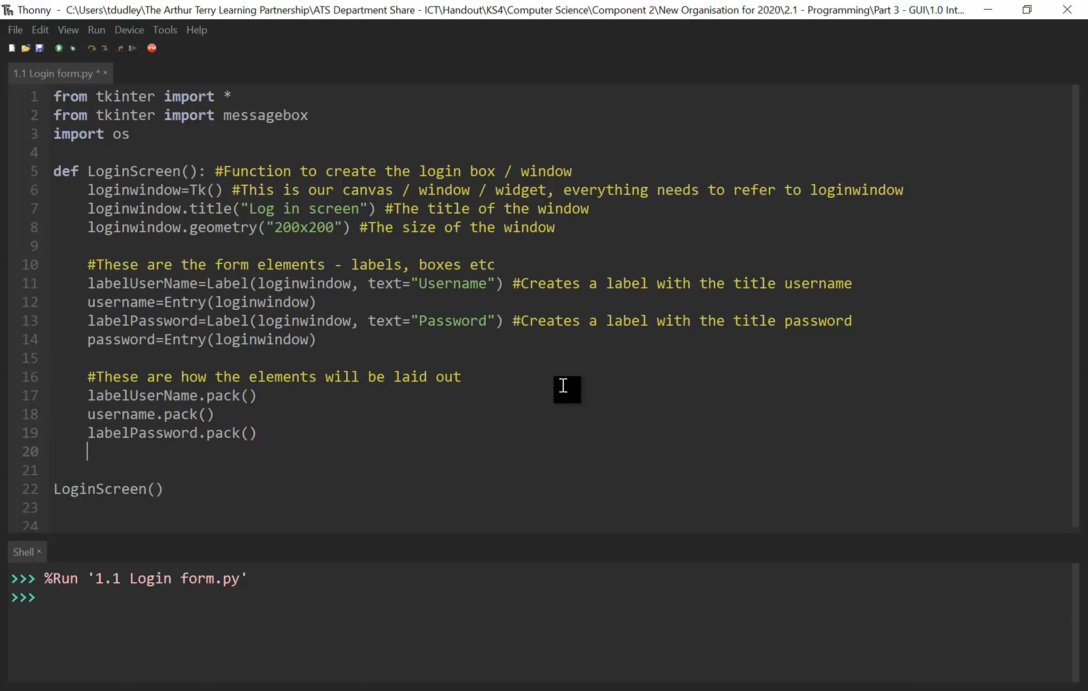
{"action": "type", "text": "password"}
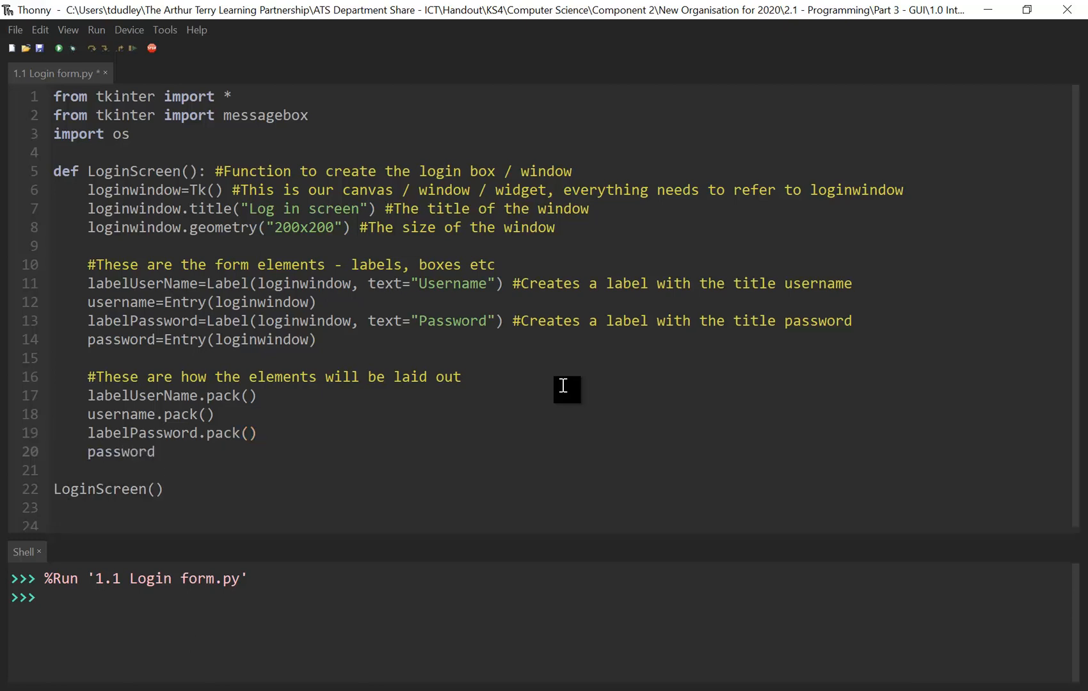
{"action": "type", "text": ".pack("}
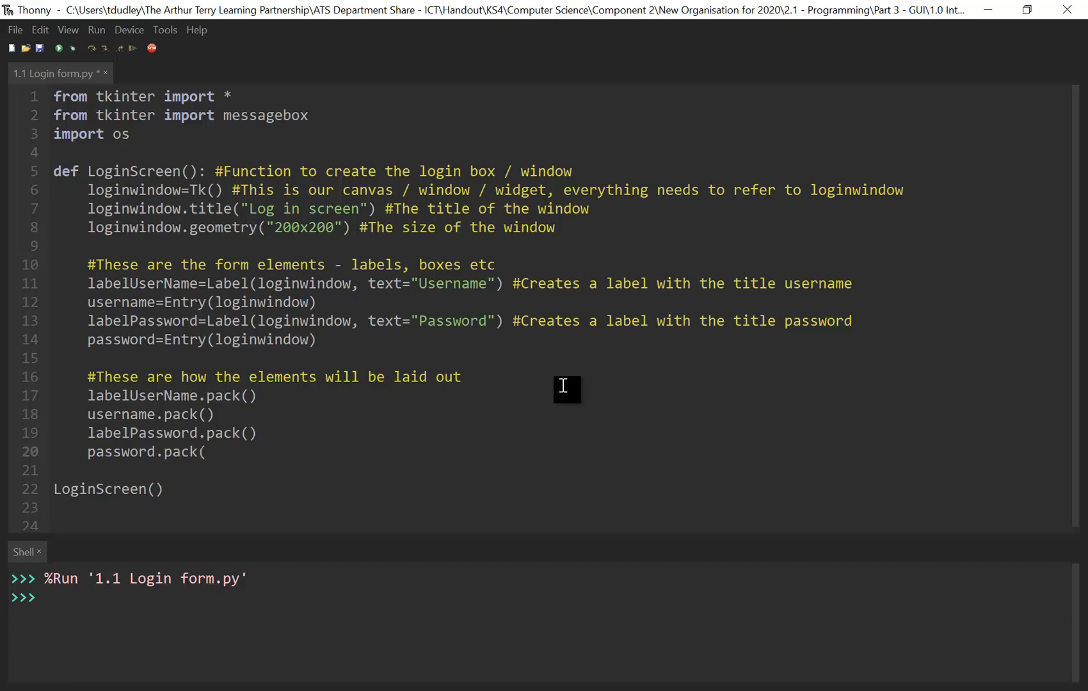
{"action": "type", "text": ")"}
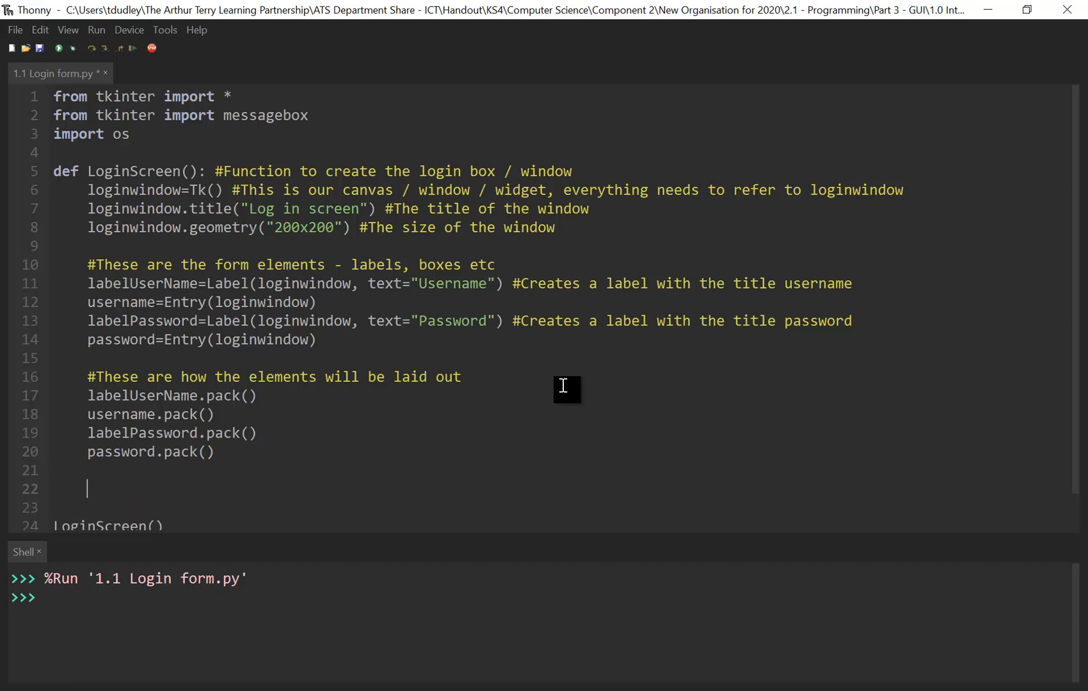
{"action": "mouse_move", "coordinate": [586, 398]}
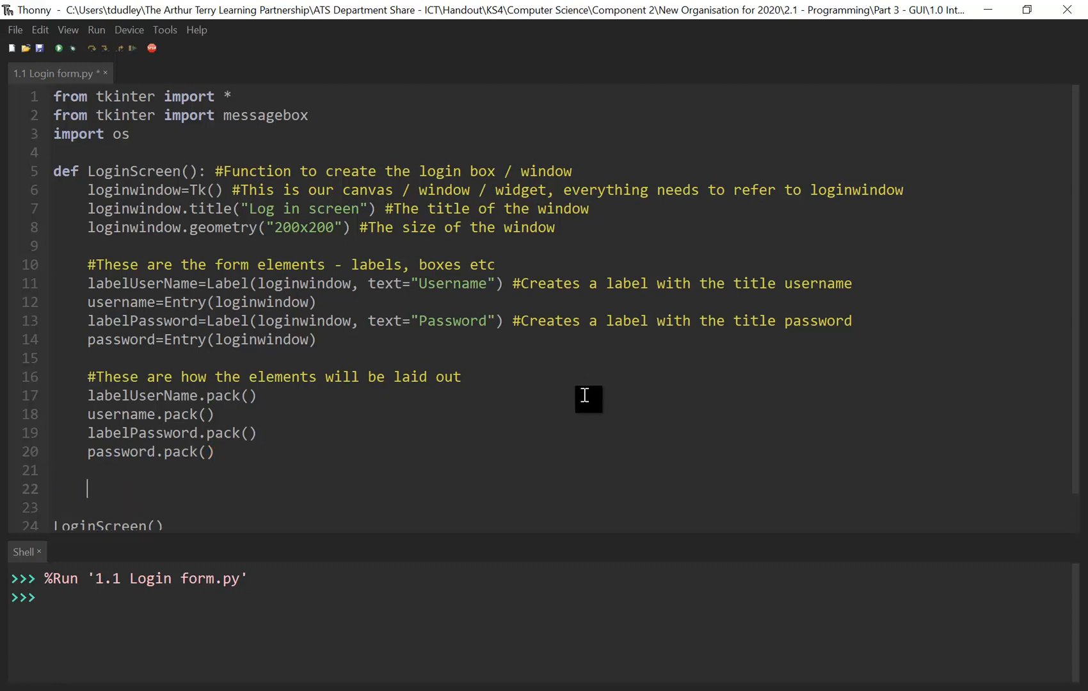
{"action": "mouse_move", "coordinate": [553, 389]}
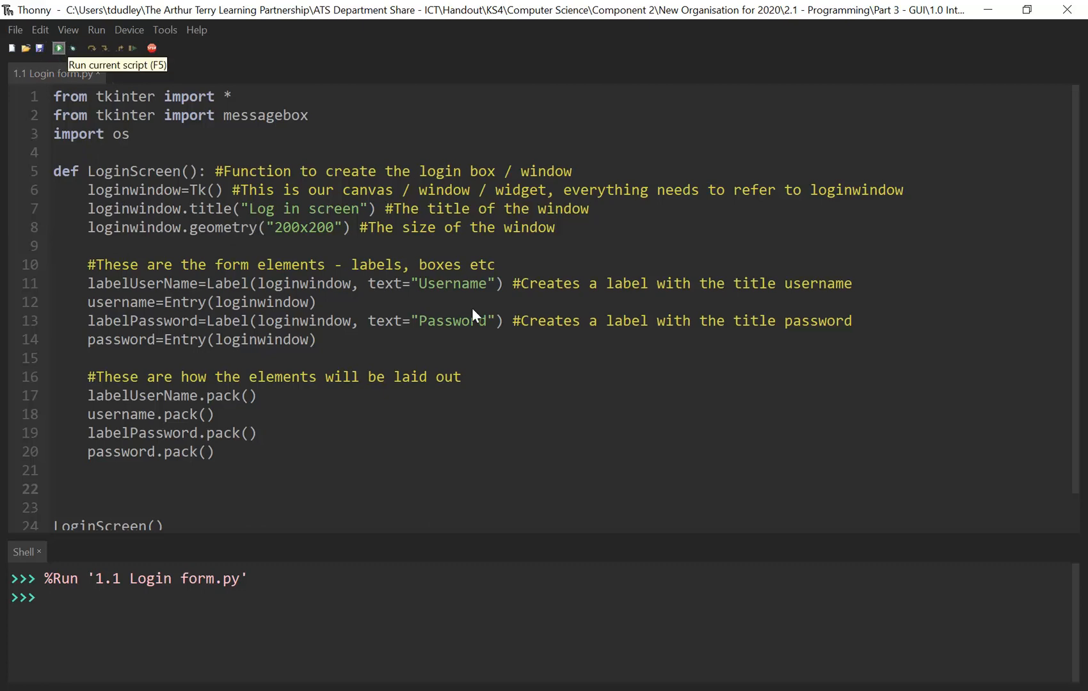
- Run the script to show the login window with both labels and entry boxes
{"action": "left_click", "coordinate": [58, 48]}
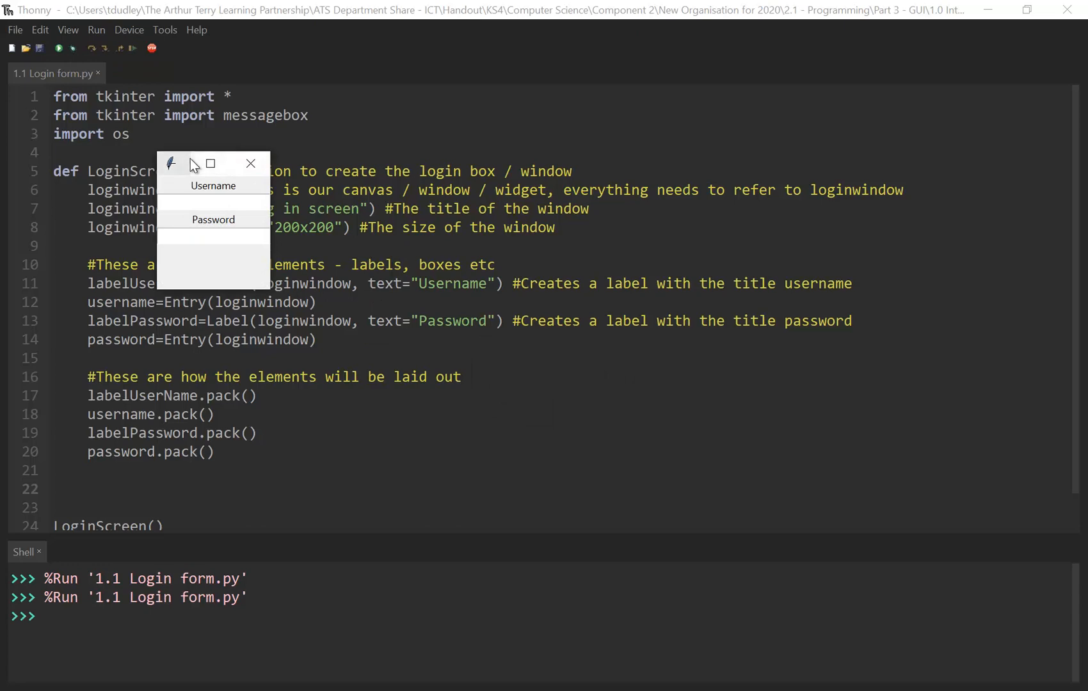
{"action": "mouse_move", "coordinate": [271, 291]}
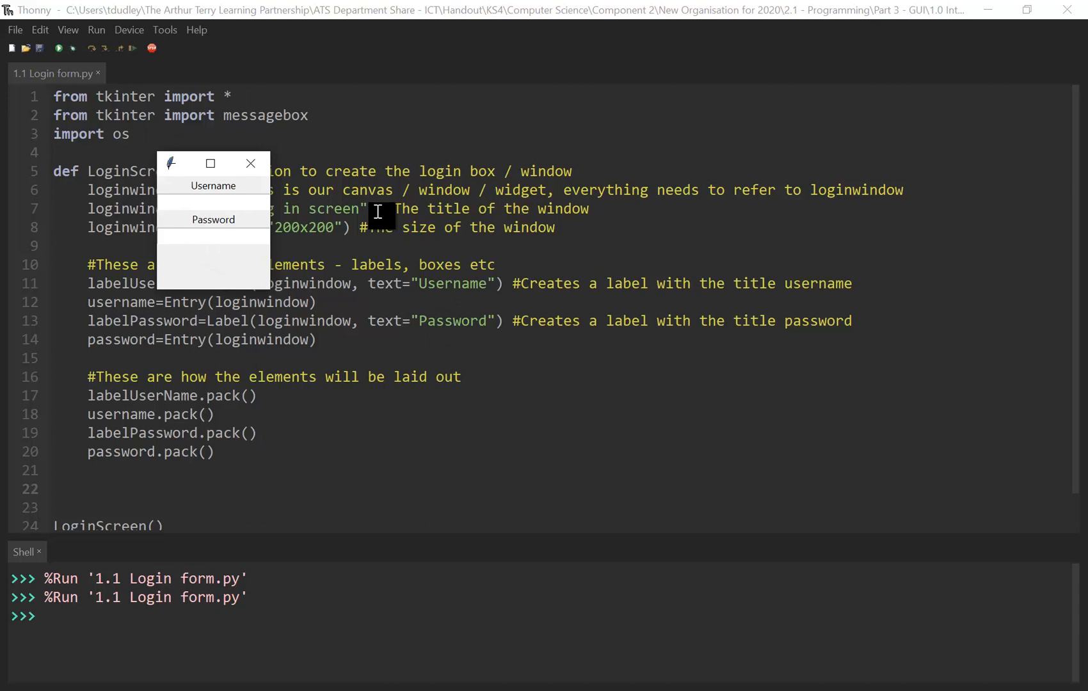
{"action": "mouse_move", "coordinate": [196, 164]}
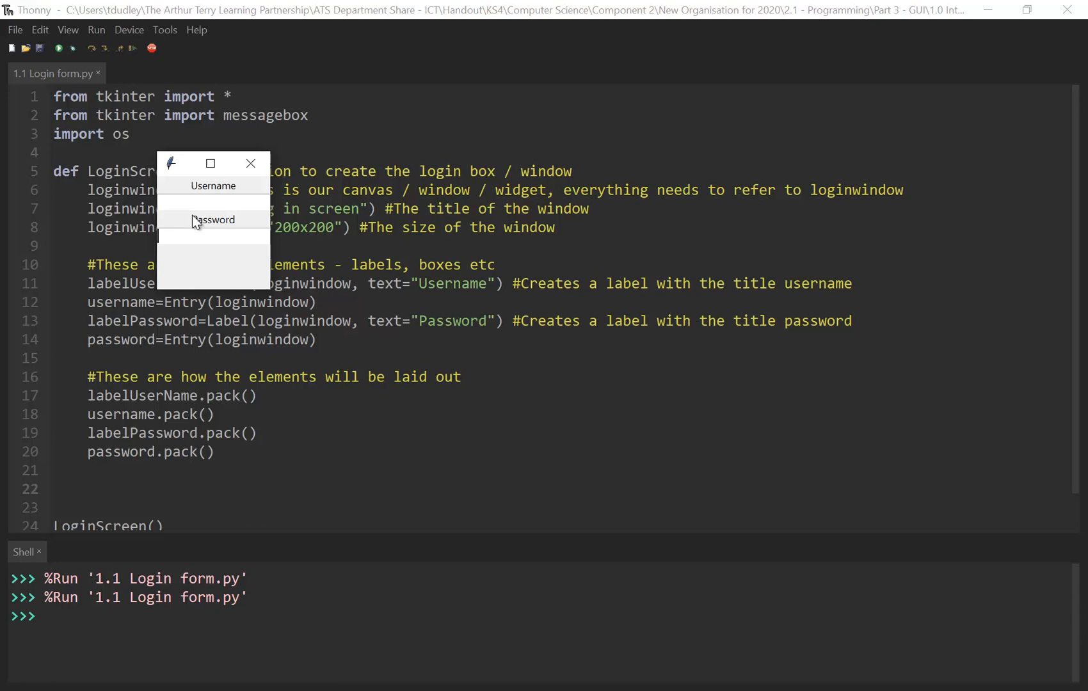
{"action": "mouse_move", "coordinate": [230, 288]}
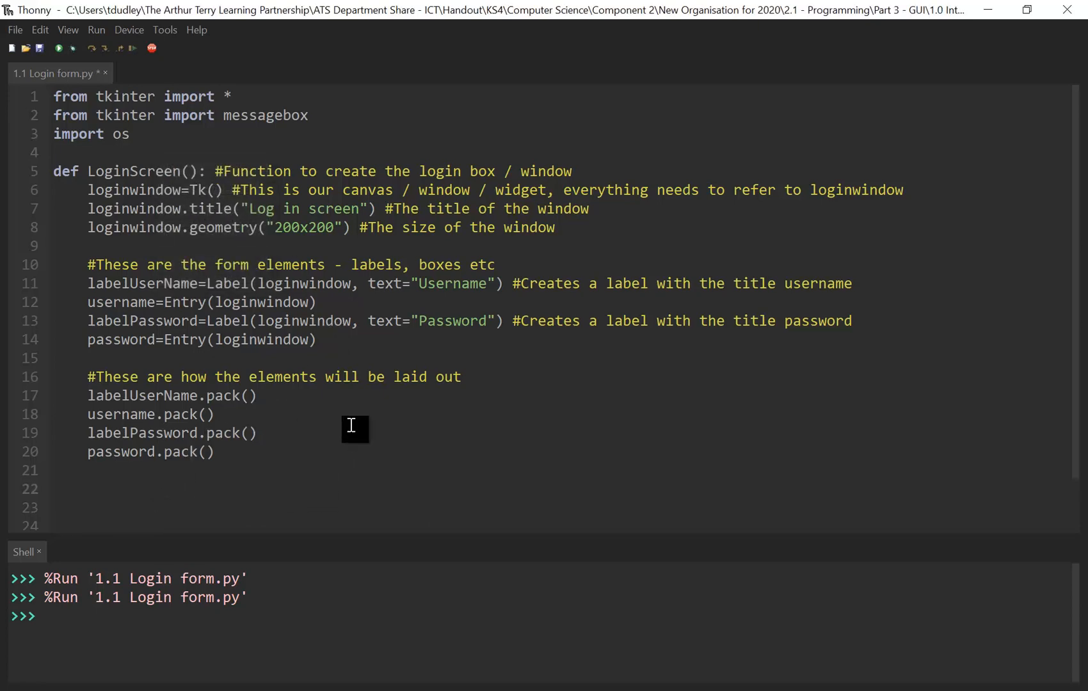
- Add the line btn=Button(loginwindow, text="Log in").pack() to the script
{"action": "type", "text": "bt"}
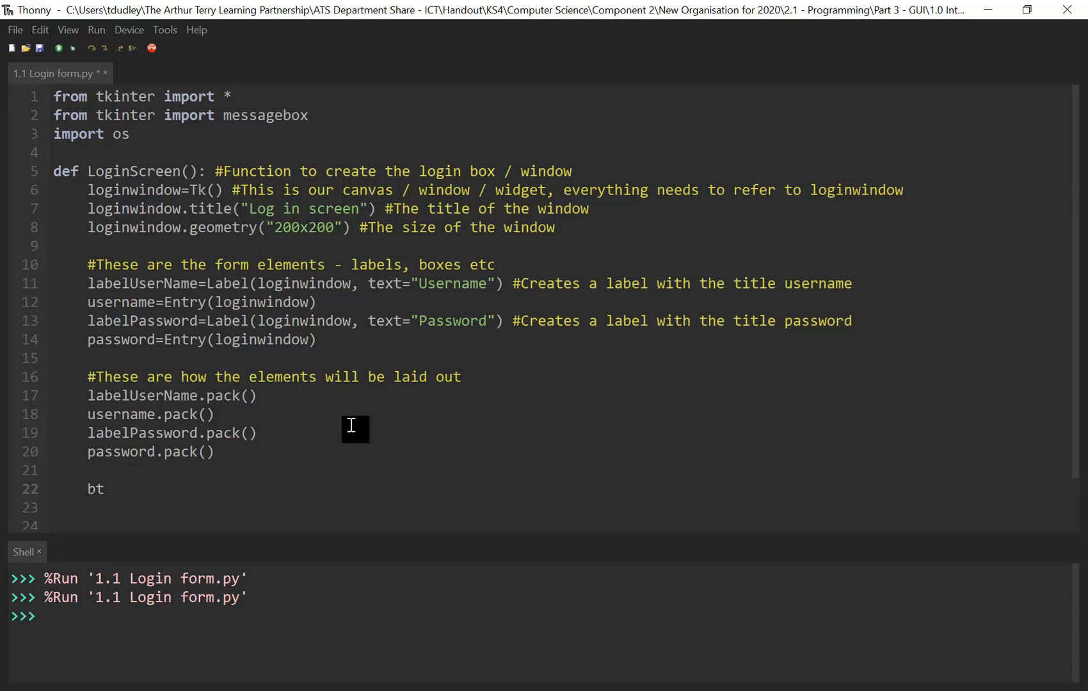
{"action": "type", "text": "n="}
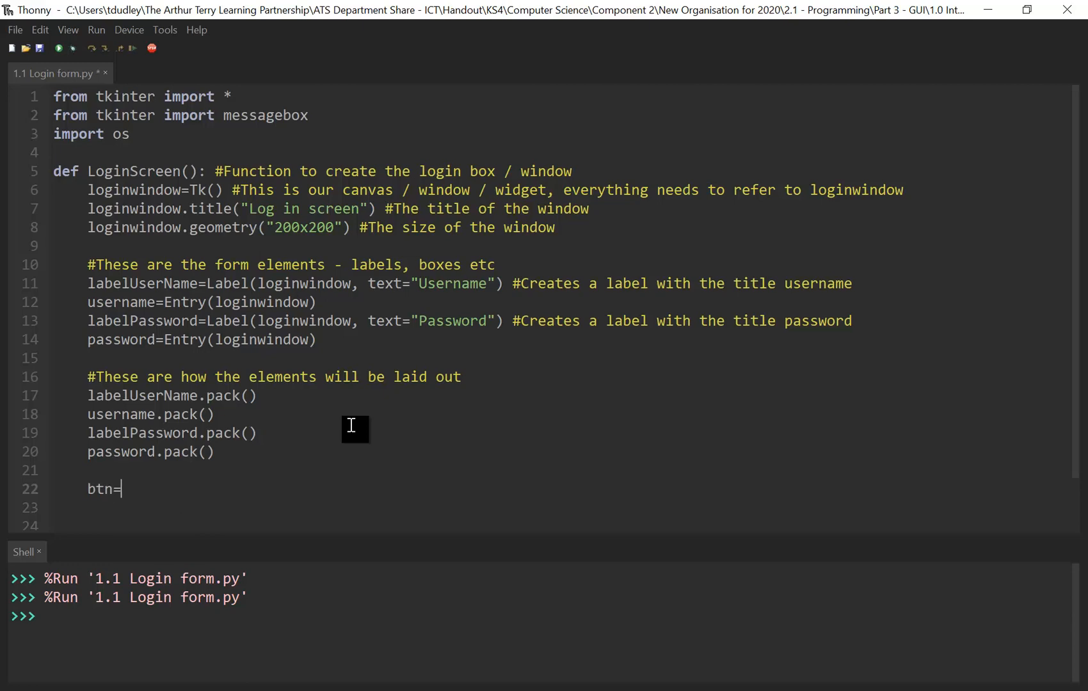
{"action": "type", "text": "Button"}
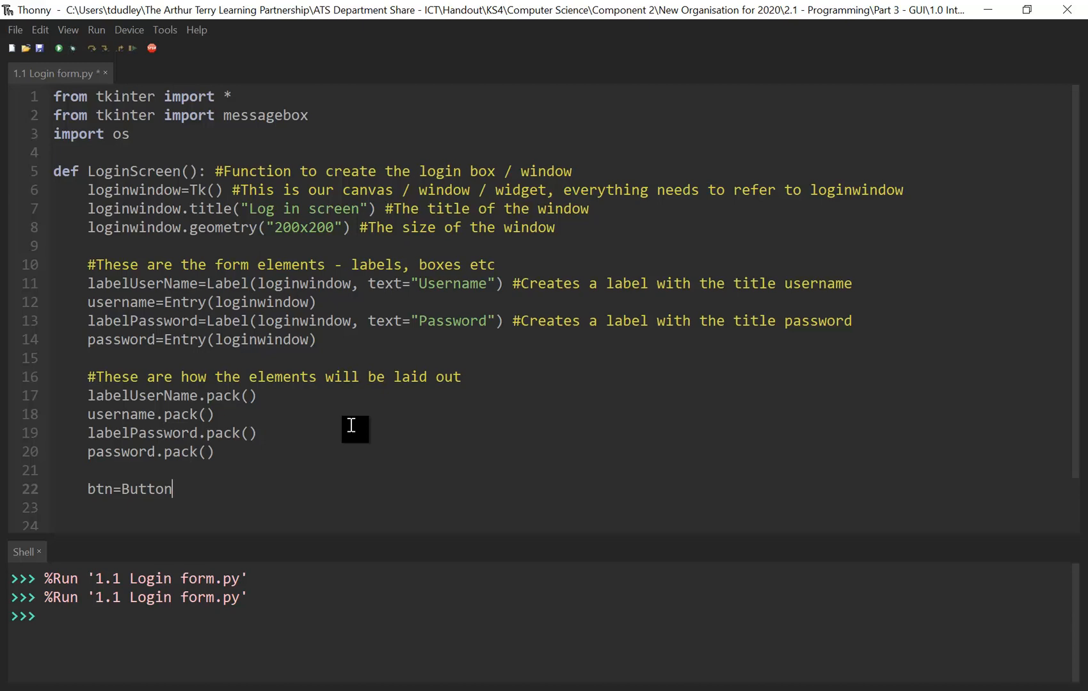
{"action": "type", "text": "(lo"}
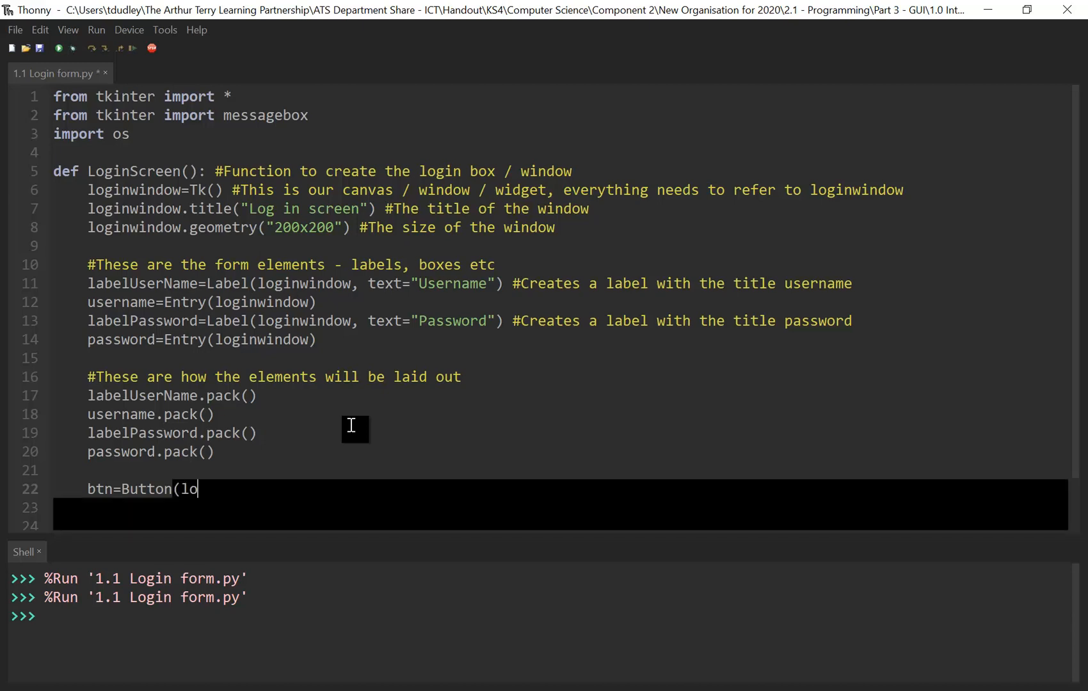
{"action": "type", "text": "gin"}
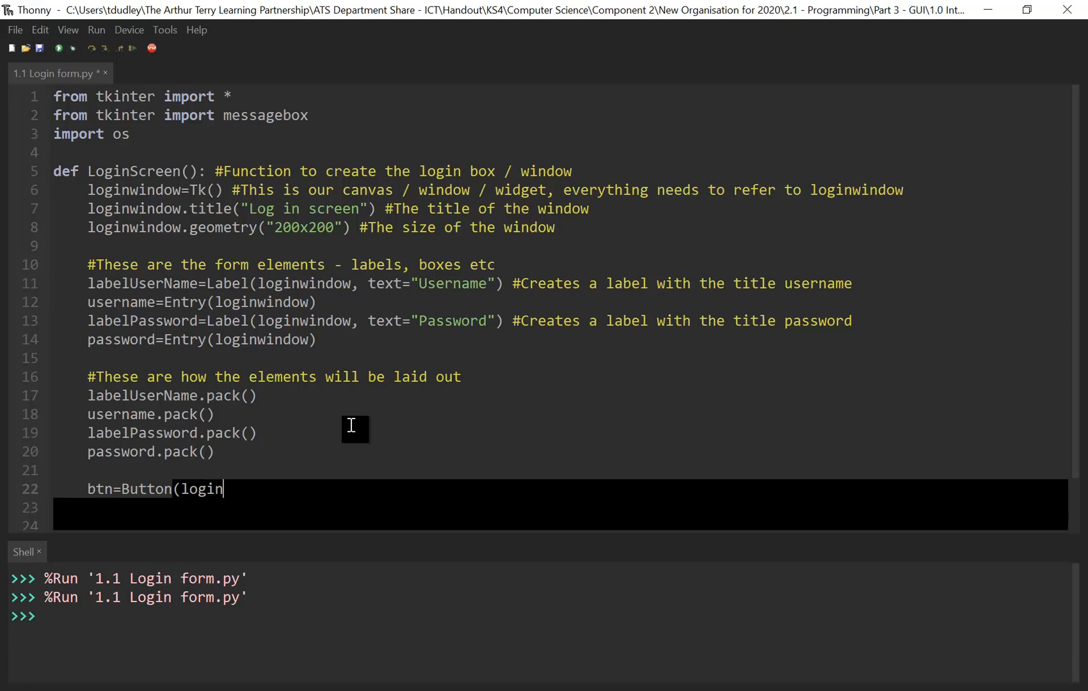
{"action": "type", "text": "window"}
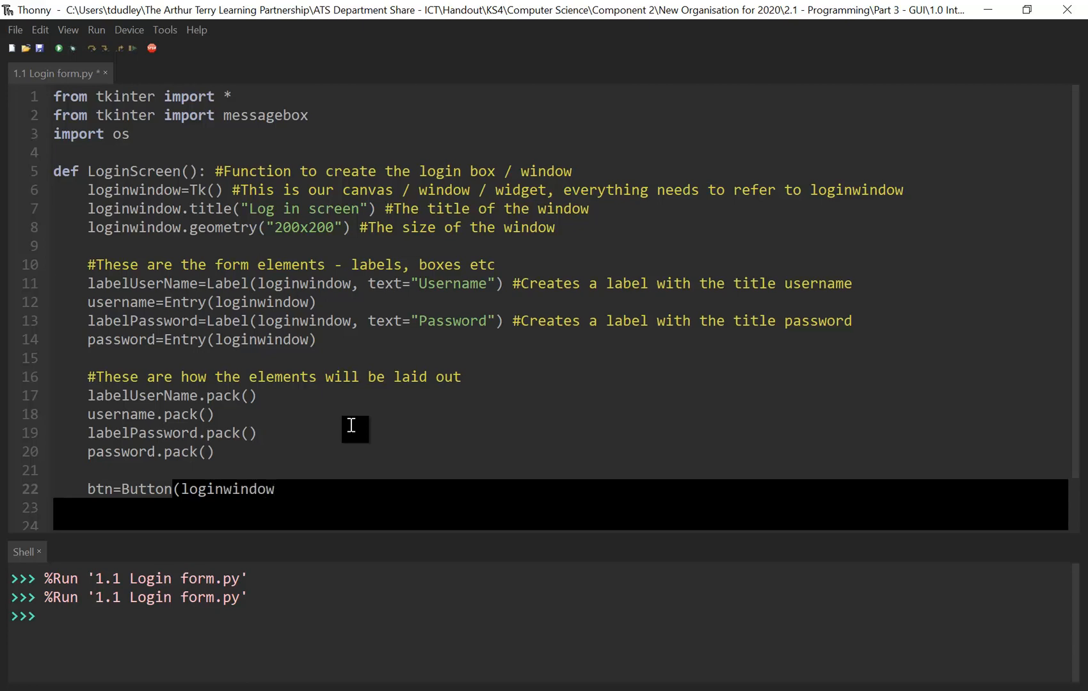
{"action": "type", "text": ", te"}
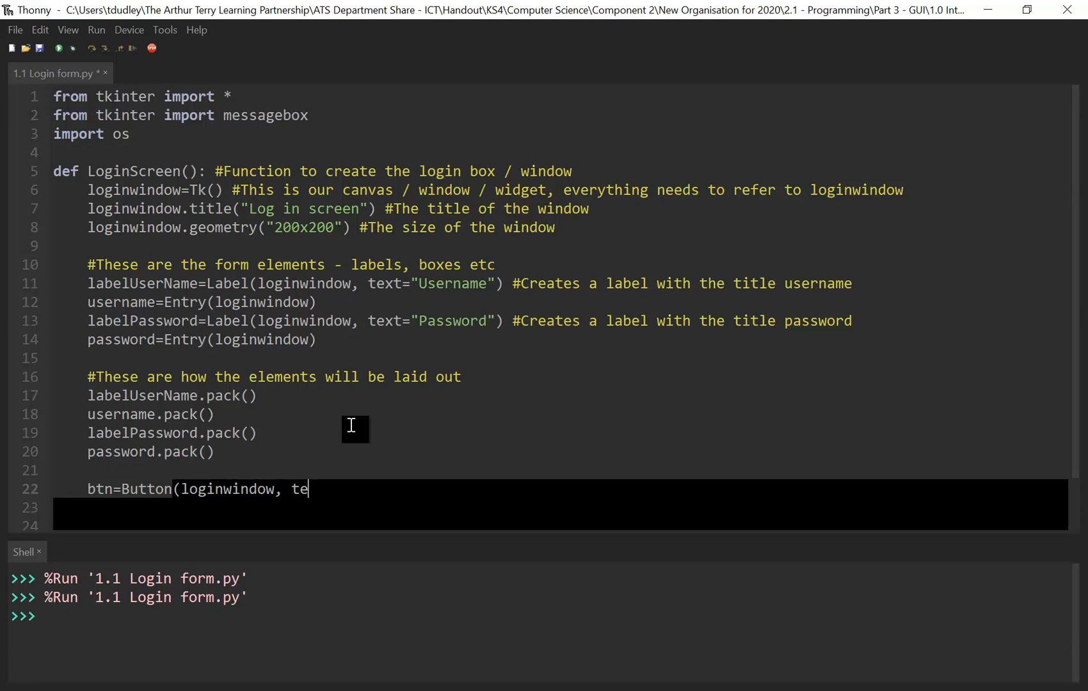
{"action": "type", "text": "xt"}
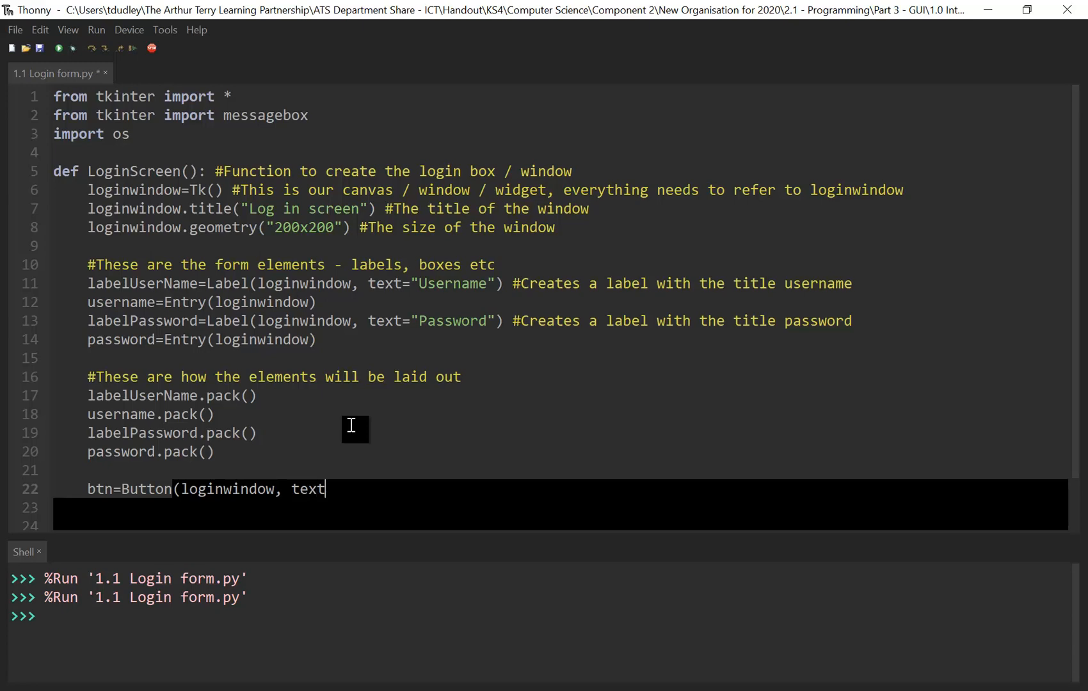
{"action": "type", "text": "=\""}
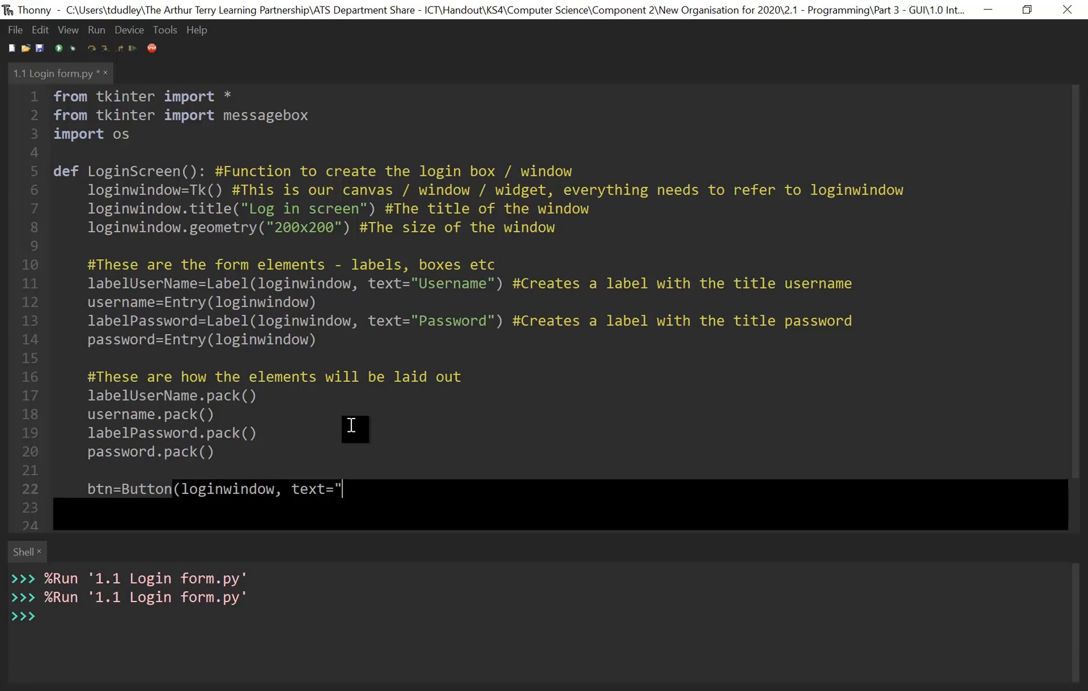
{"action": "type", "text": "Log"}
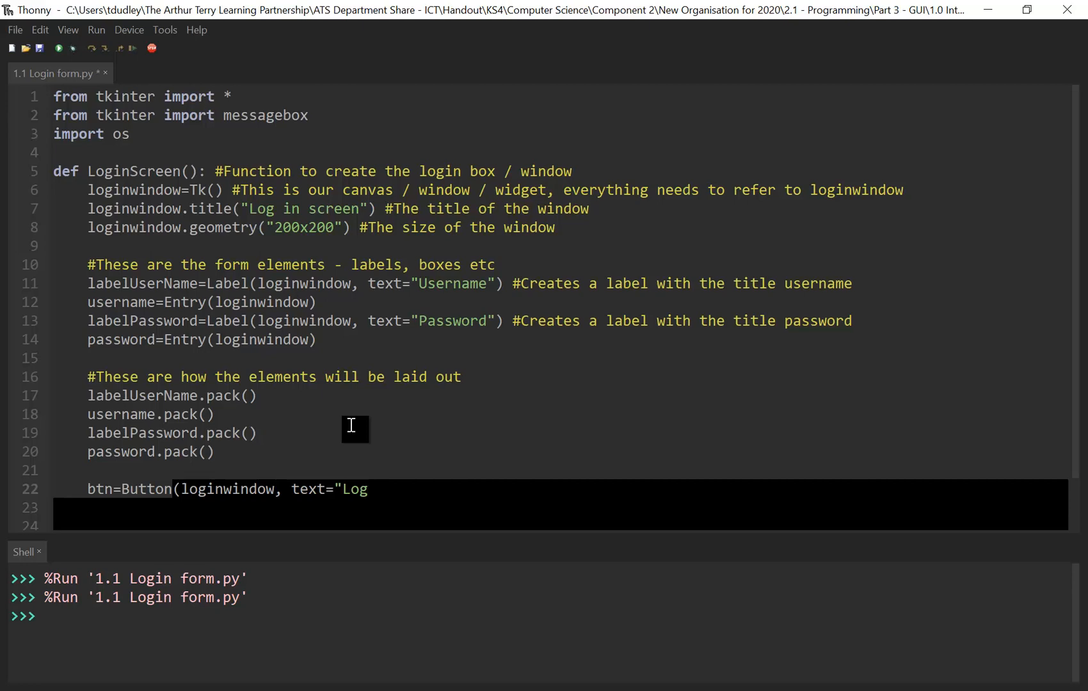
{"action": "type", "text": "in"}
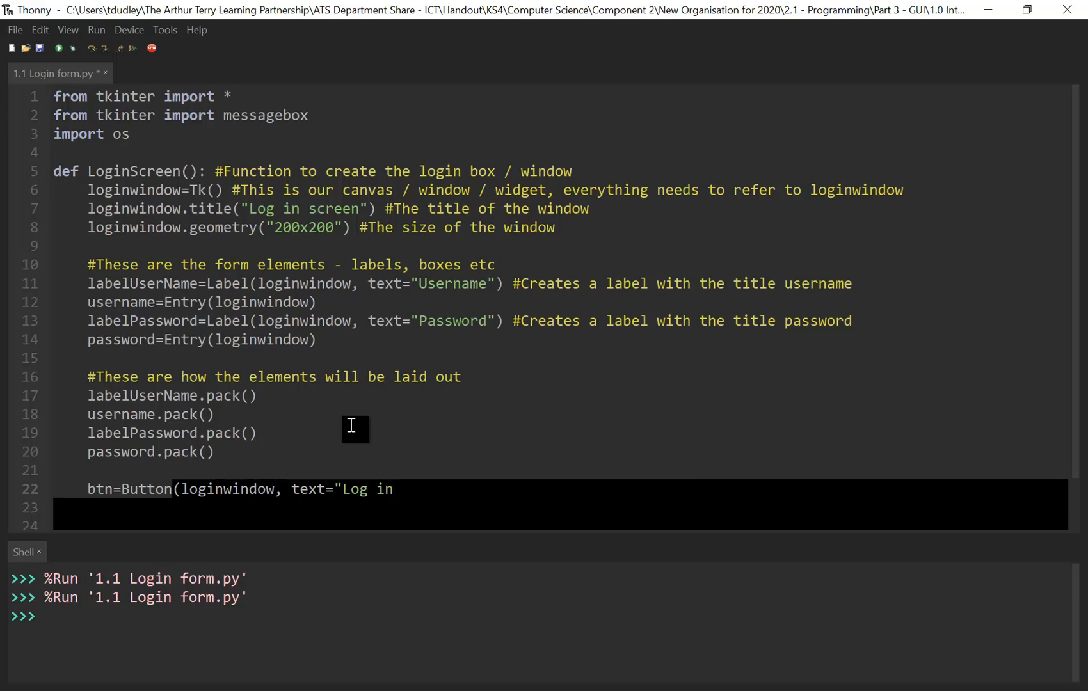
{"action": "type", "text": "\")"}
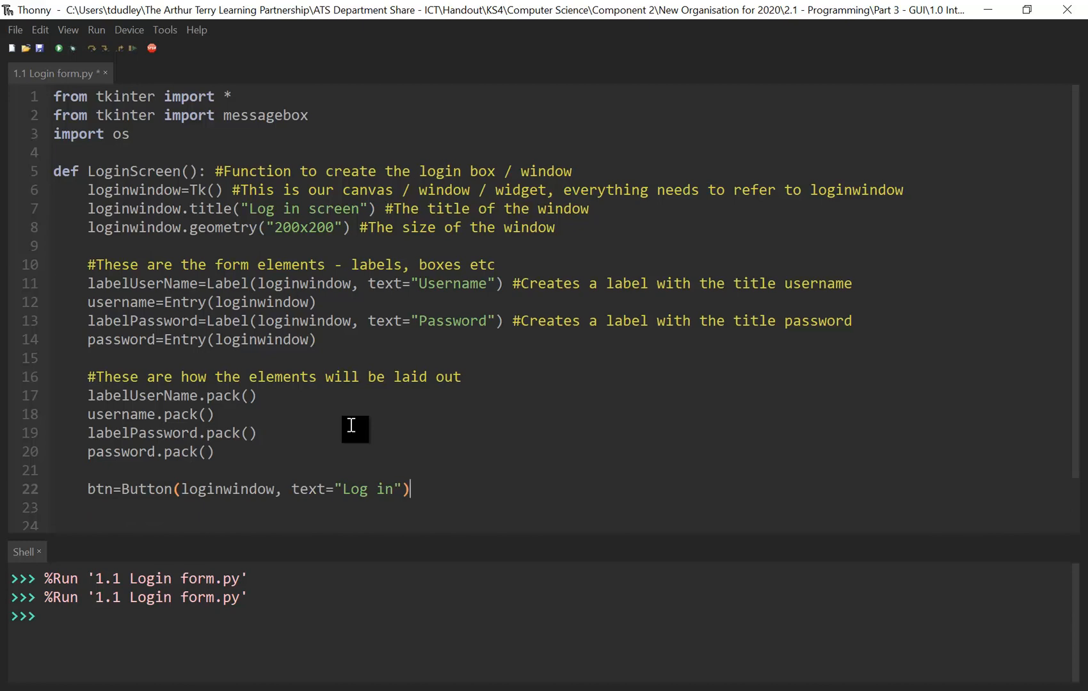
{"action": "type", "text": ".pac"}
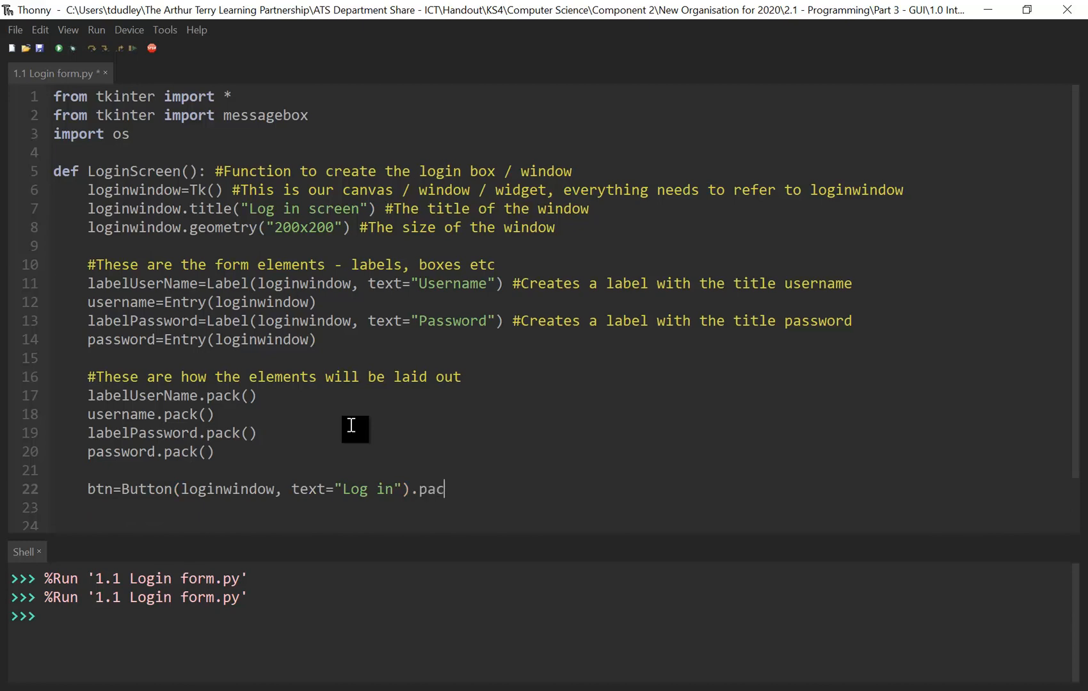
{"action": "type", "text": "k()"}
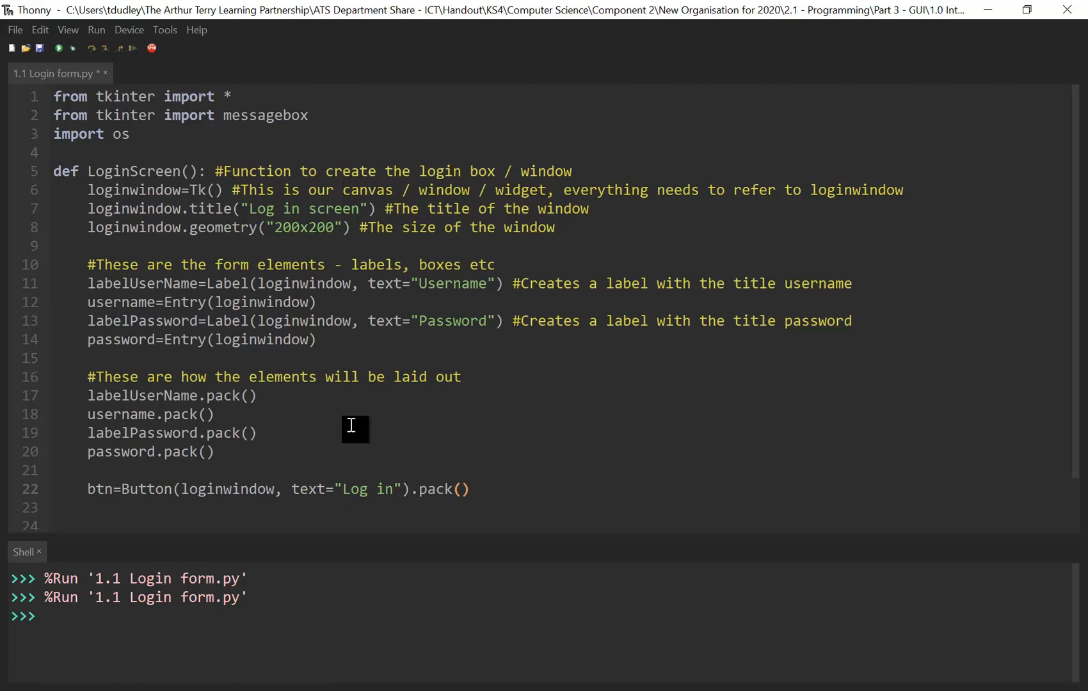
- Add a comment noting this button submits the information
{"action": "left_click", "coordinate": [470, 488]}
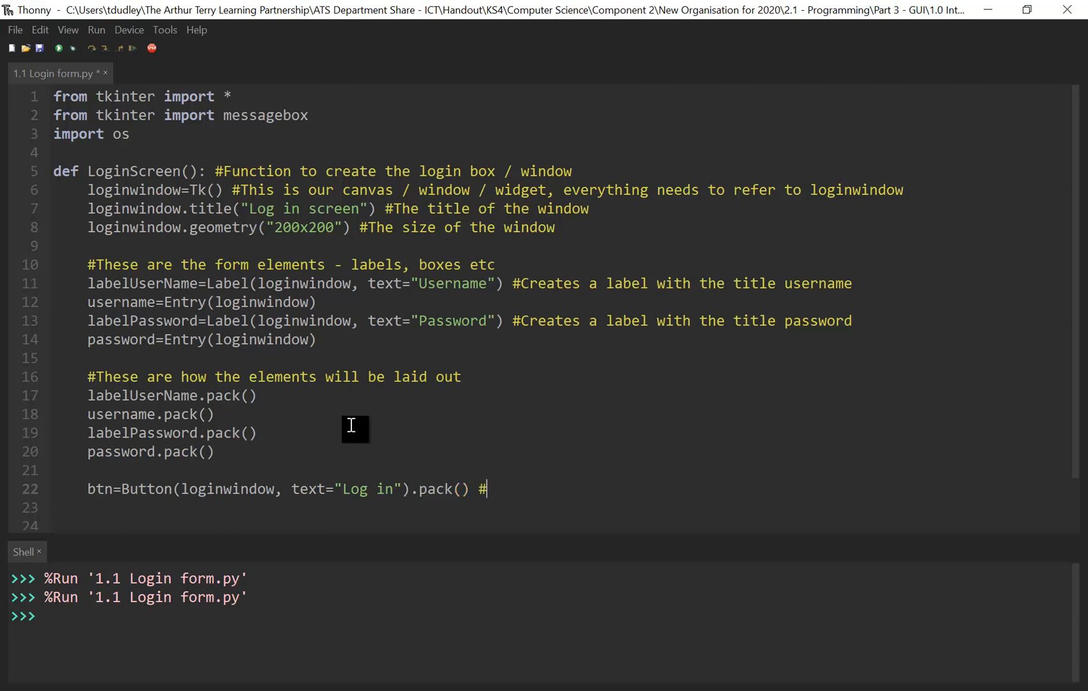
{"action": "type", "text": "This is the button to"}
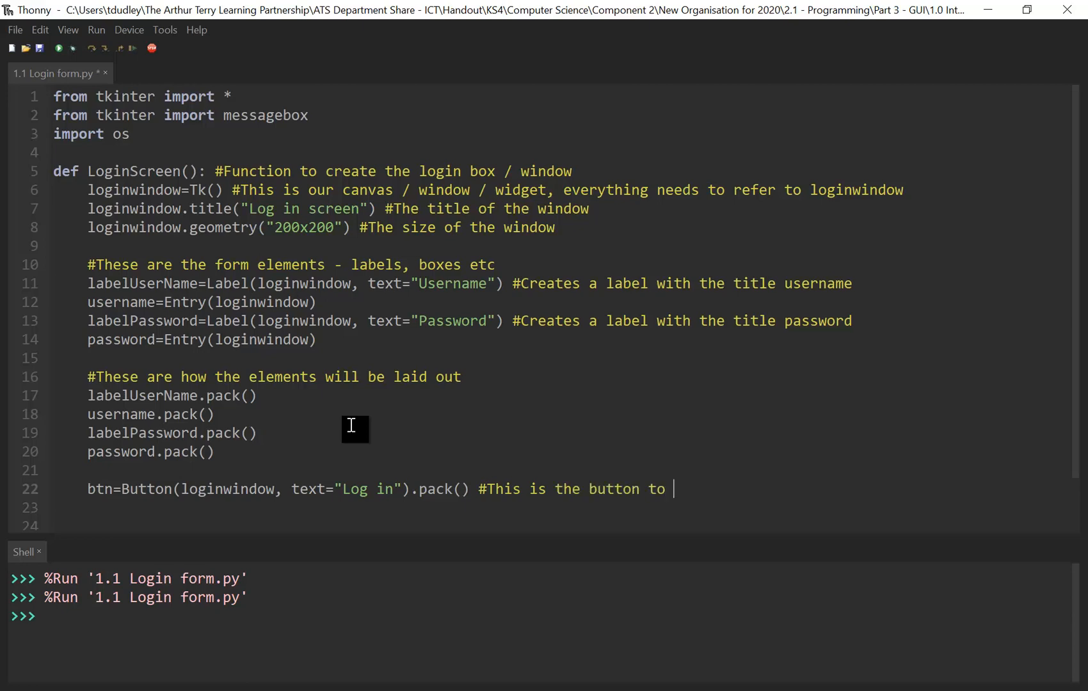
{"action": "type", "text": "submit t"}
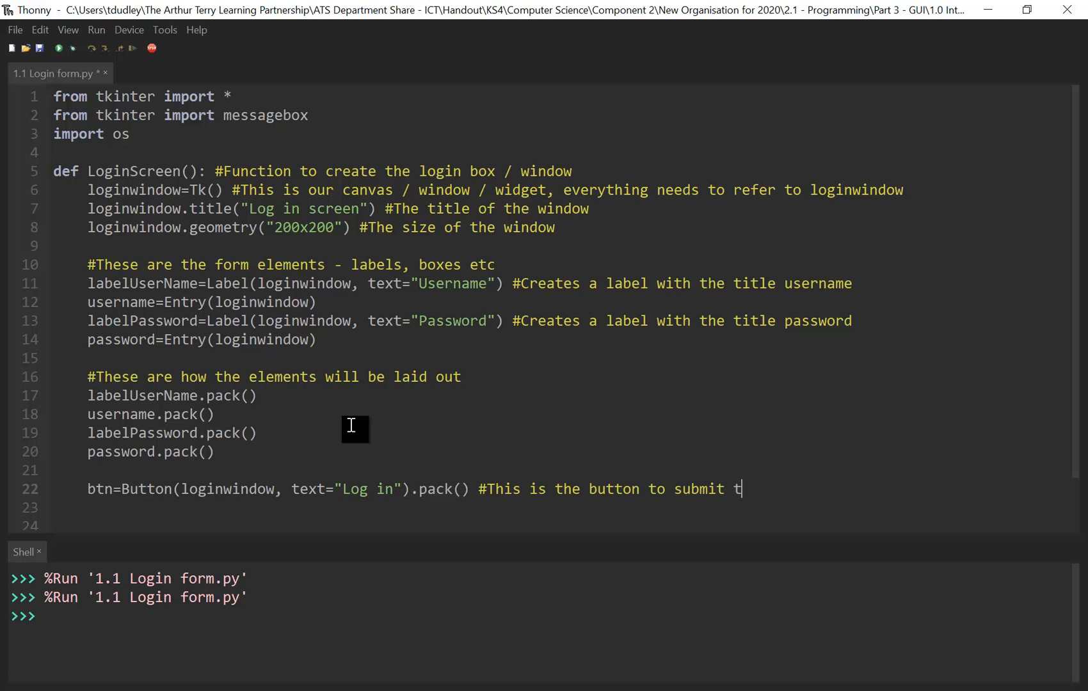
{"action": "type", "text": "he informa"}
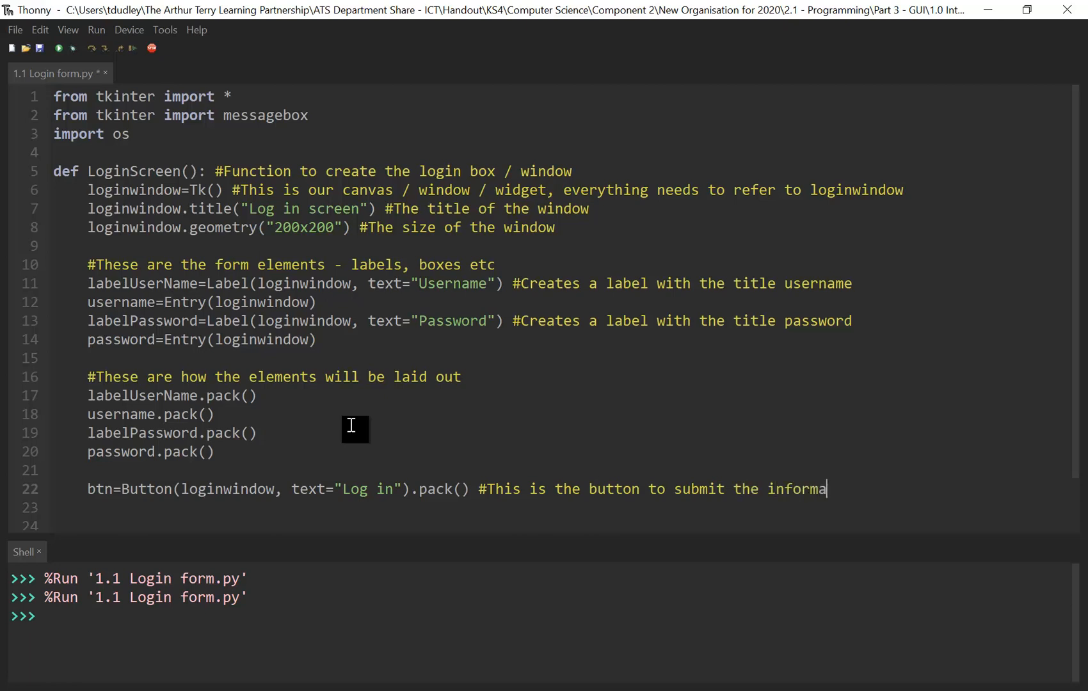
{"action": "type", "text": "tion"}
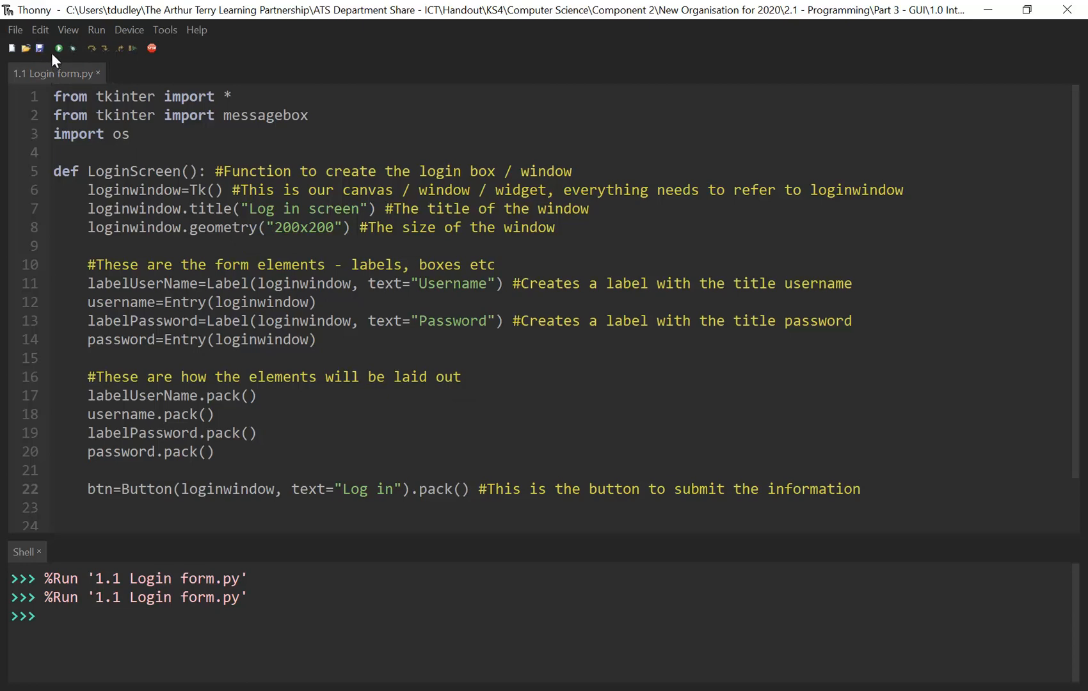
- Run the script to preview the login window with Username, Password and Log in button
{"action": "left_click", "coordinate": [59, 48]}
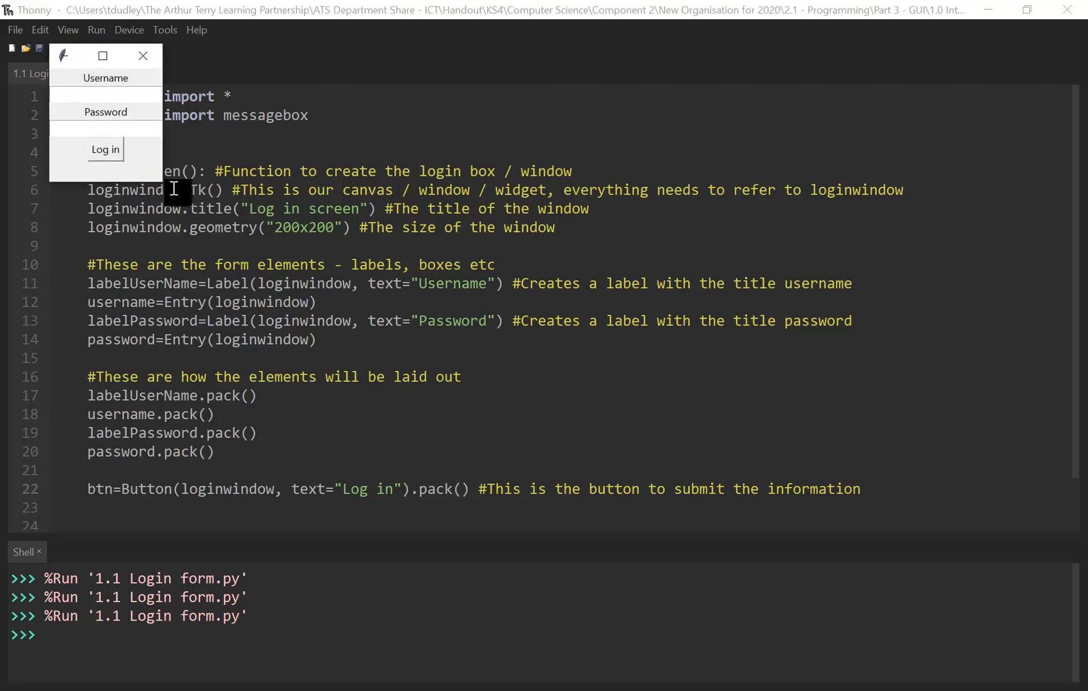
{"action": "mouse_move", "coordinate": [121, 112]}
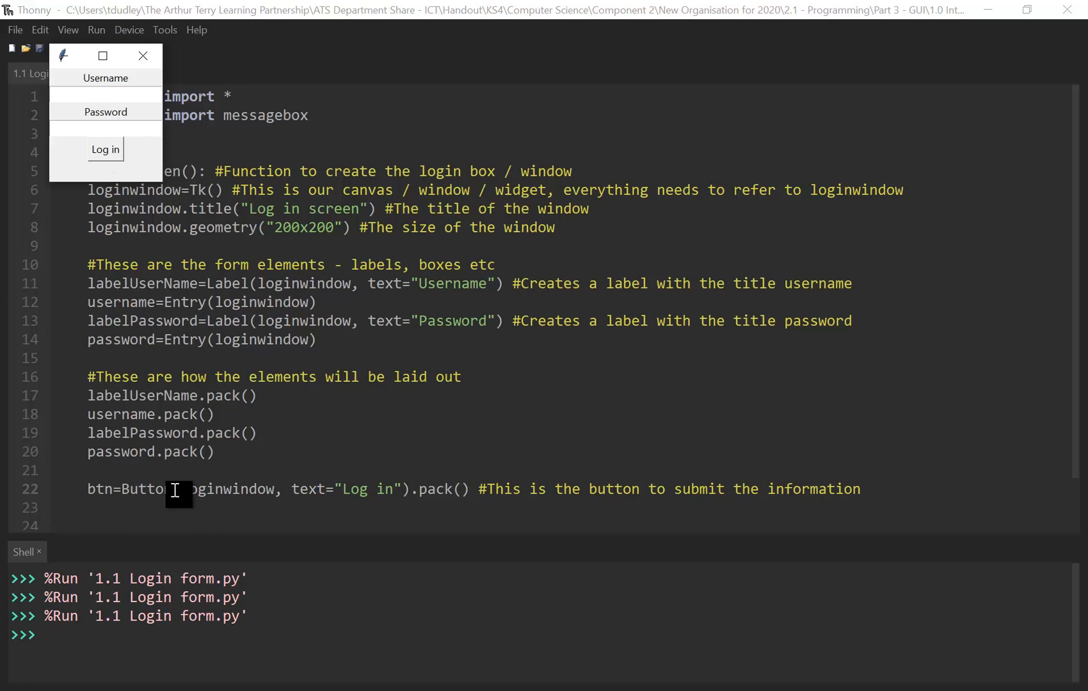
{"action": "mouse_move", "coordinate": [464, 521]}
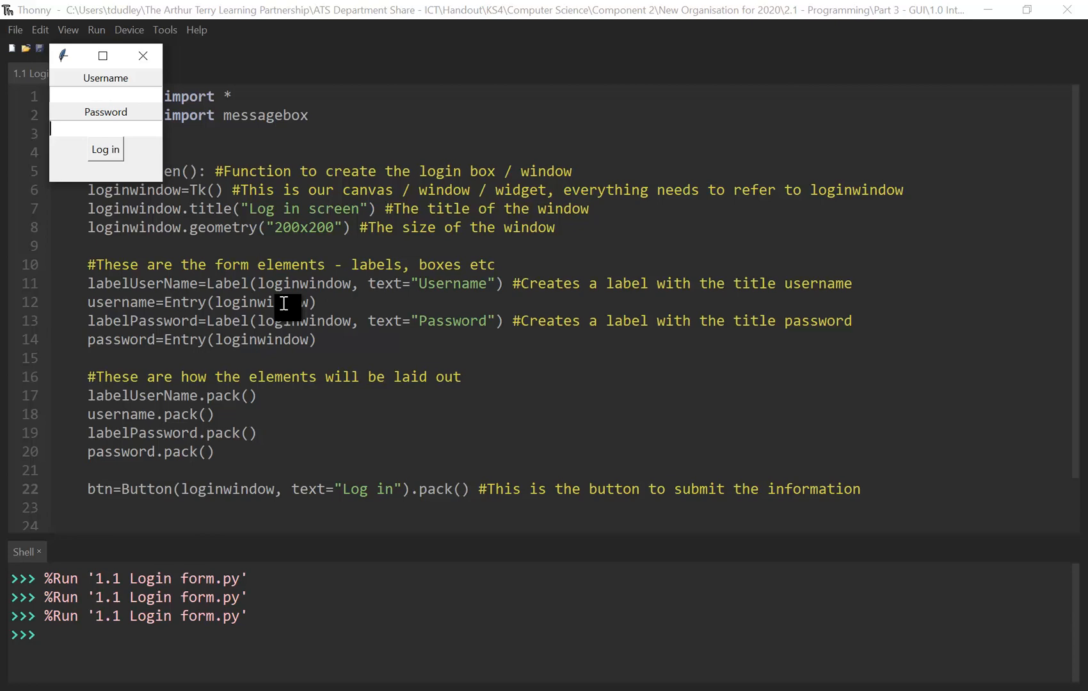
{"action": "mouse_move", "coordinate": [110, 186]}
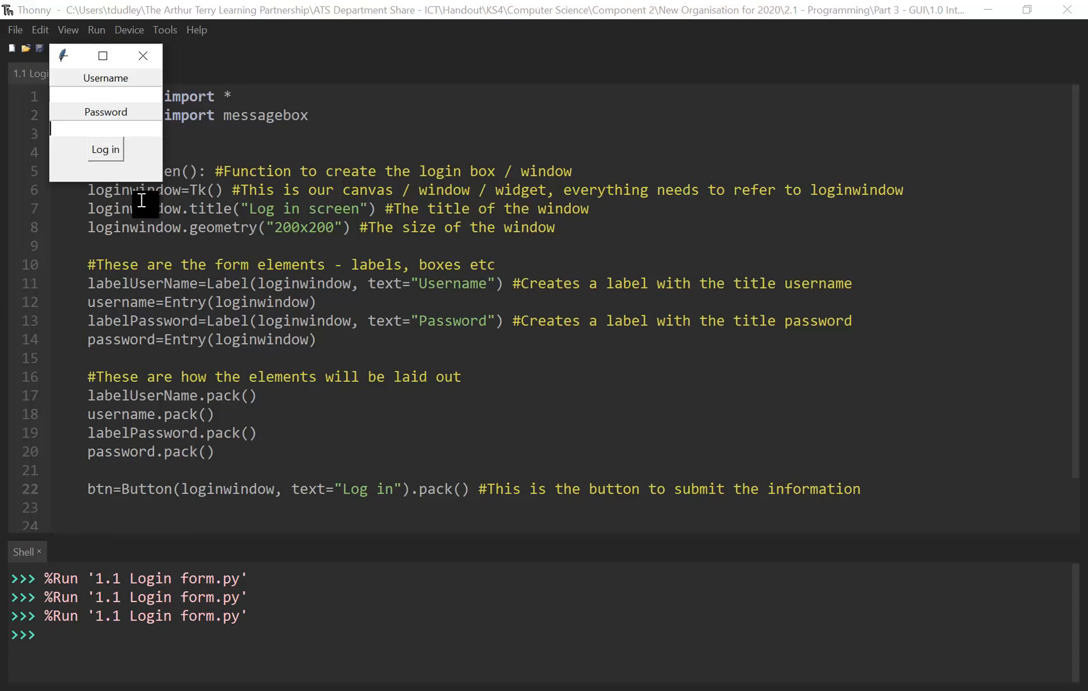
{"action": "mouse_move", "coordinate": [166, 180]}
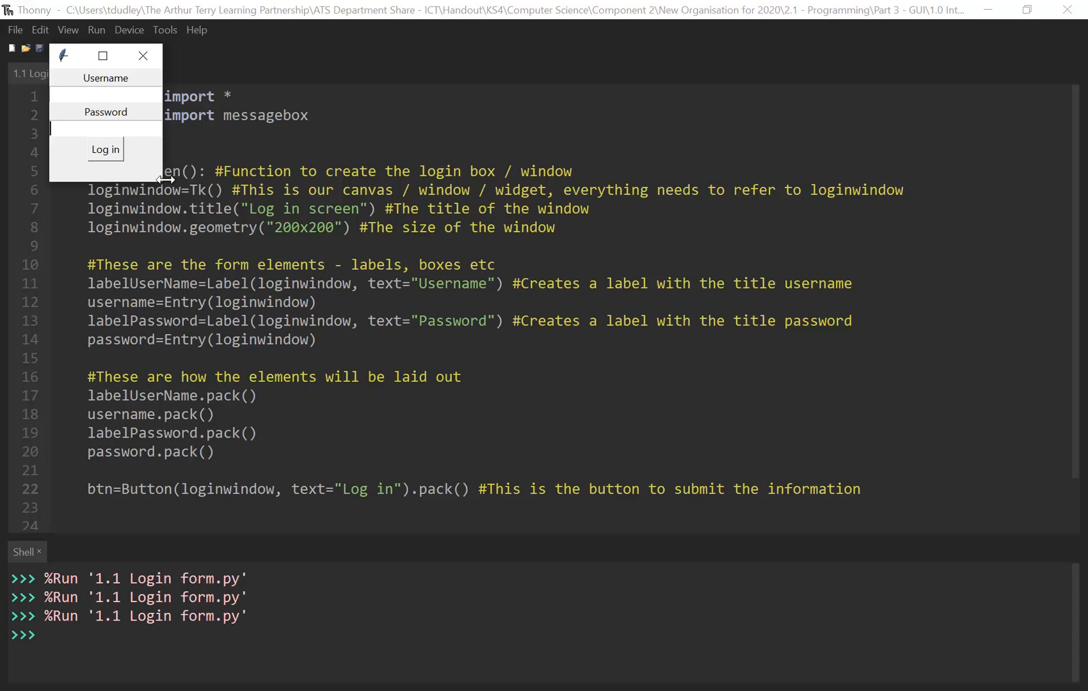